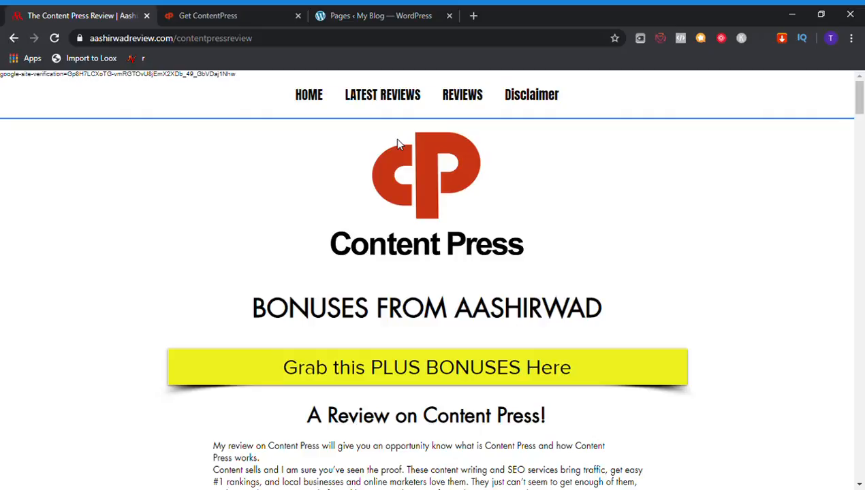
mouse_move(417, 257)
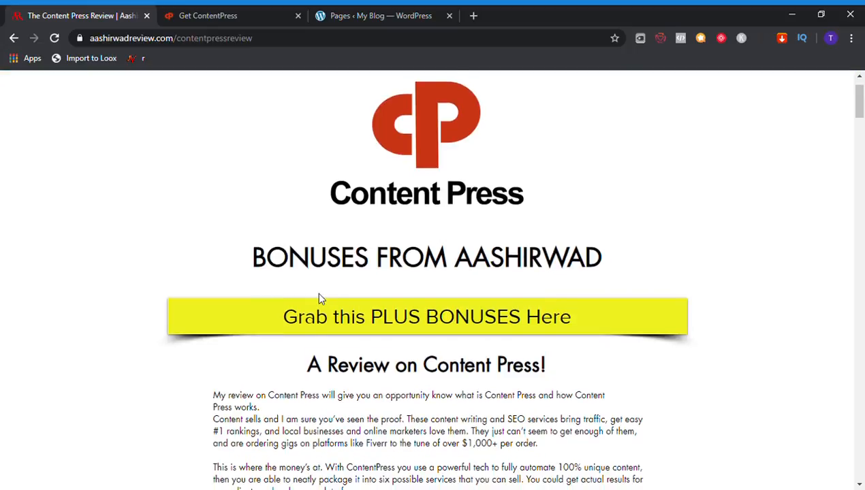
Scroll down the review until the 'A Review on Content Press!' heading and intro paragraphs are in view
scroll(down, 3)
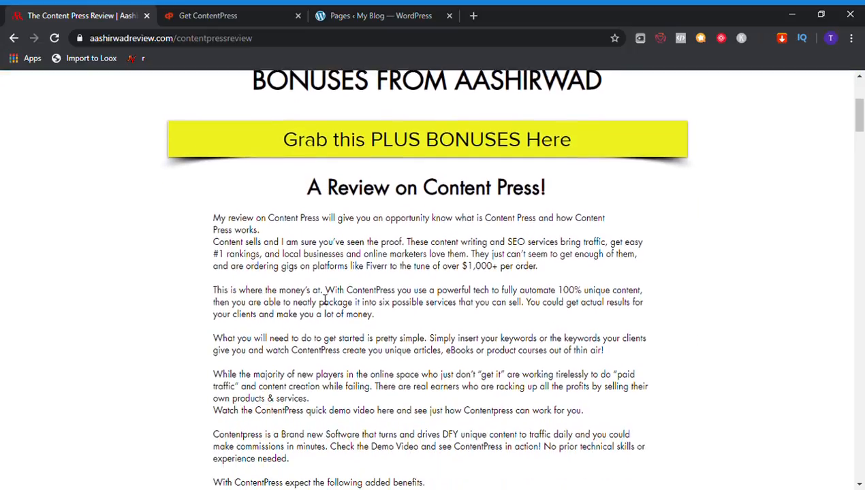
scroll(down, 3)
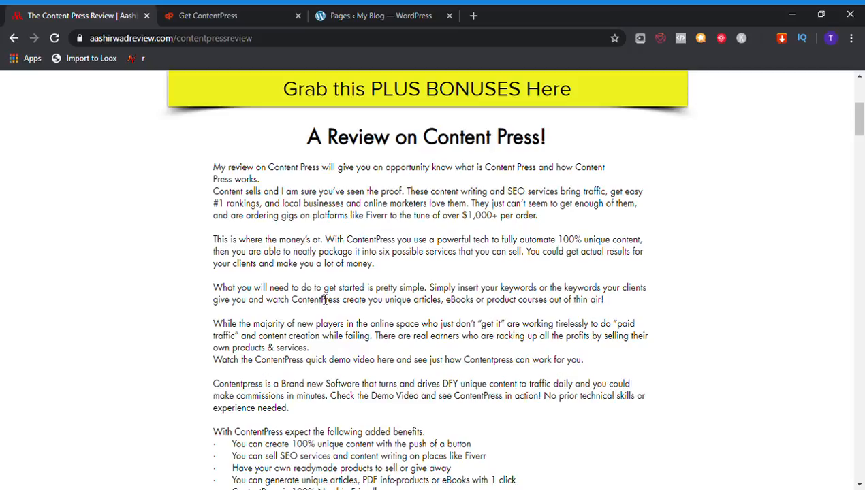
scroll(down, 3)
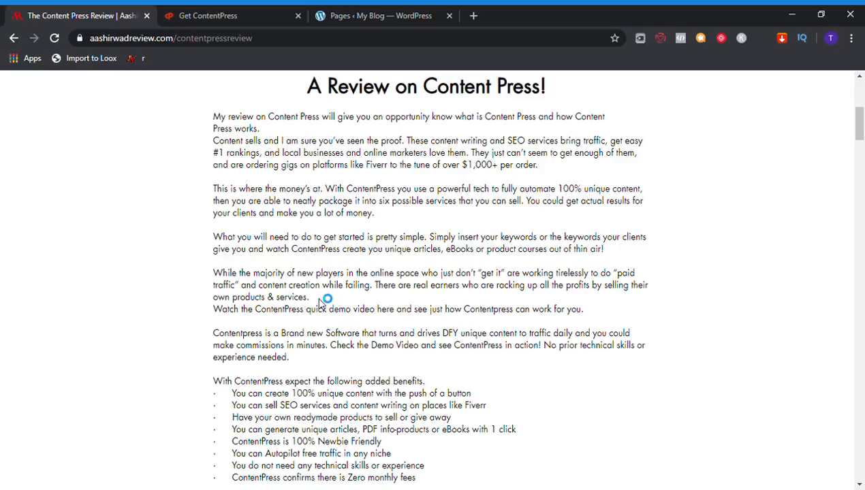
mouse_move(321, 300)
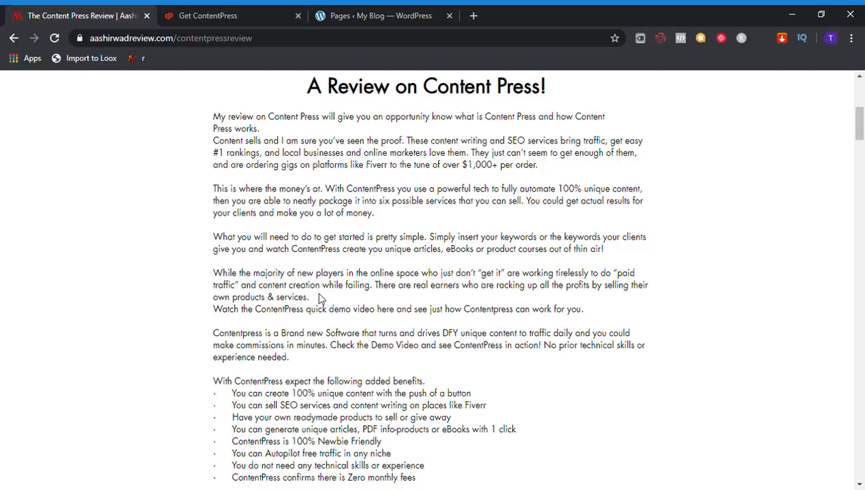
Scroll past the benefits list to the 'Who is Content Press's target market?' bullets
scroll(down, 3)
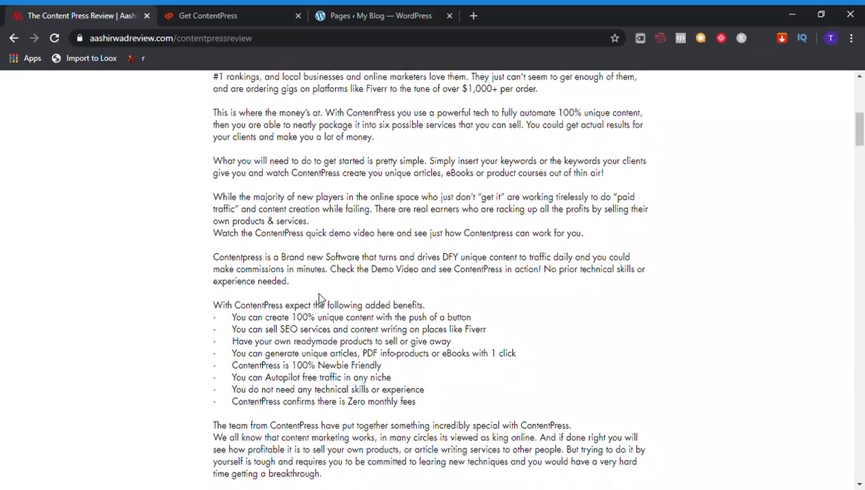
scroll(down, 3)
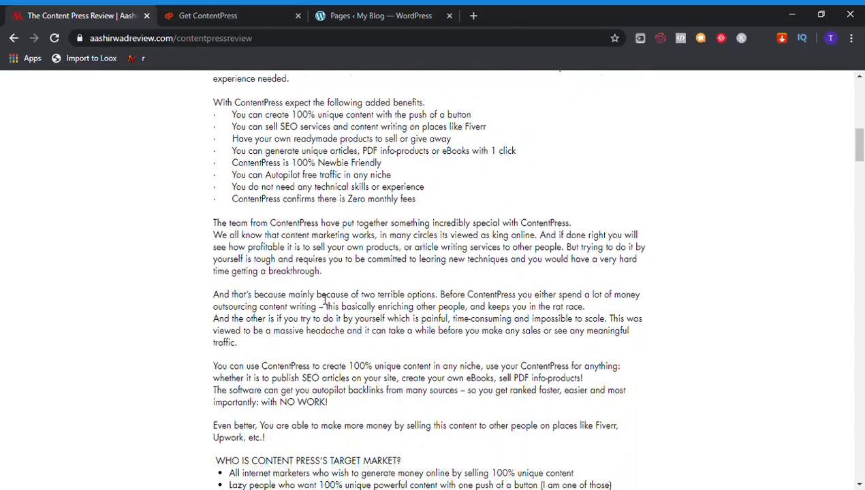
scroll(down, 3)
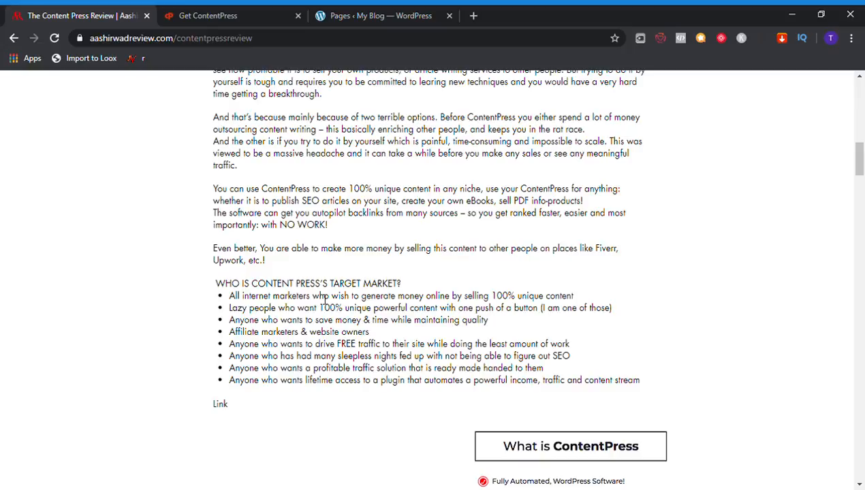
mouse_move(436, 294)
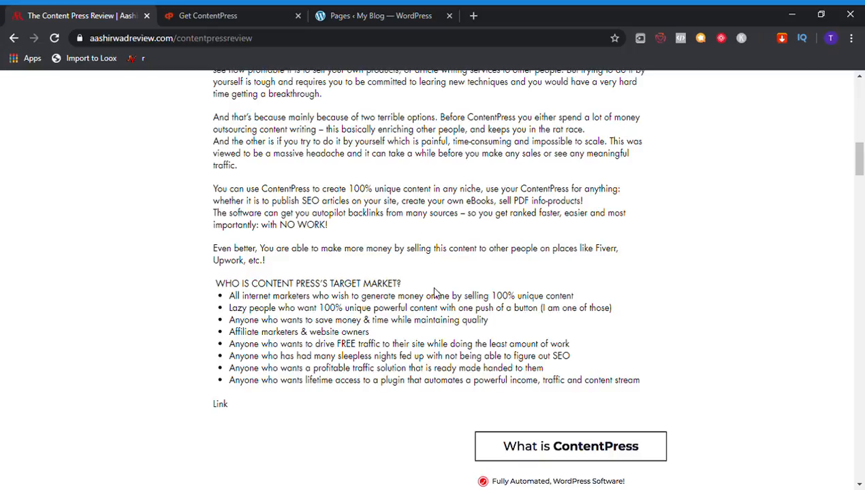
mouse_move(521, 288)
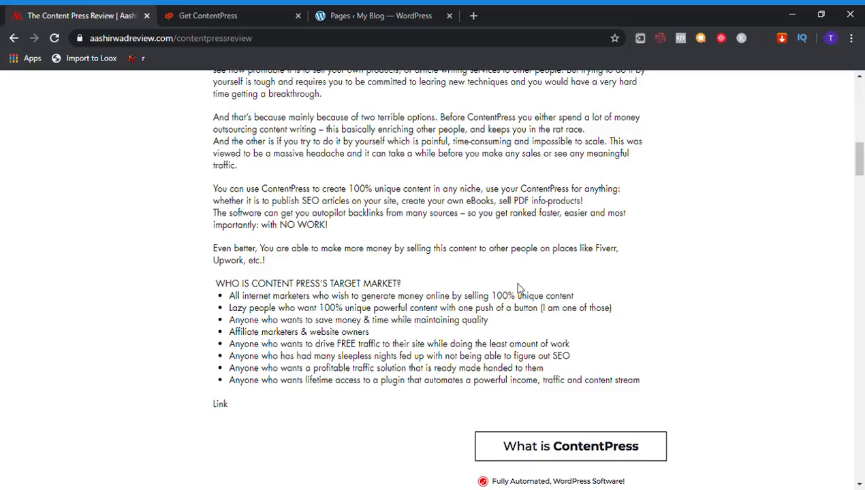
mouse_move(608, 281)
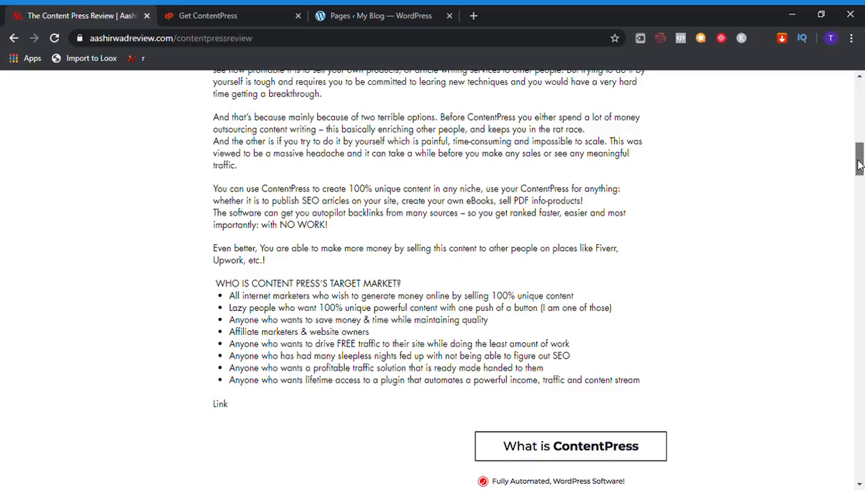
Scroll to the 'What is ContentPress' section with its product box image and feature checklist
scroll(down, 3)
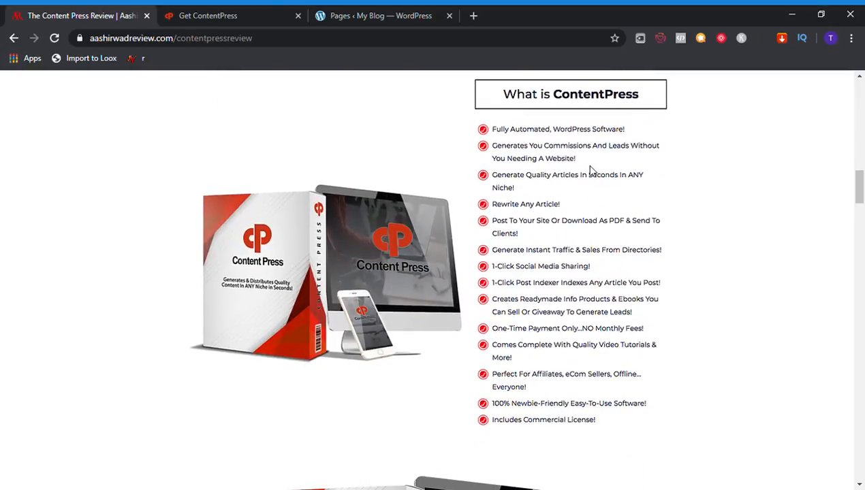
mouse_move(483, 158)
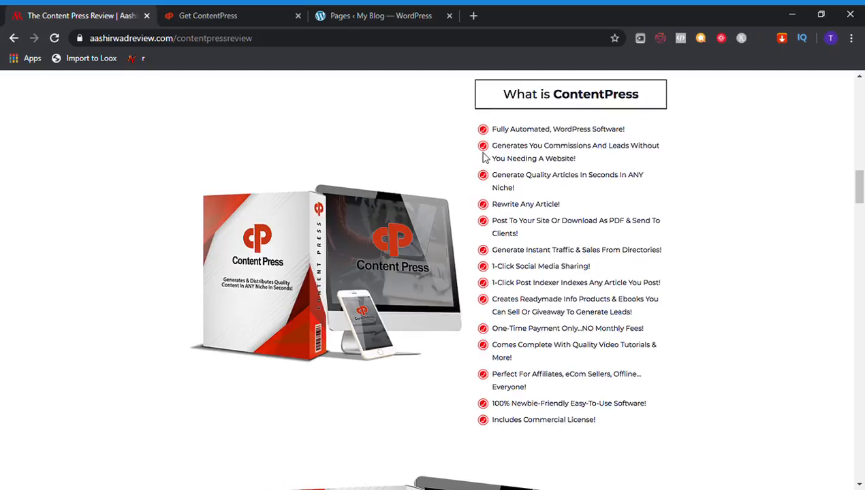
mouse_move(648, 189)
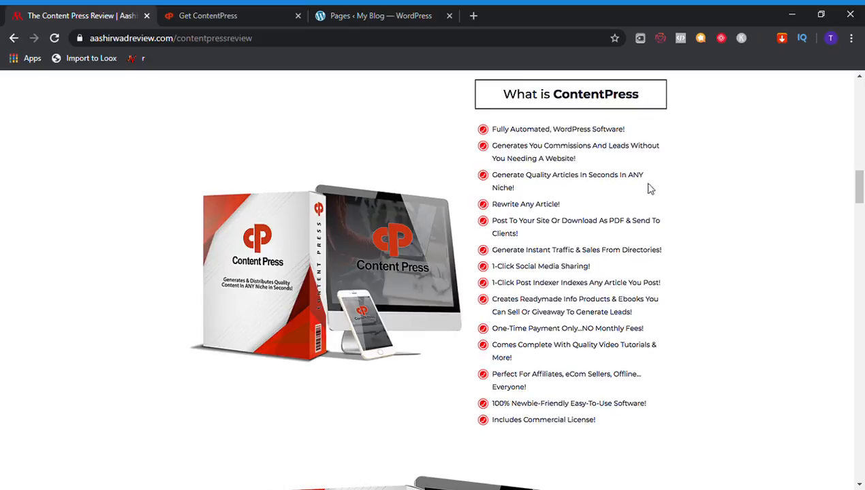
mouse_move(634, 155)
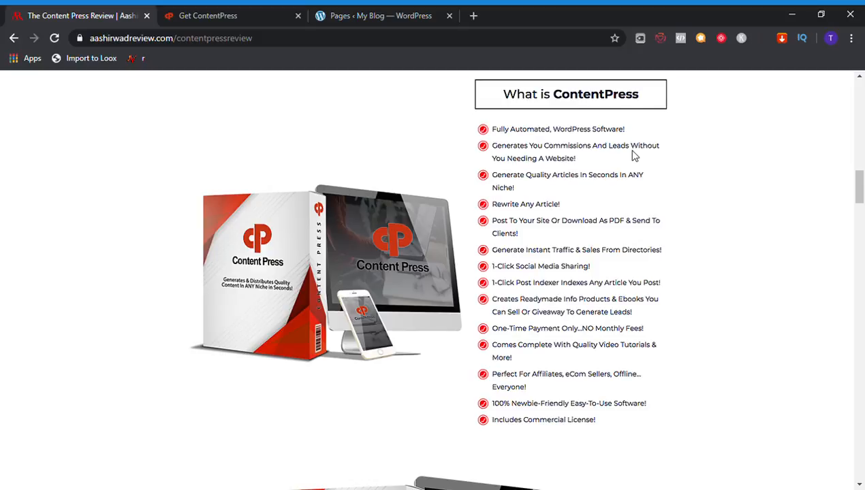
mouse_move(638, 213)
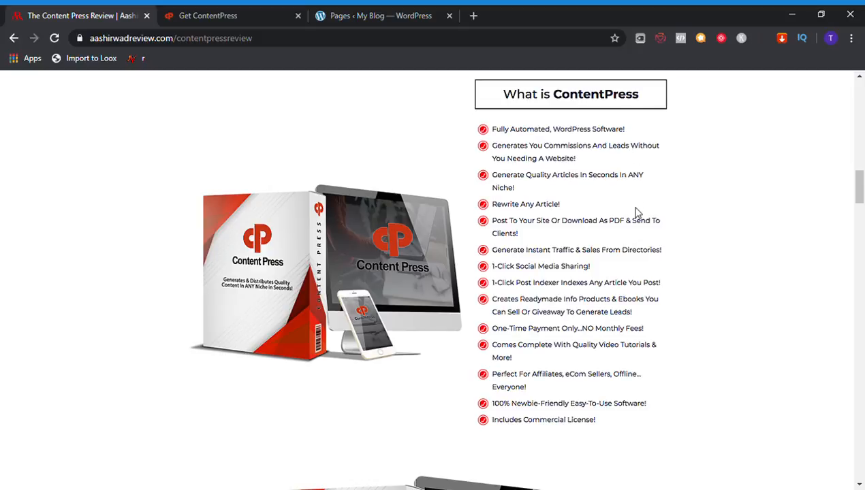
mouse_move(591, 234)
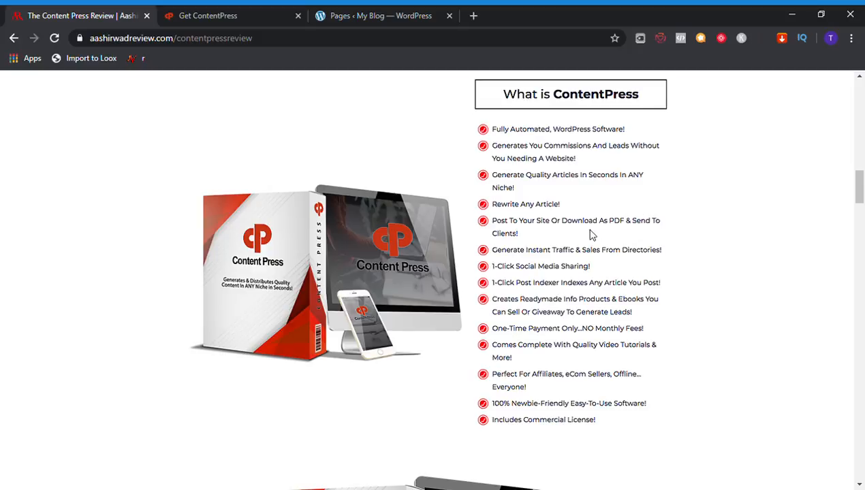
mouse_move(591, 285)
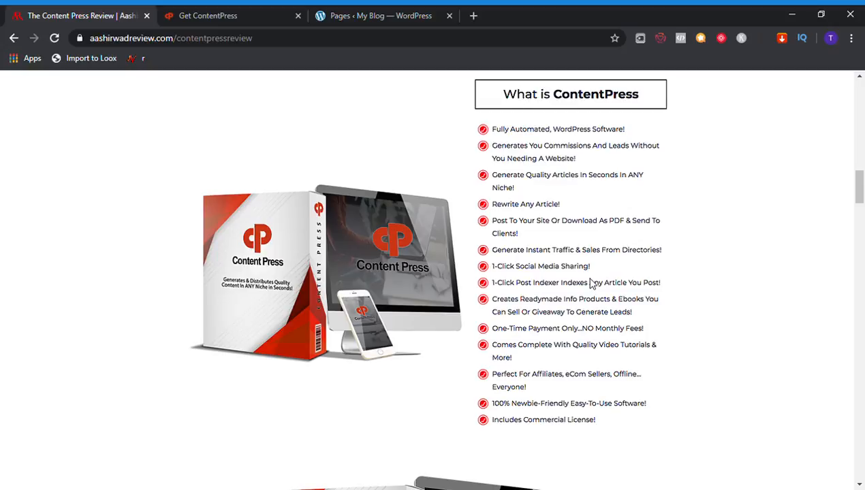
mouse_move(604, 340)
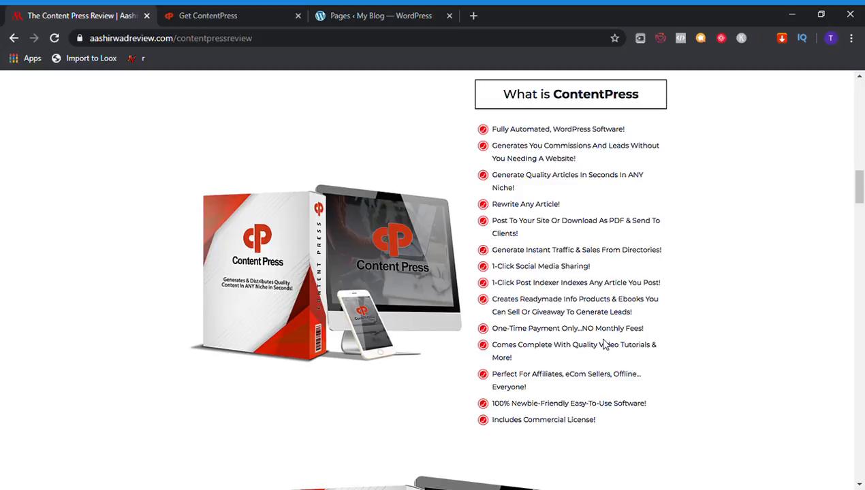
mouse_move(584, 349)
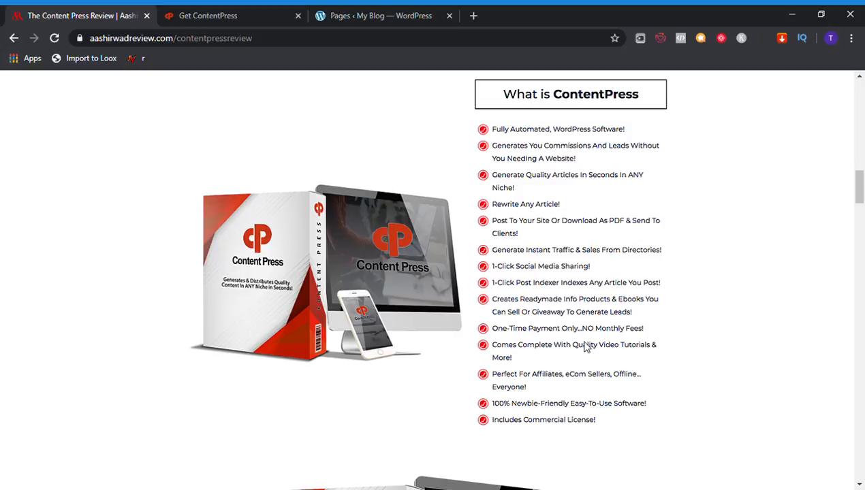
mouse_move(584, 382)
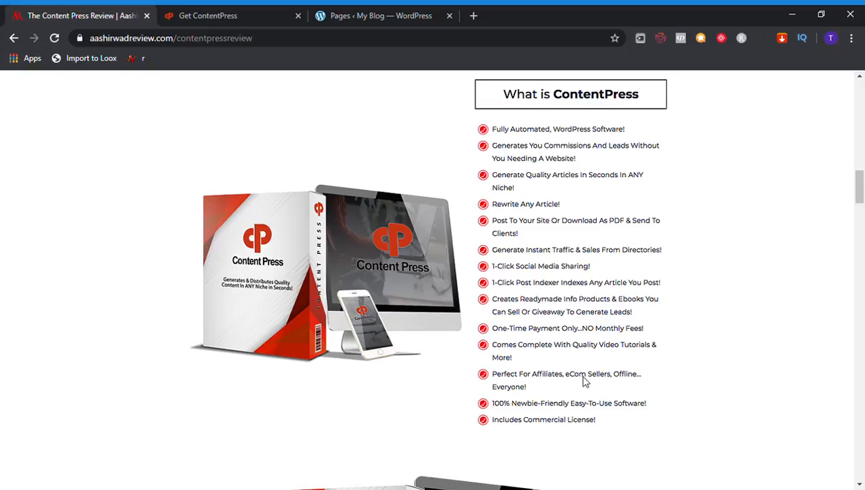
mouse_move(524, 401)
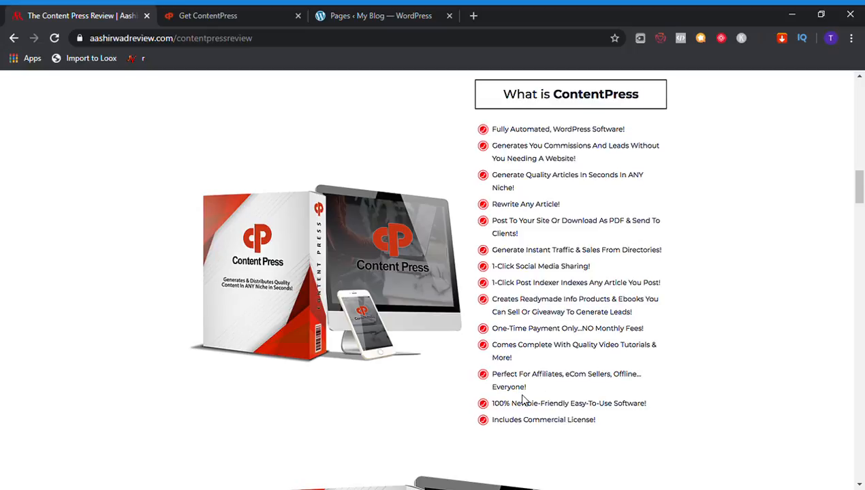
mouse_move(591, 417)
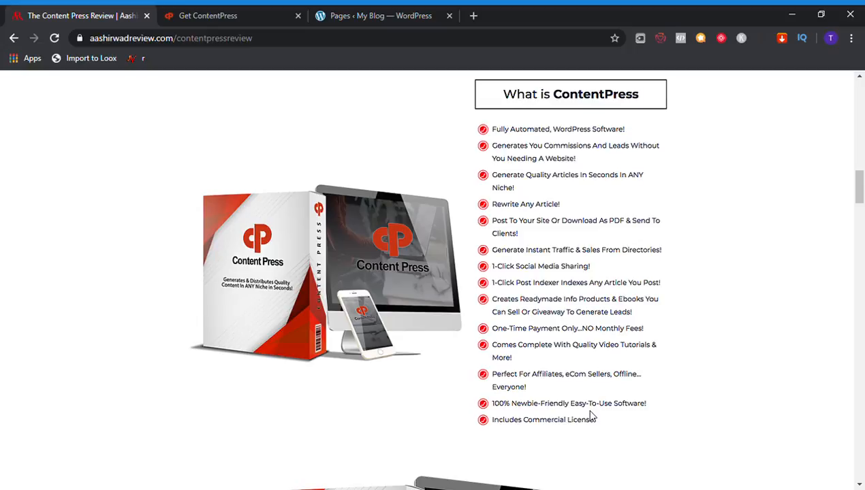
mouse_move(628, 425)
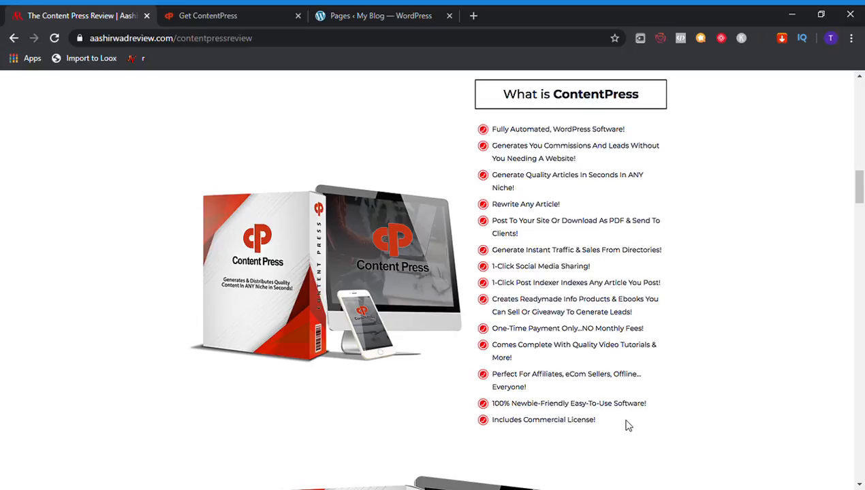
mouse_move(534, 402)
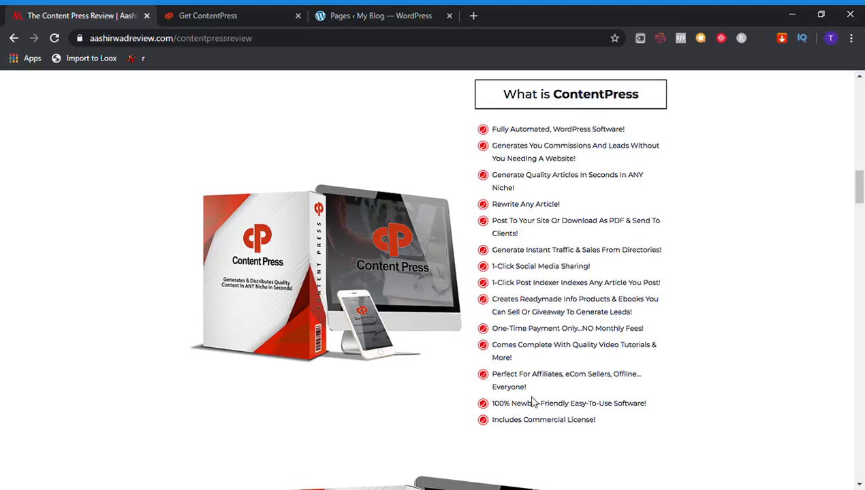
mouse_move(550, 447)
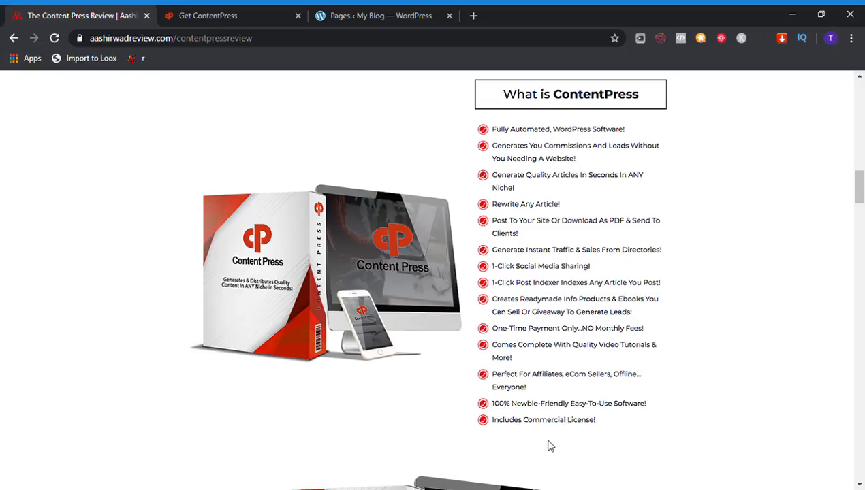
scroll(down, 3)
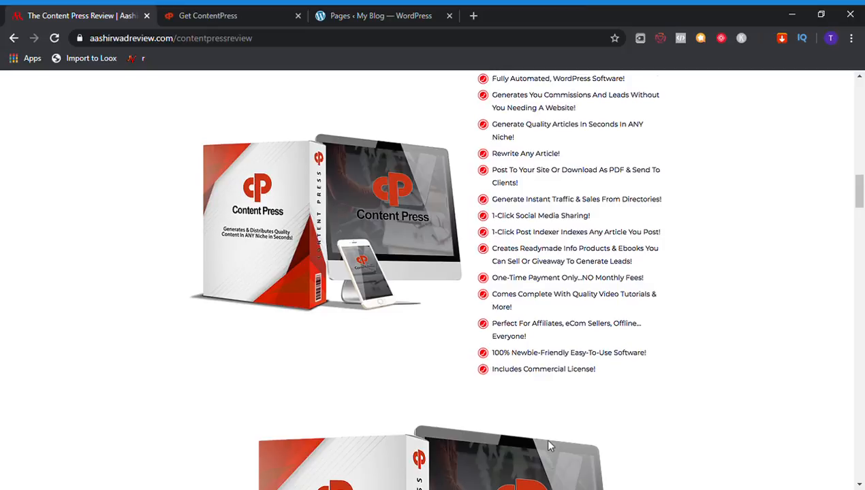
scroll(down, 3)
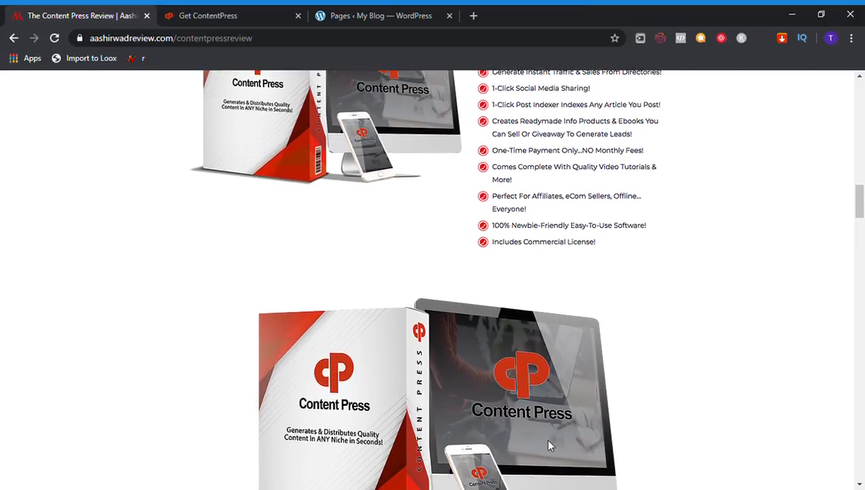
scroll(down, 3)
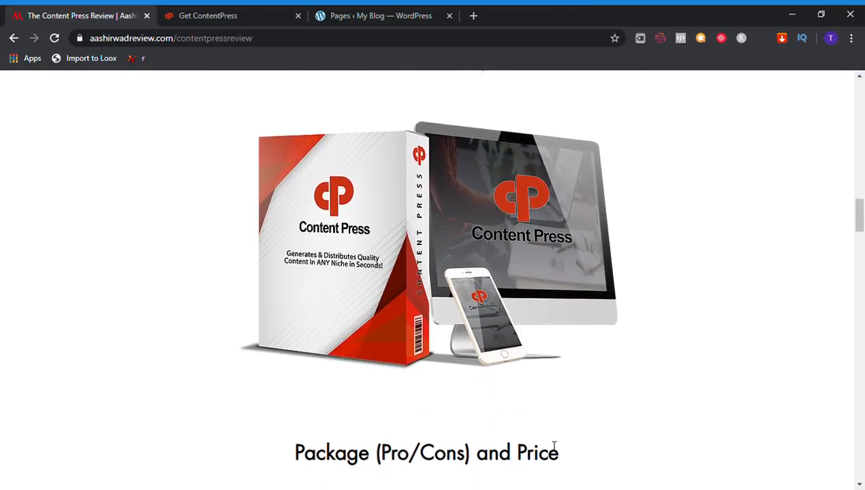
scroll(down, 3)
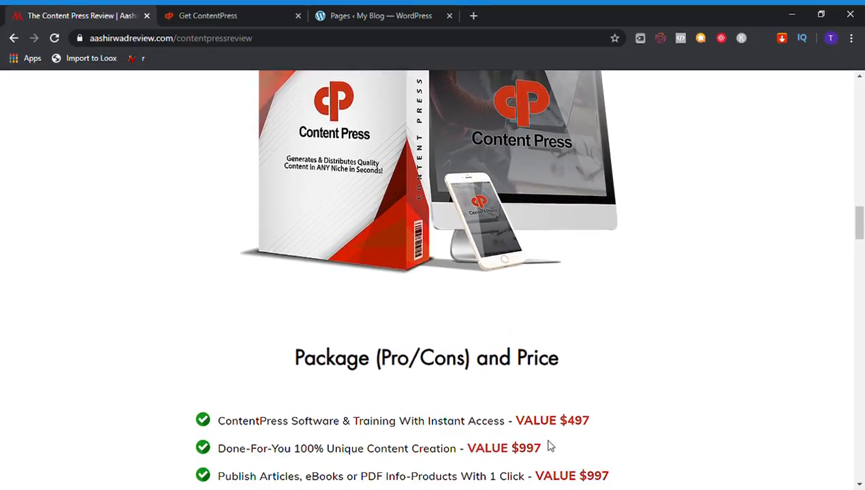
scroll(down, 3)
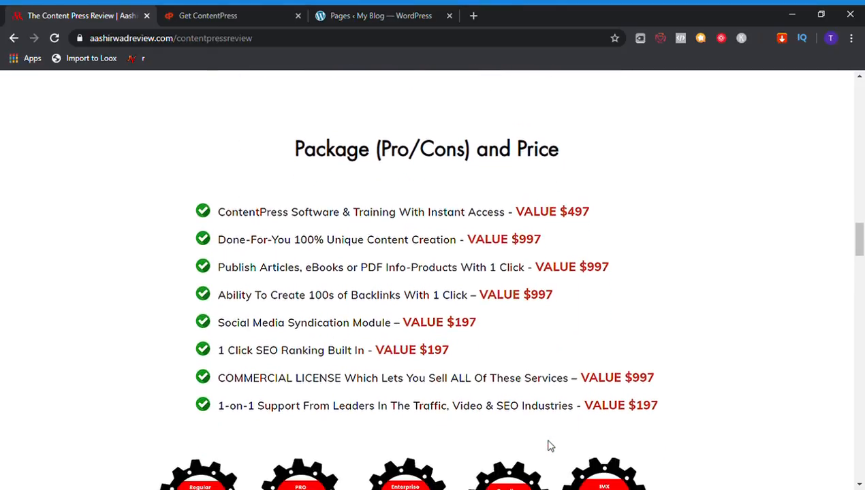
mouse_move(411, 170)
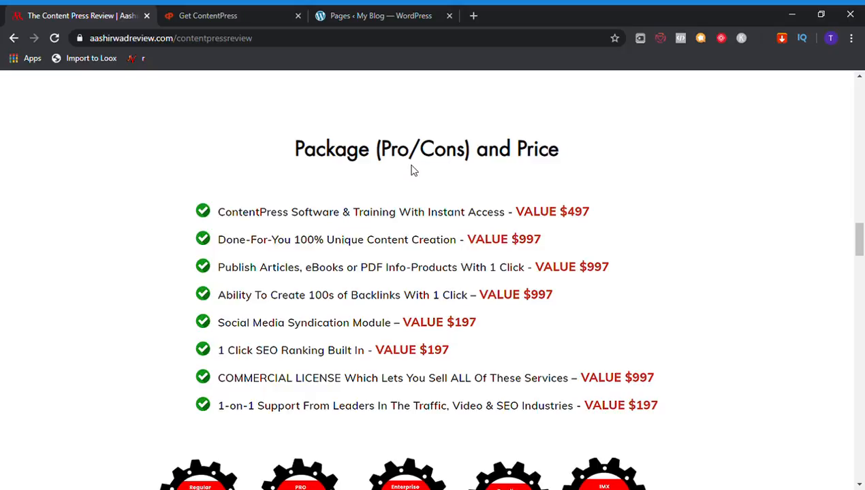
mouse_move(552, 392)
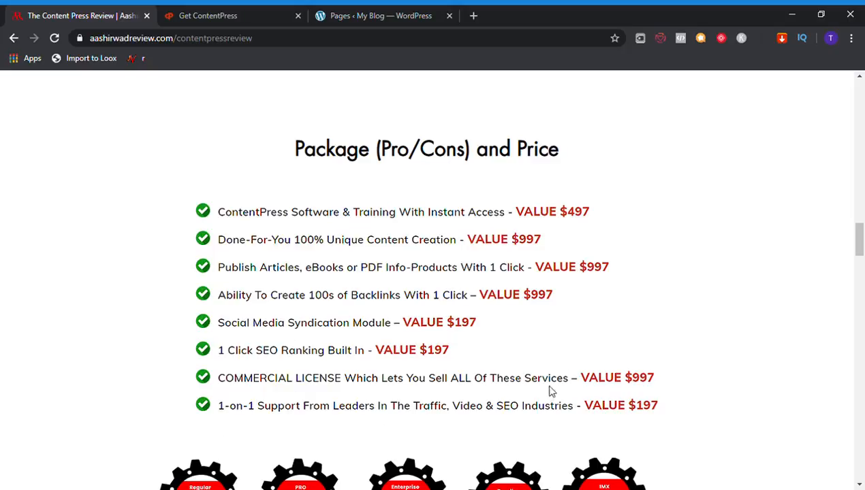
mouse_move(525, 322)
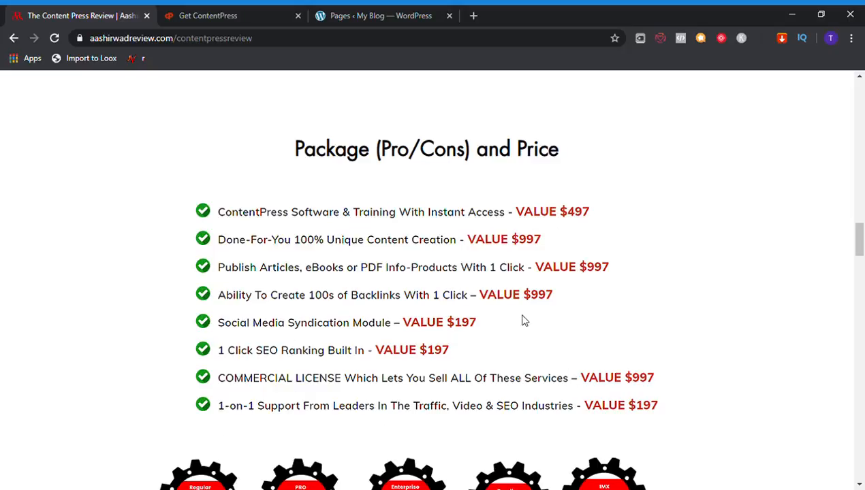
mouse_move(530, 229)
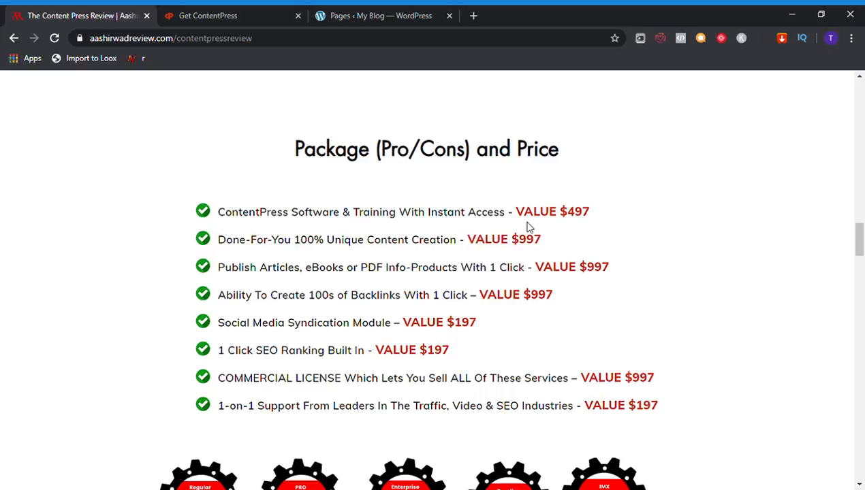
mouse_move(367, 232)
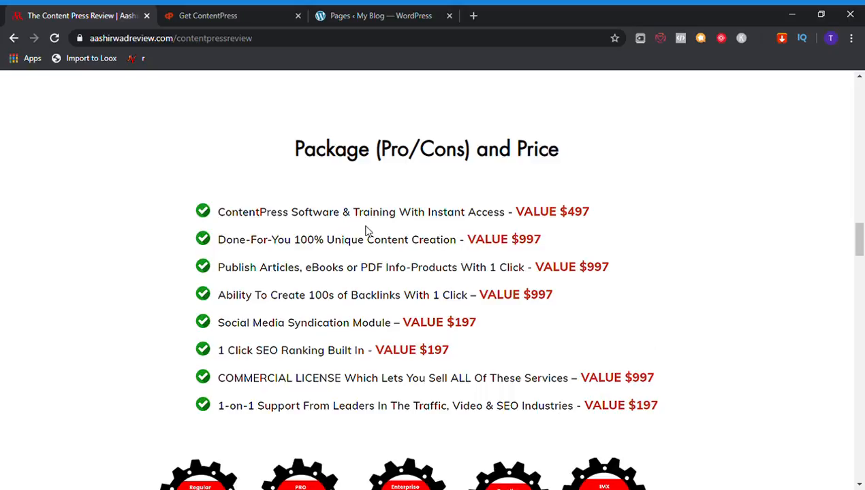
mouse_move(353, 218)
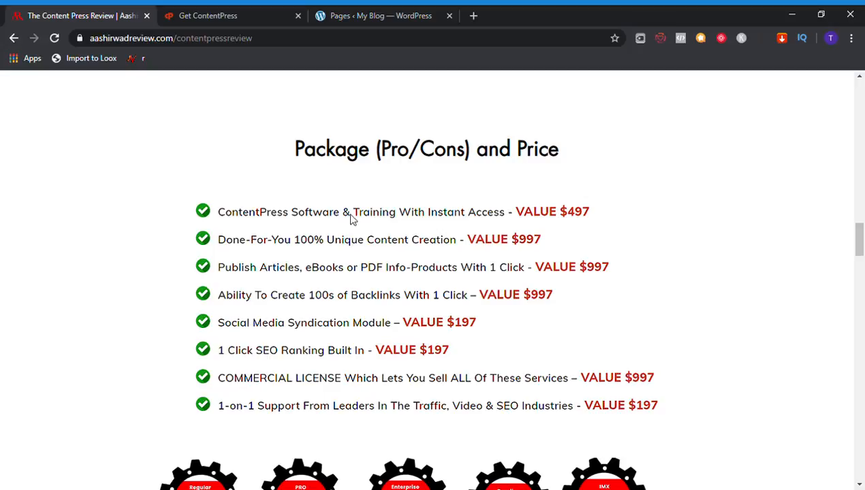
mouse_move(611, 225)
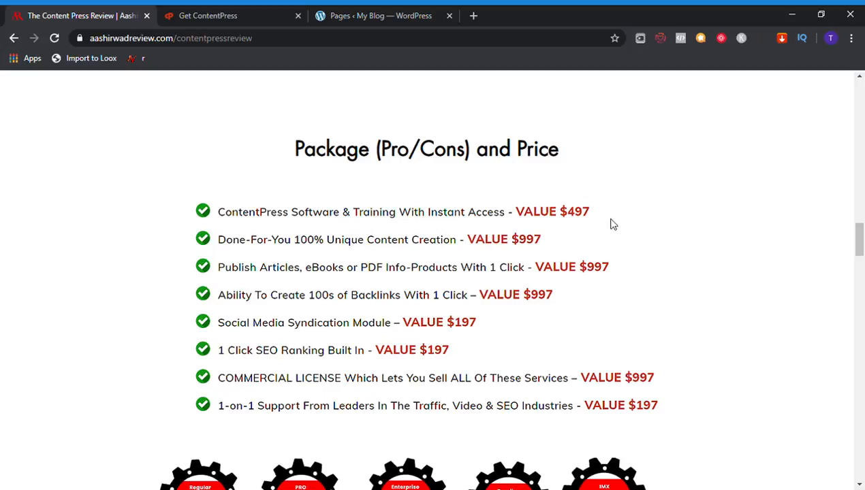
mouse_move(207, 248)
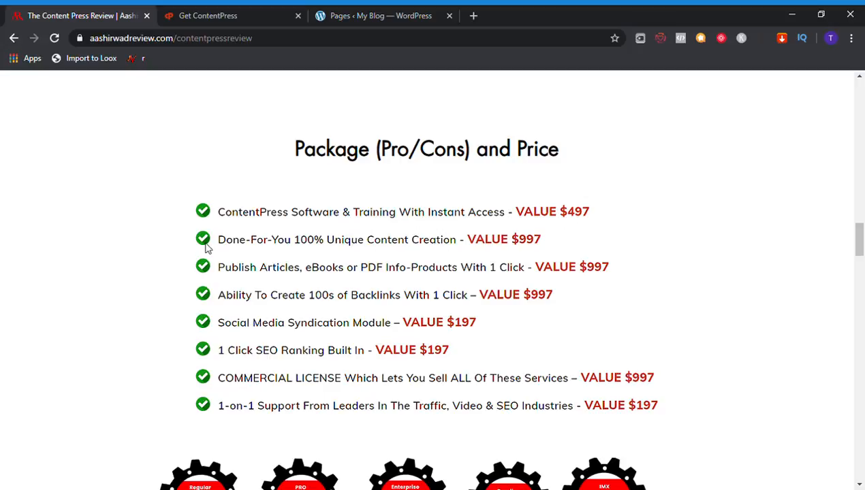
mouse_move(344, 250)
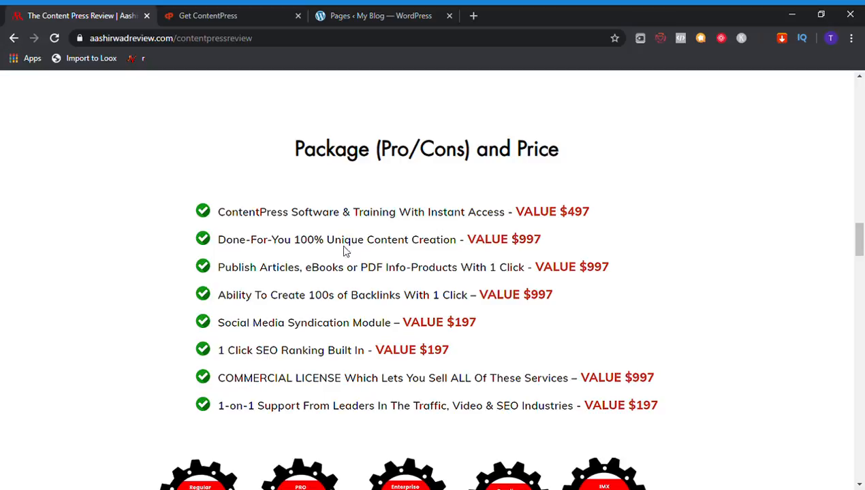
mouse_move(542, 249)
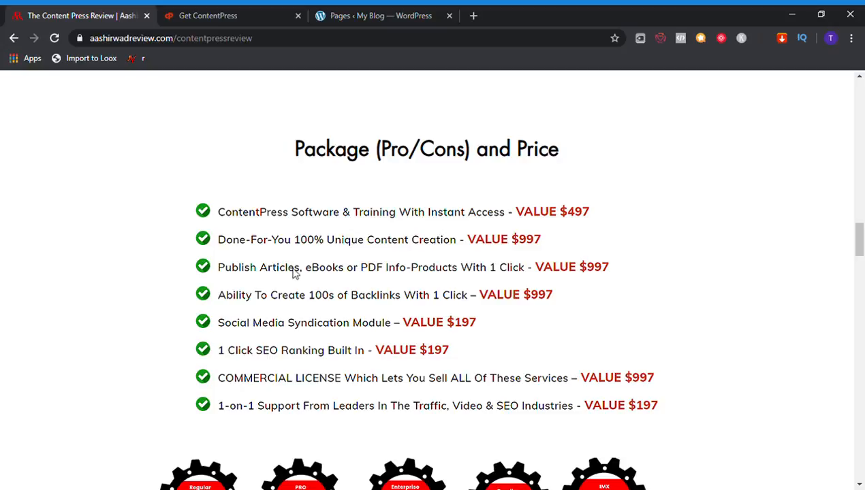
mouse_move(402, 282)
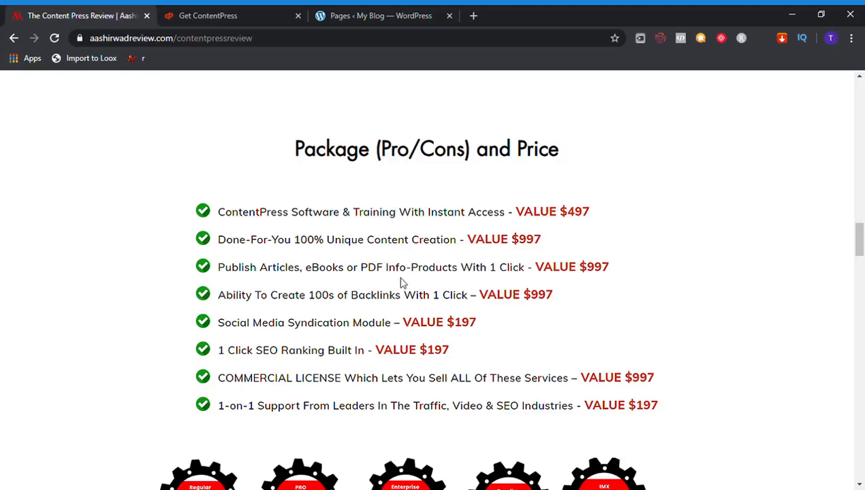
mouse_move(518, 303)
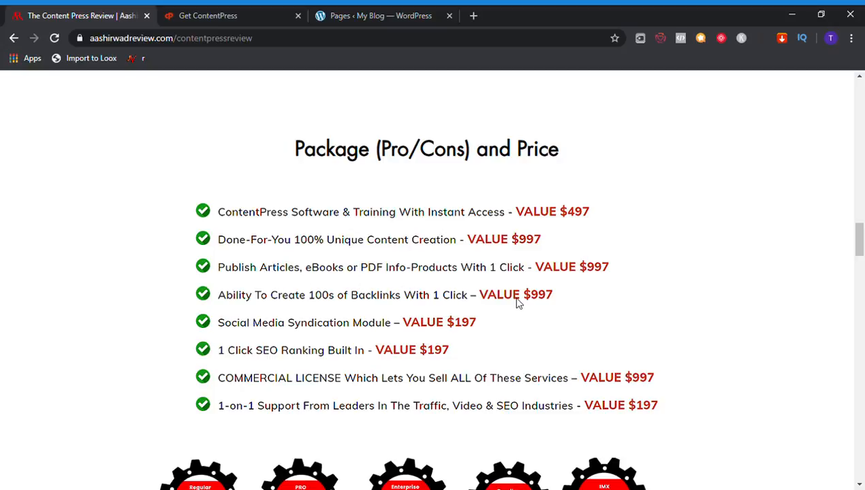
mouse_move(402, 326)
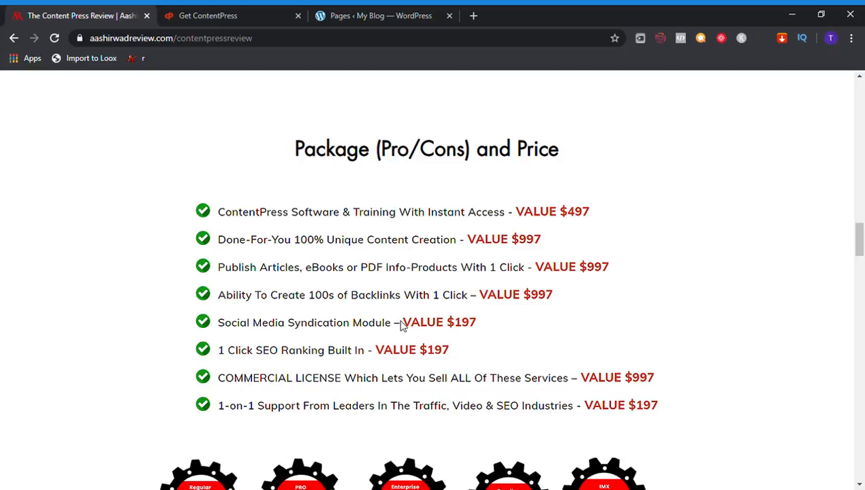
mouse_move(416, 351)
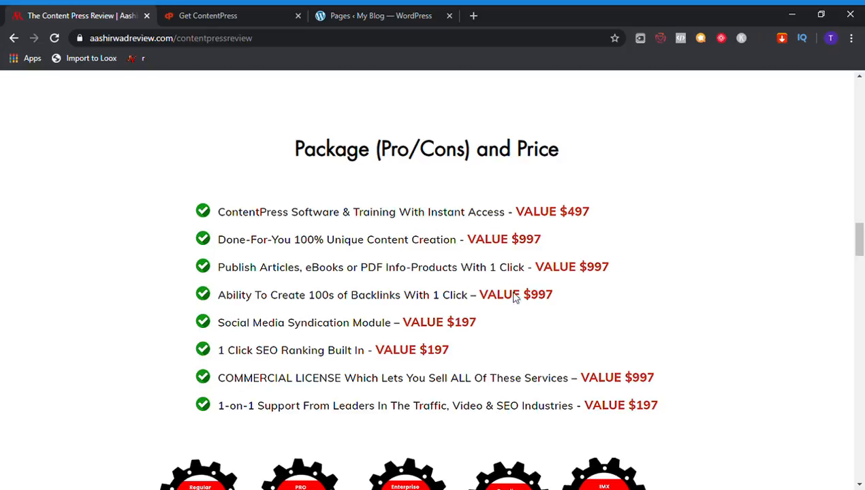
mouse_move(548, 316)
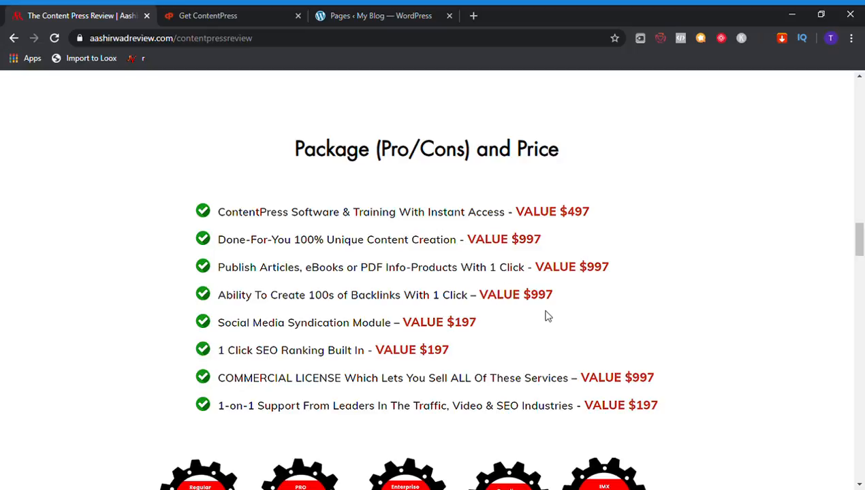
mouse_move(529, 321)
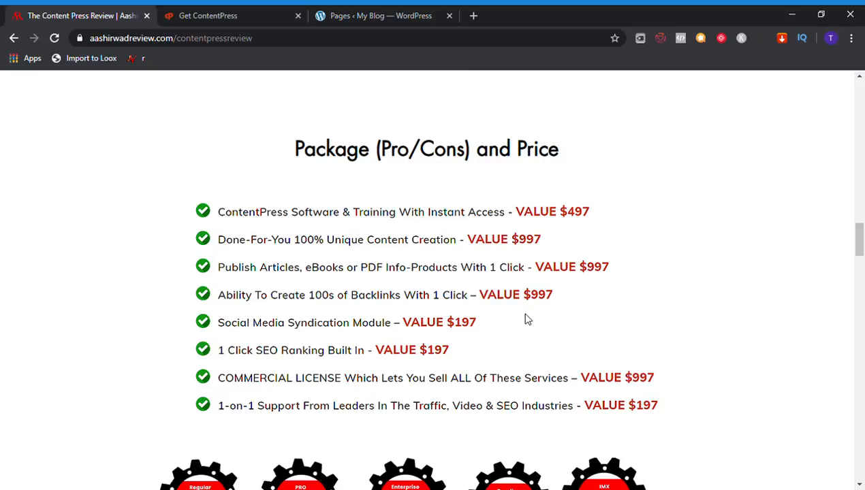
mouse_move(249, 335)
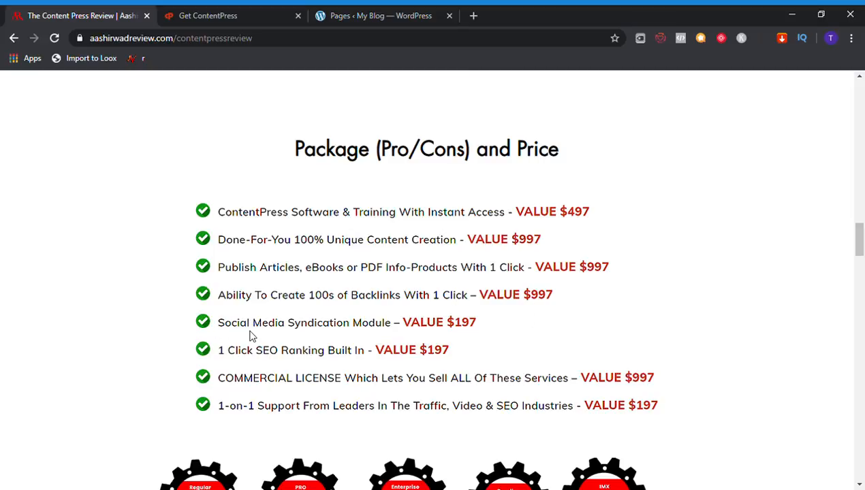
mouse_move(358, 339)
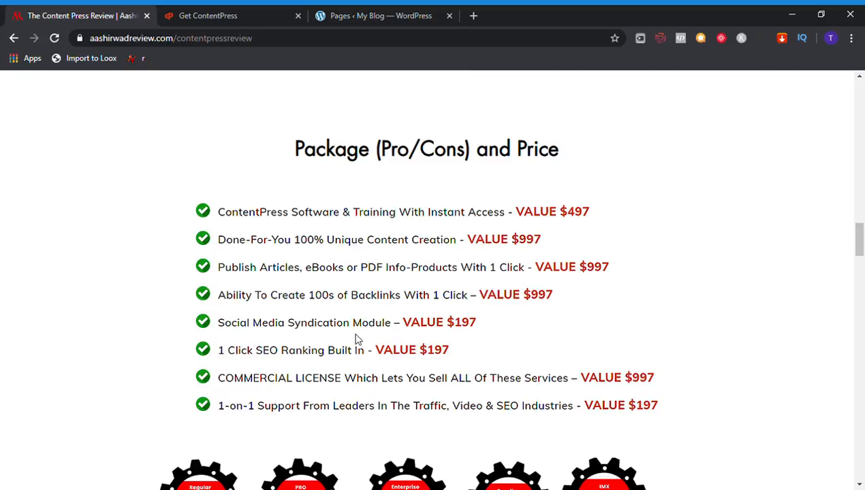
mouse_move(474, 343)
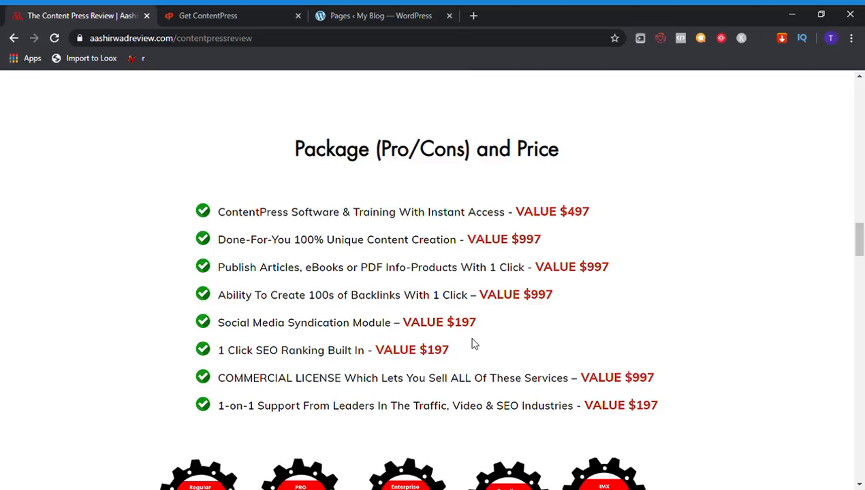
mouse_move(282, 359)
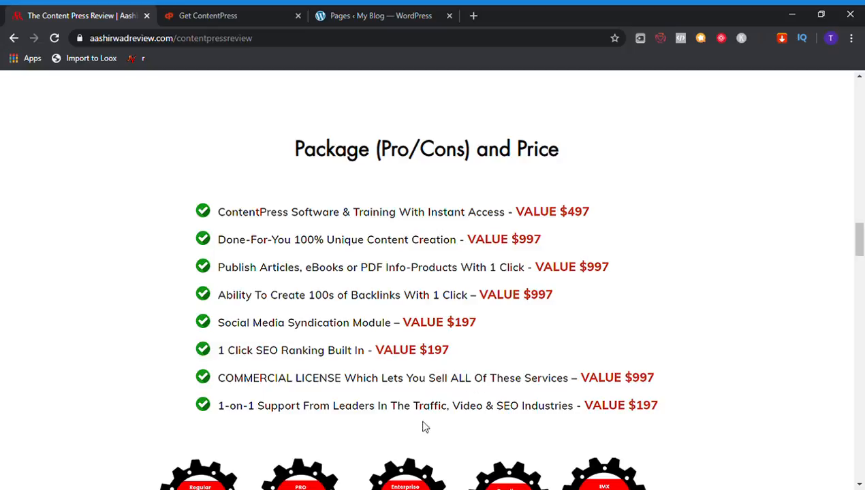
mouse_move(400, 389)
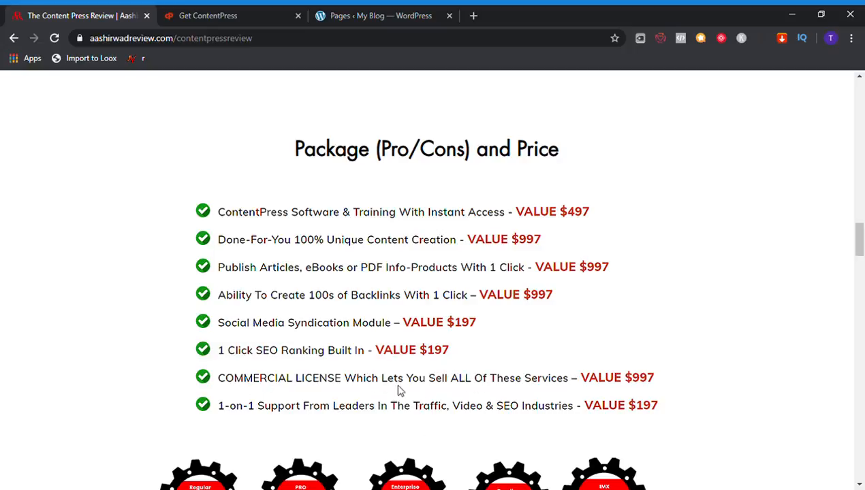
mouse_move(558, 389)
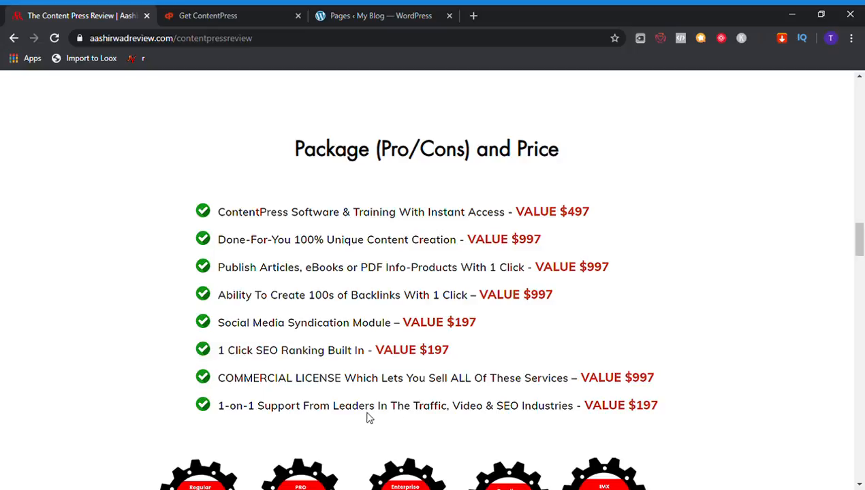
mouse_move(519, 425)
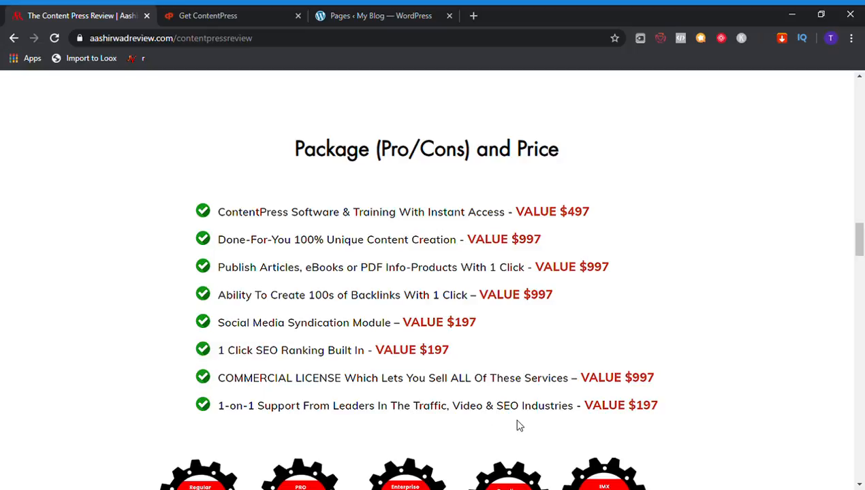
mouse_move(665, 384)
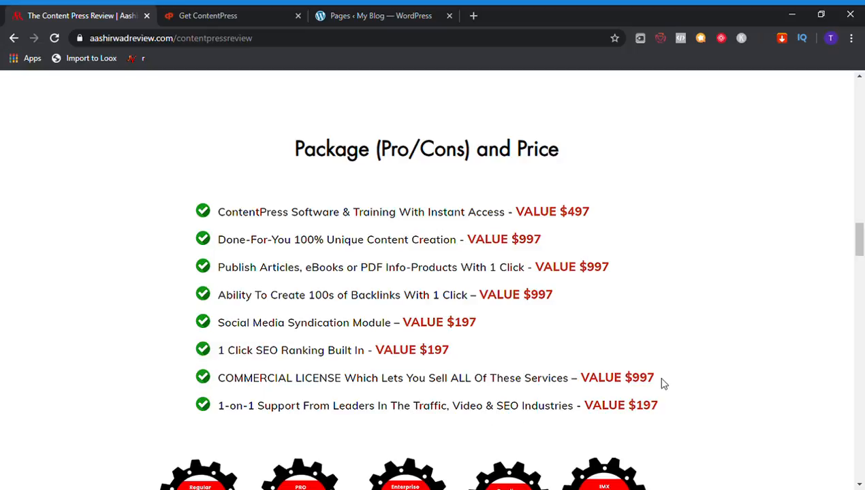
mouse_move(661, 388)
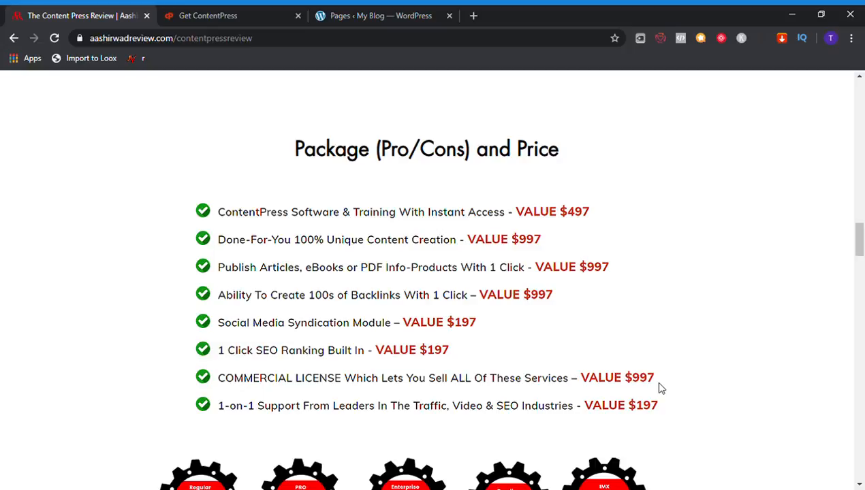
mouse_move(860, 245)
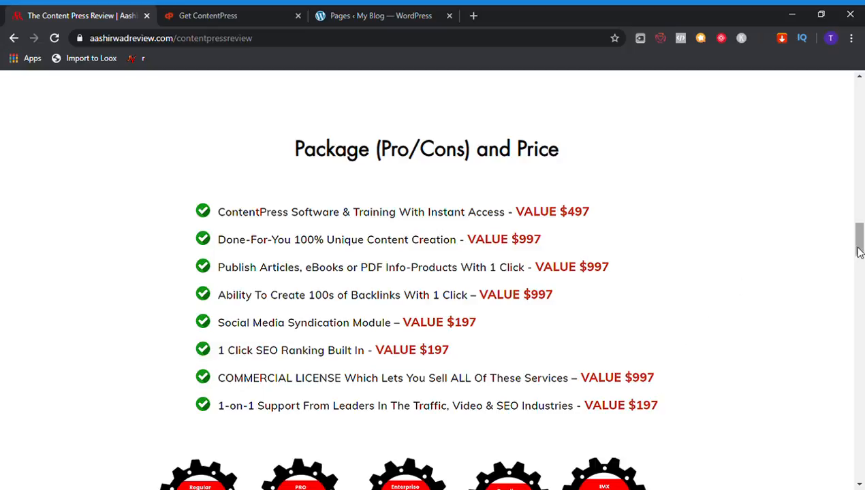
mouse_move(860, 251)
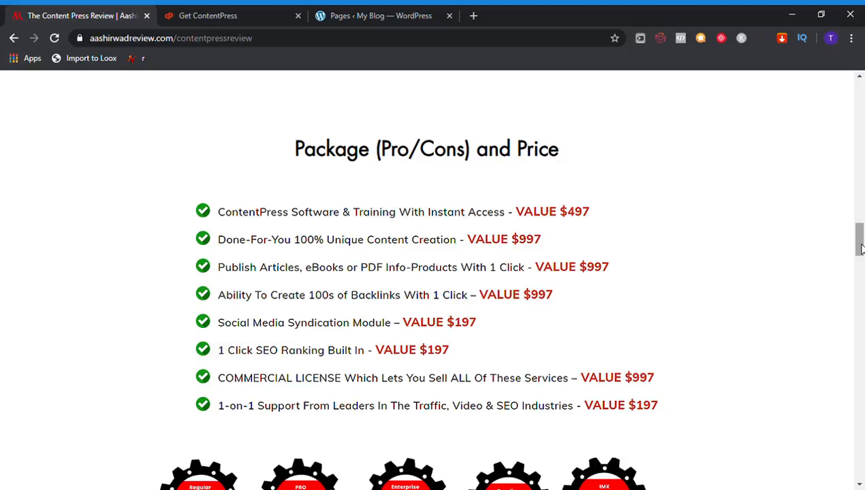
scroll(down, 3)
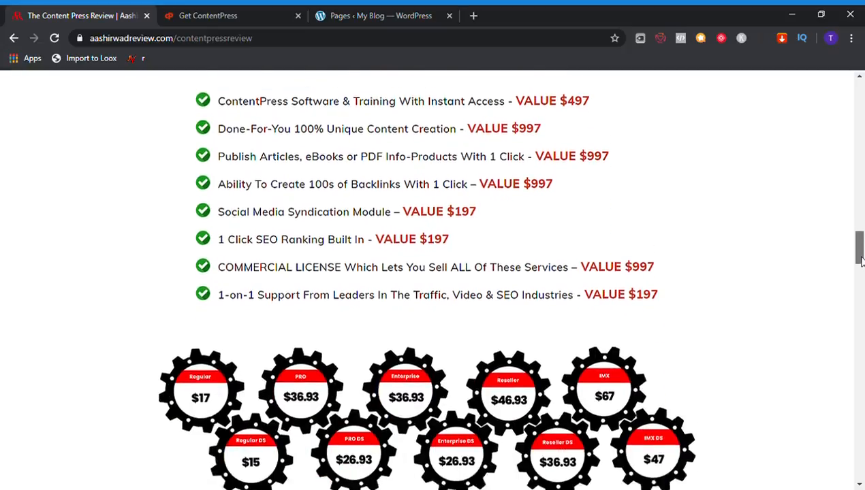
scroll(down, 3)
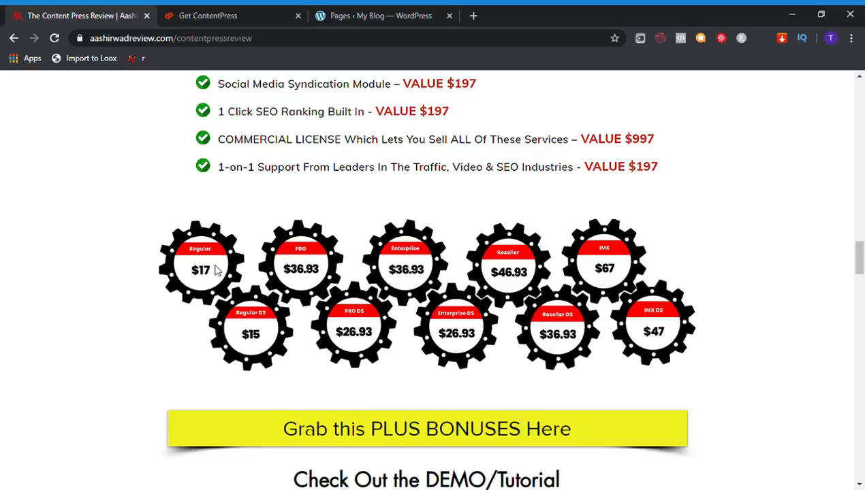
mouse_move(444, 316)
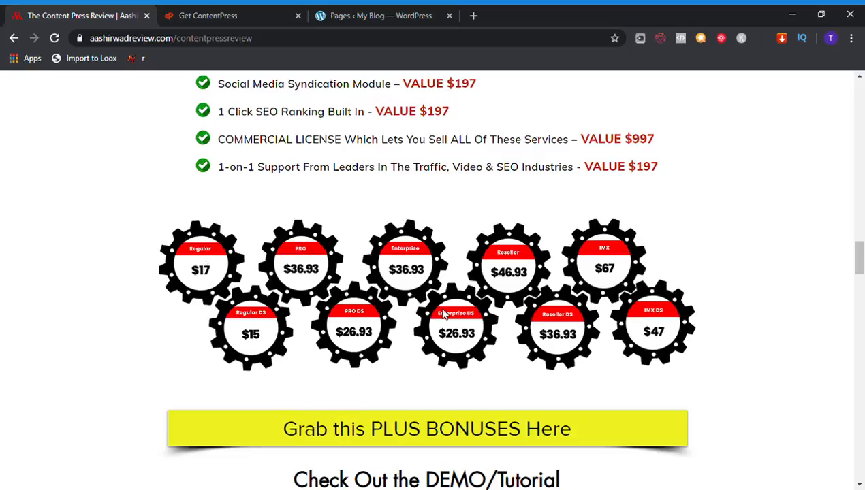
mouse_move(564, 331)
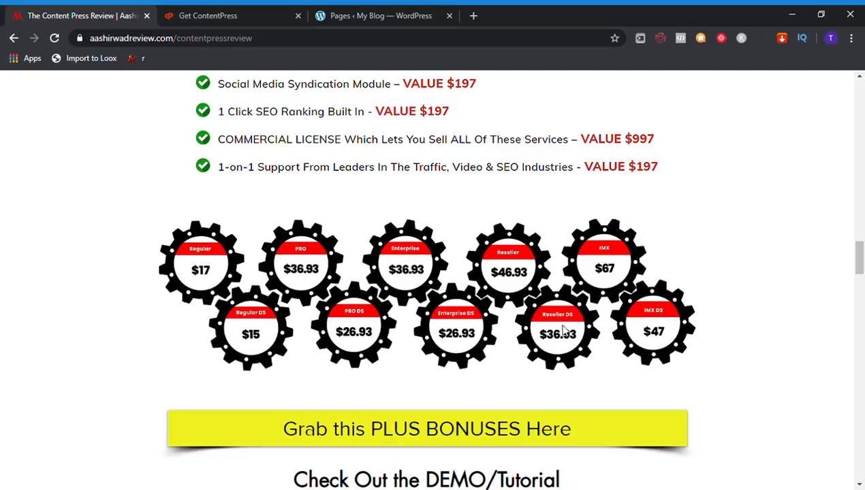
mouse_move(599, 293)
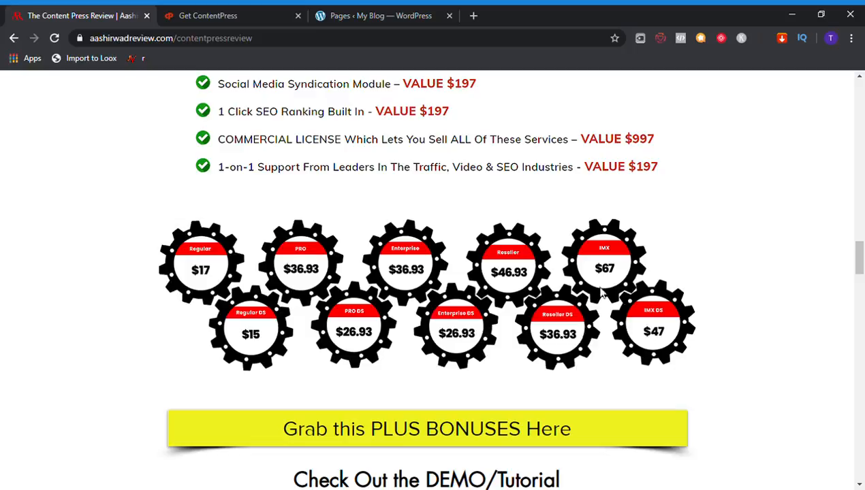
mouse_move(659, 331)
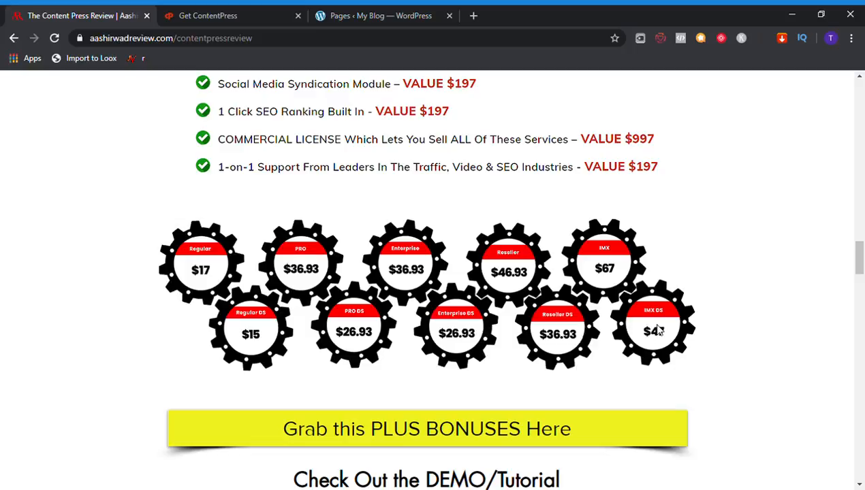
mouse_move(392, 271)
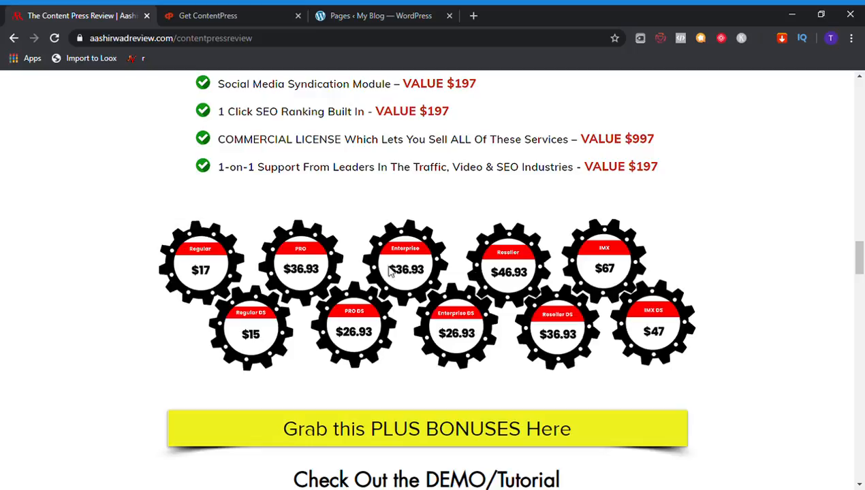
mouse_move(204, 272)
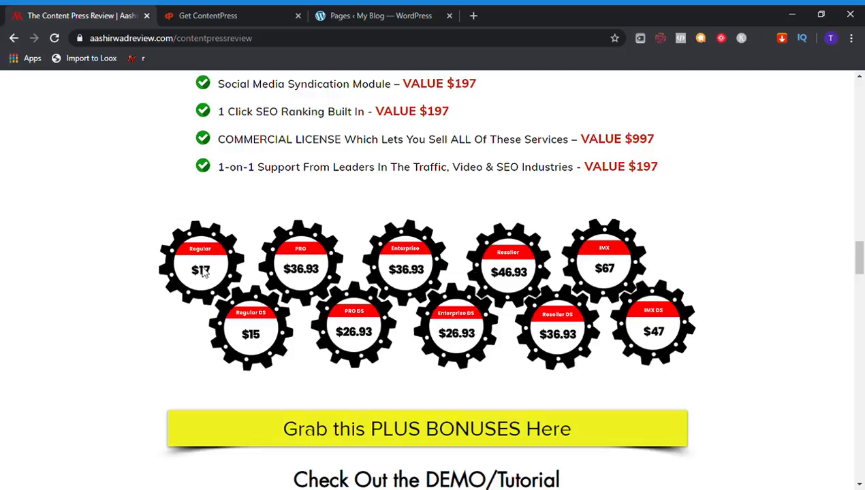
mouse_move(197, 274)
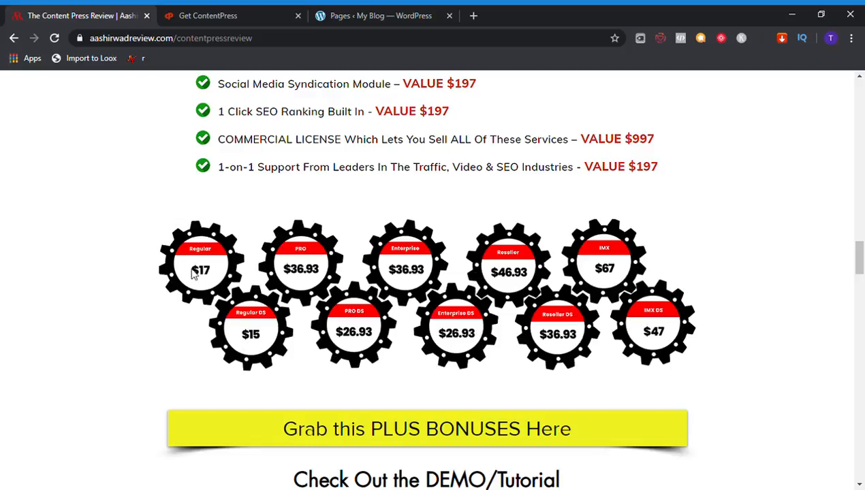
mouse_move(333, 269)
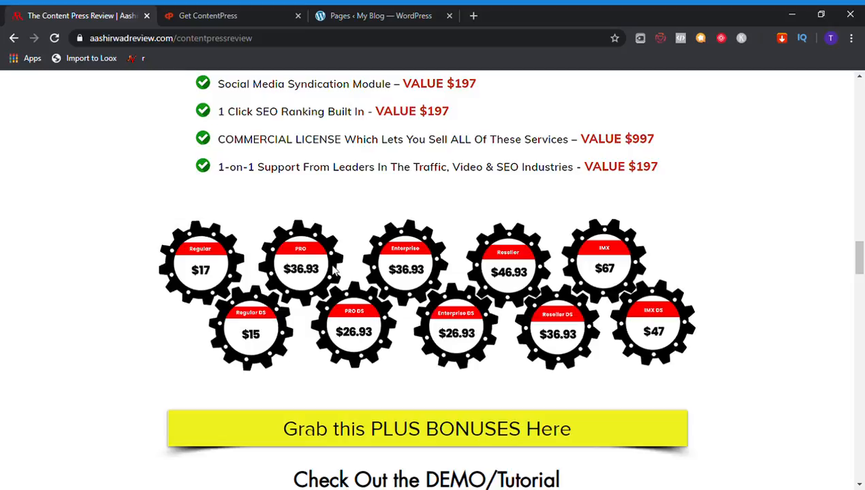
mouse_move(416, 262)
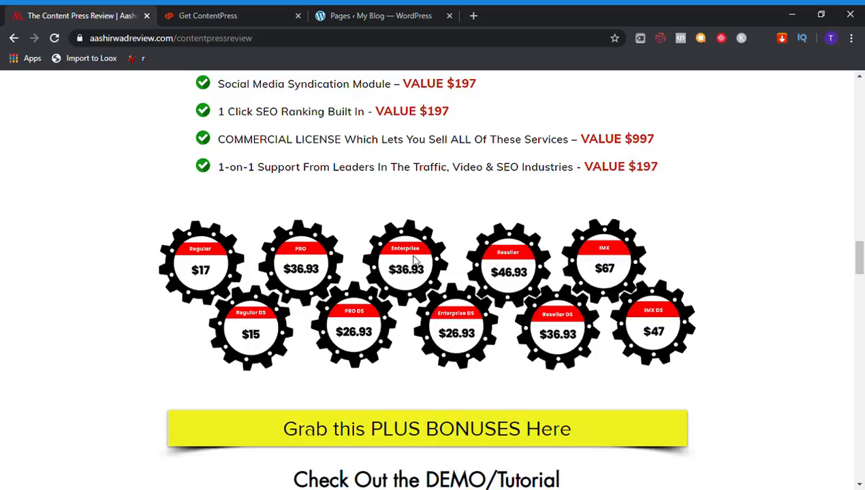
mouse_move(531, 256)
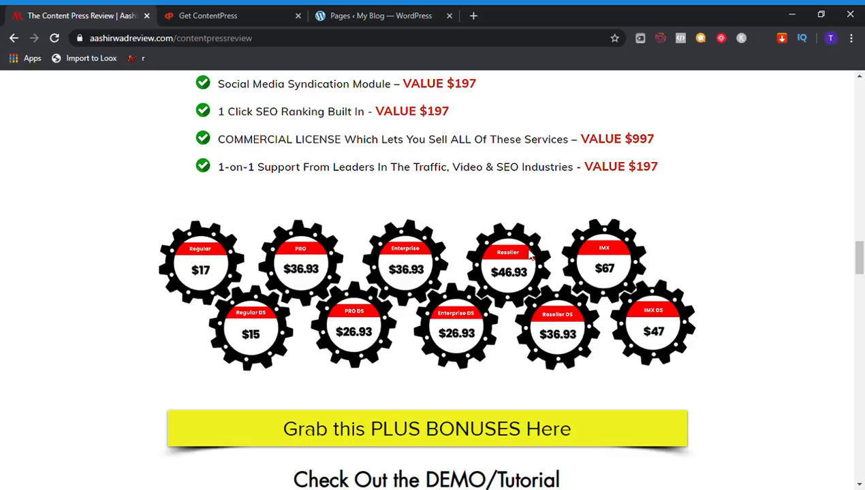
mouse_move(551, 308)
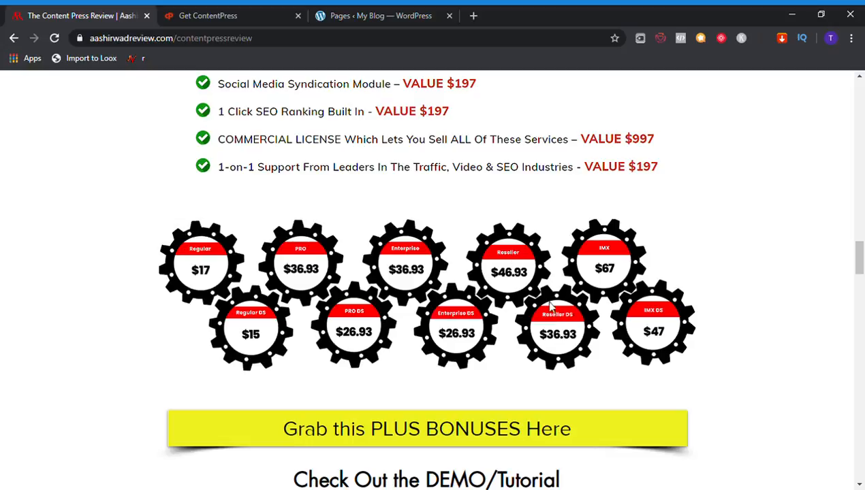
mouse_move(616, 279)
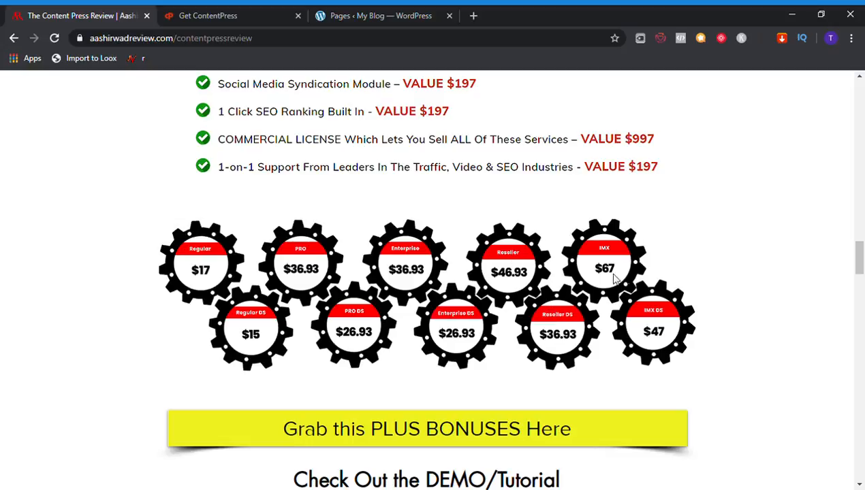
mouse_move(723, 340)
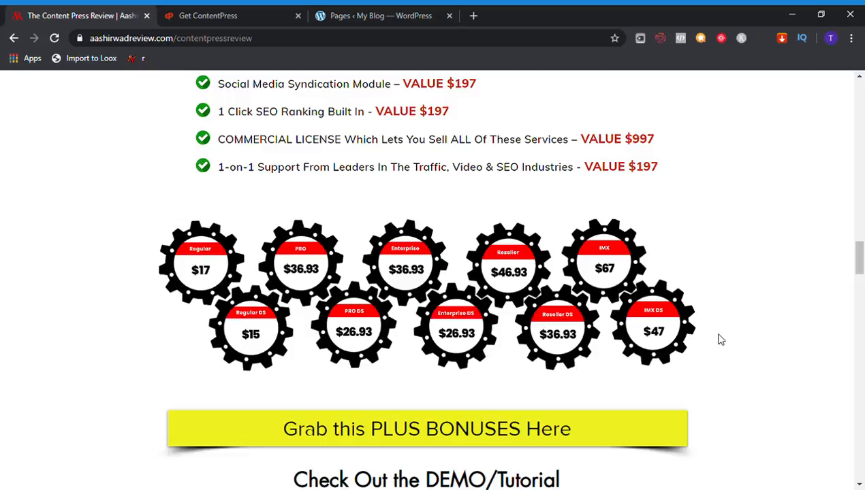
mouse_move(398, 246)
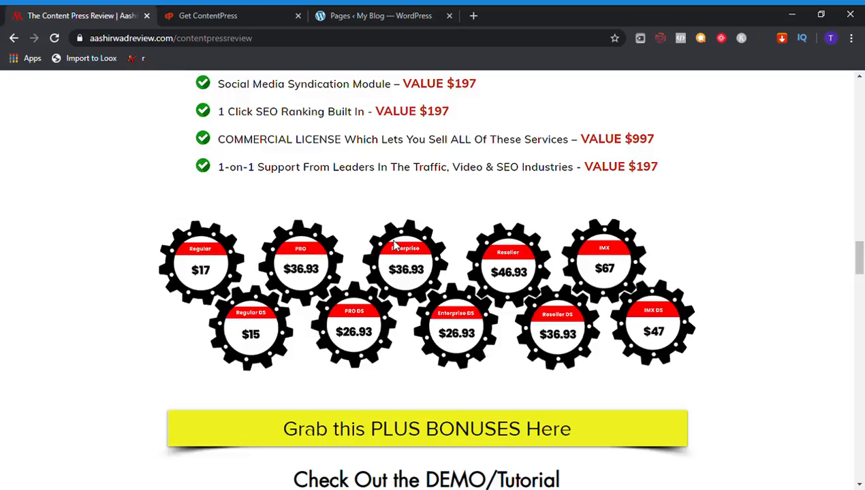
mouse_move(640, 334)
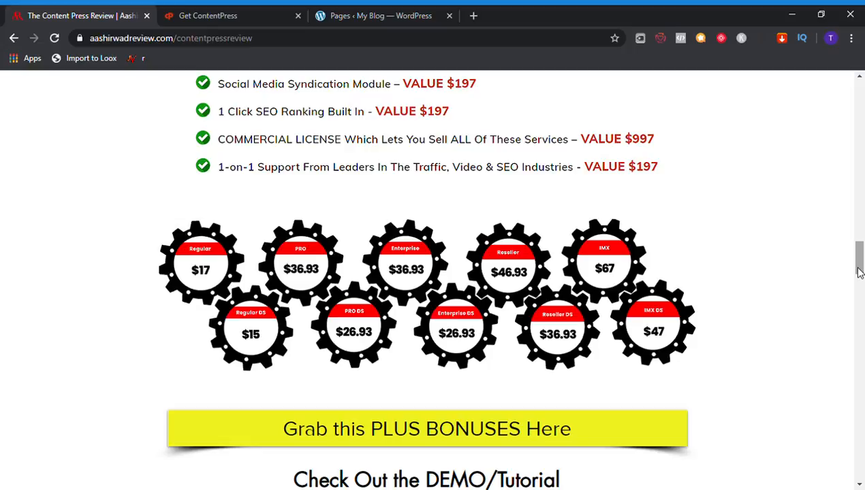
Scroll past the demo video to the 'Get the Following Bonuses Via My Link!' heading
scroll(down, 3)
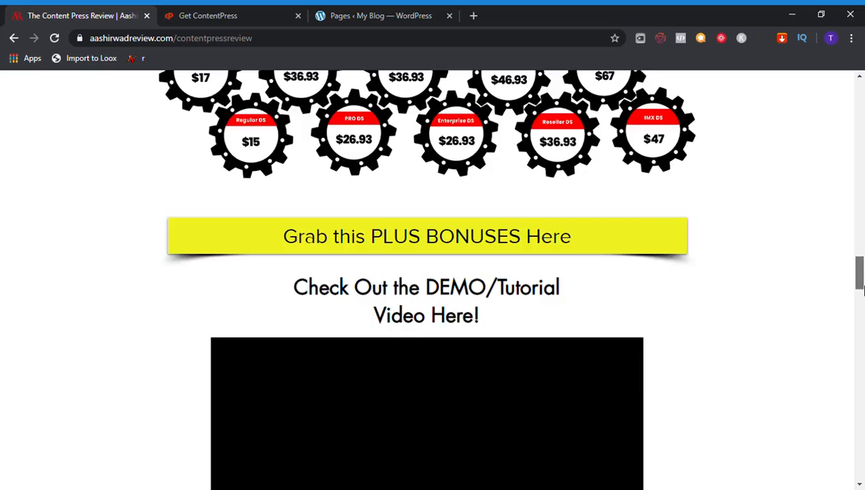
scroll(down, 3)
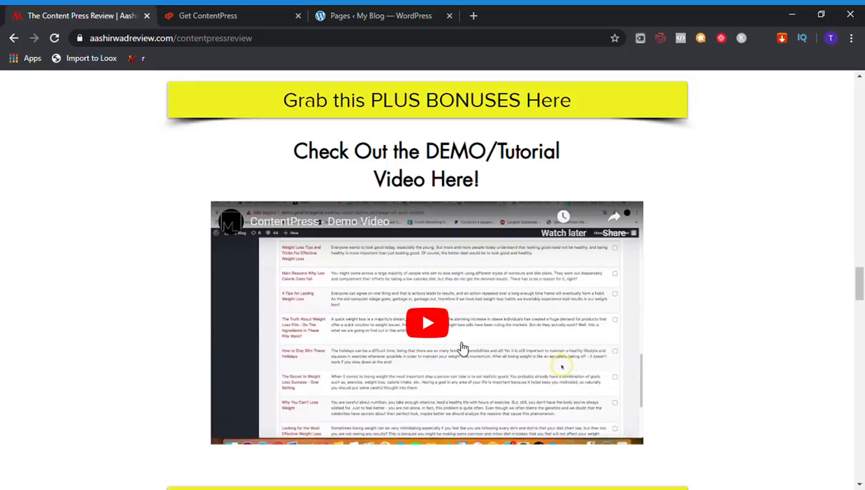
mouse_move(727, 332)
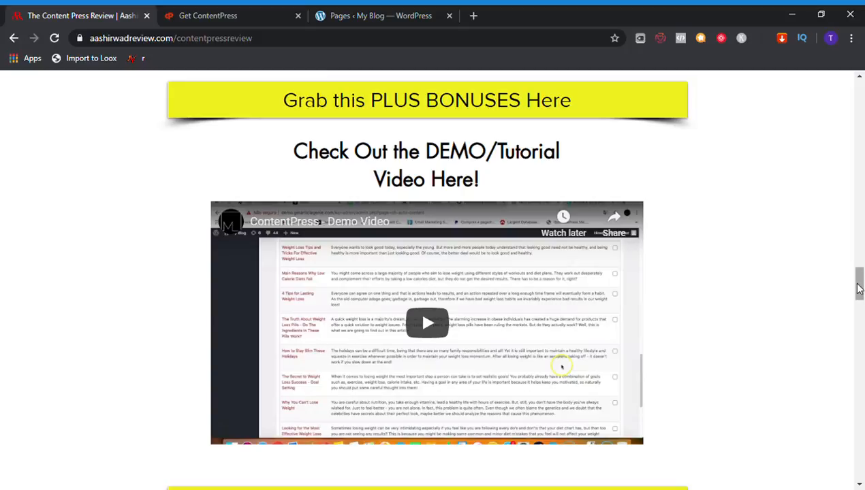
scroll(down, 3)
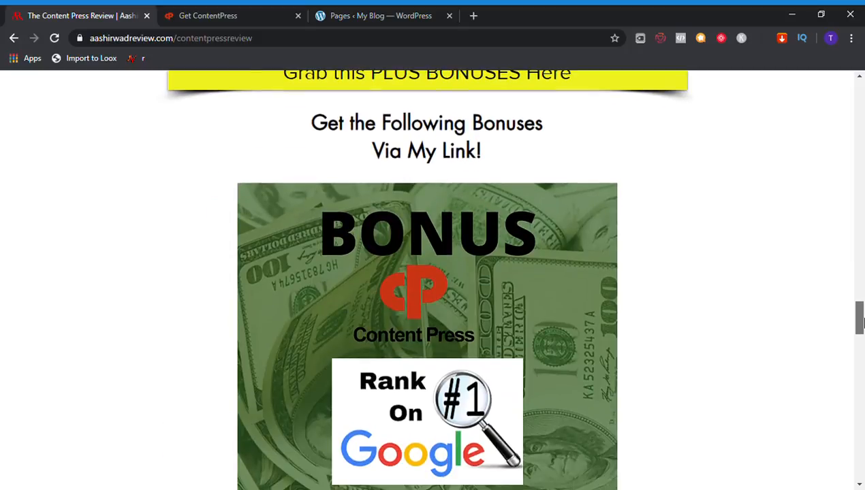
Scroll down to bring 'Bonus 1: Keyword Tool' fully into view
scroll(down, 3)
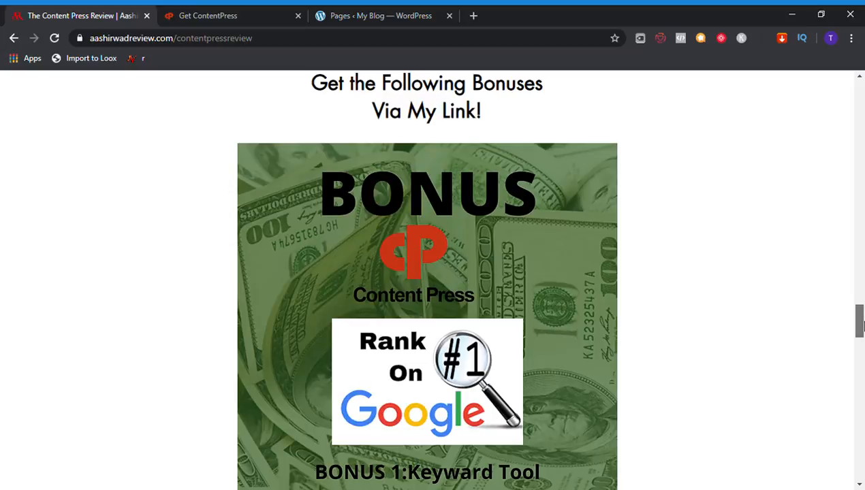
scroll(down, 3)
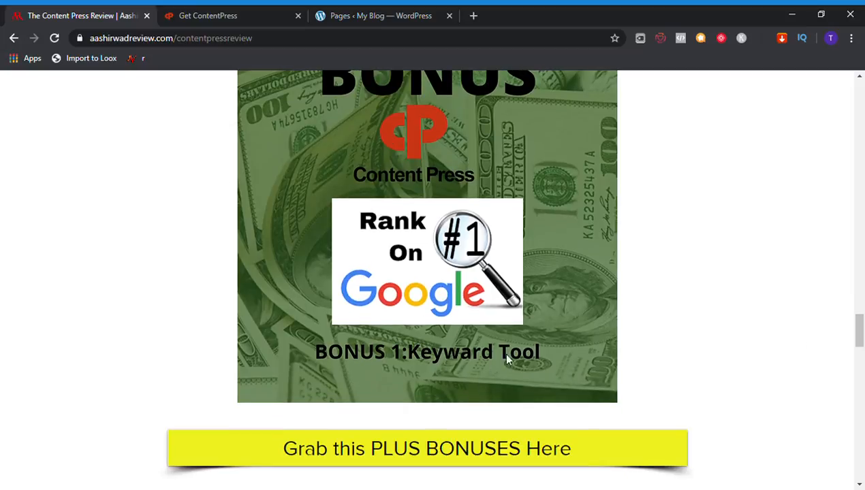
mouse_move(478, 293)
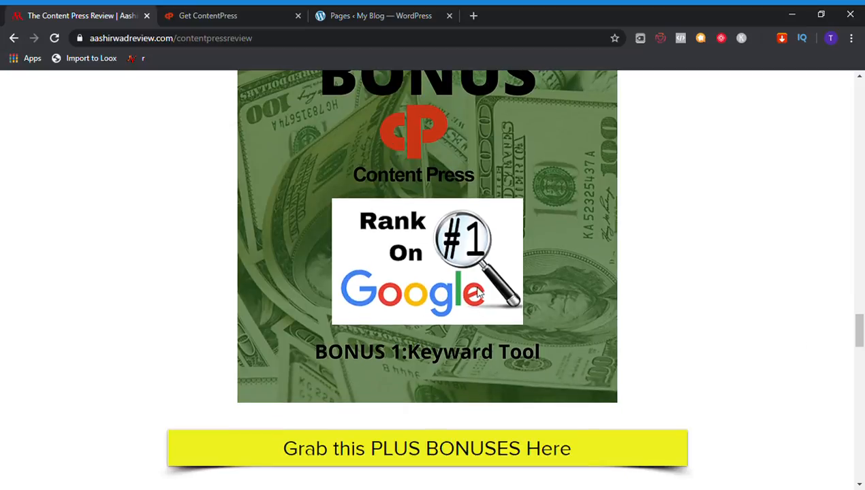
mouse_move(406, 215)
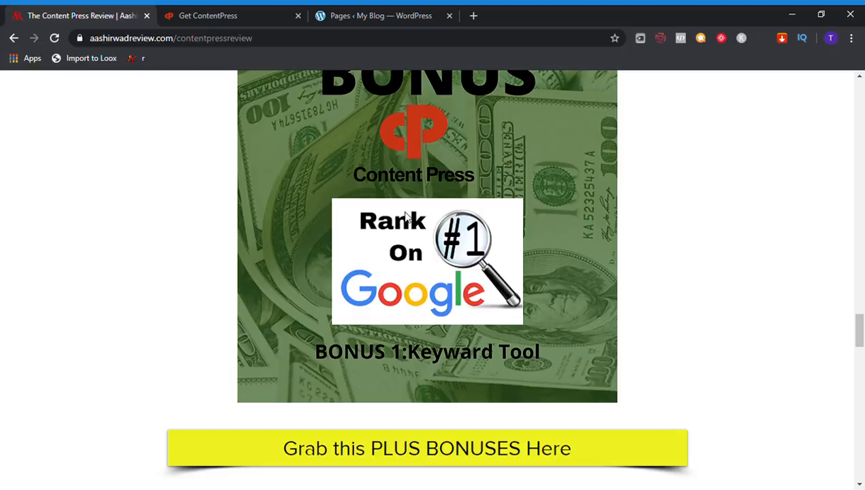
scroll(down, 3)
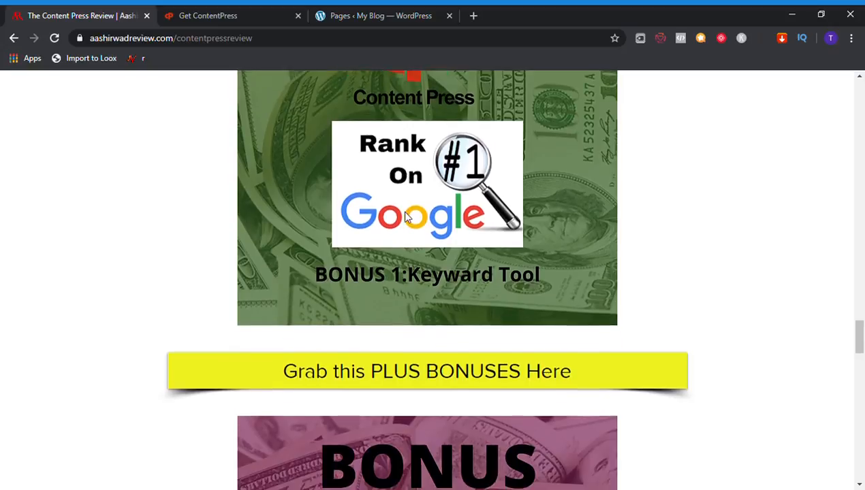
Scroll down to show 'Bonus 2: Get Google Traffic' in full
scroll(down, 3)
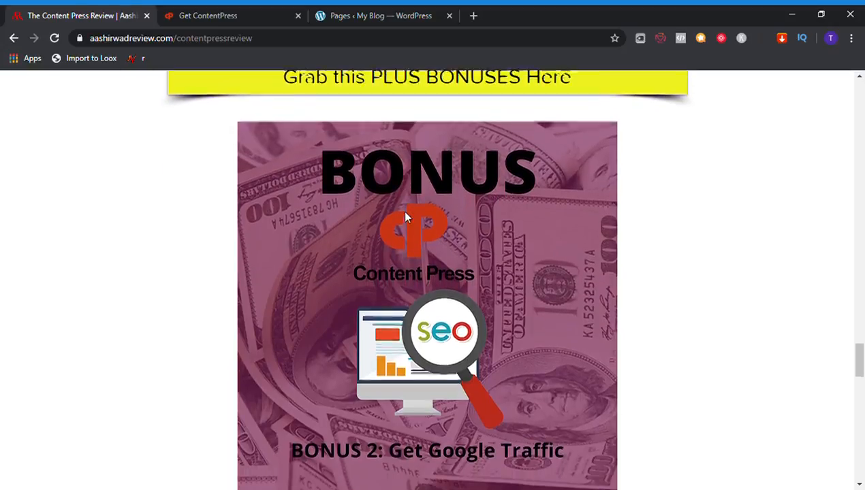
scroll(down, 3)
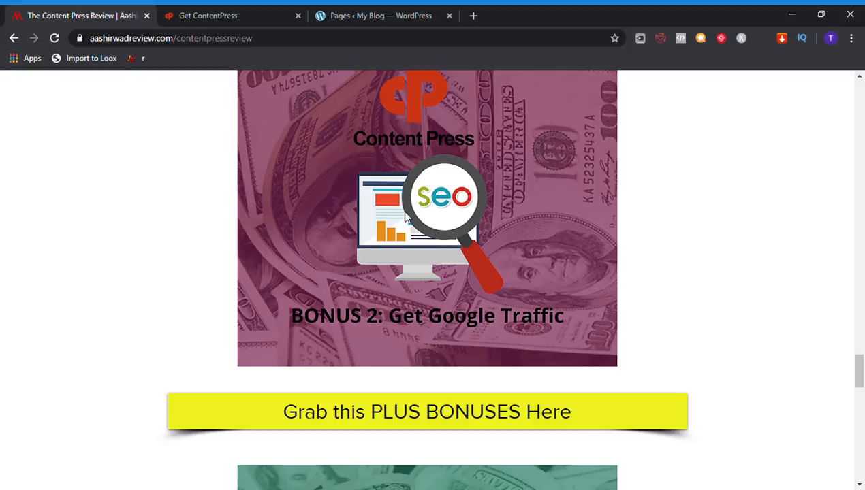
mouse_move(494, 162)
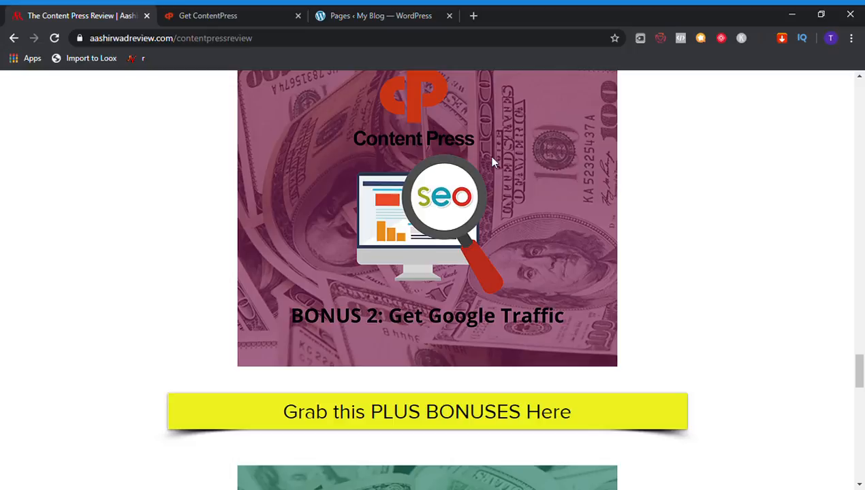
scroll(down, 3)
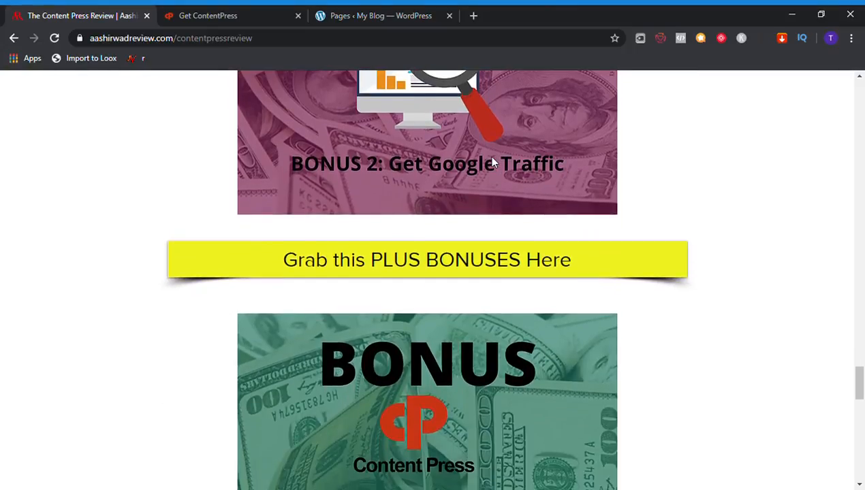
Scroll down to show 'Bonus 3: Traffic Inclination' in full
scroll(down, 3)
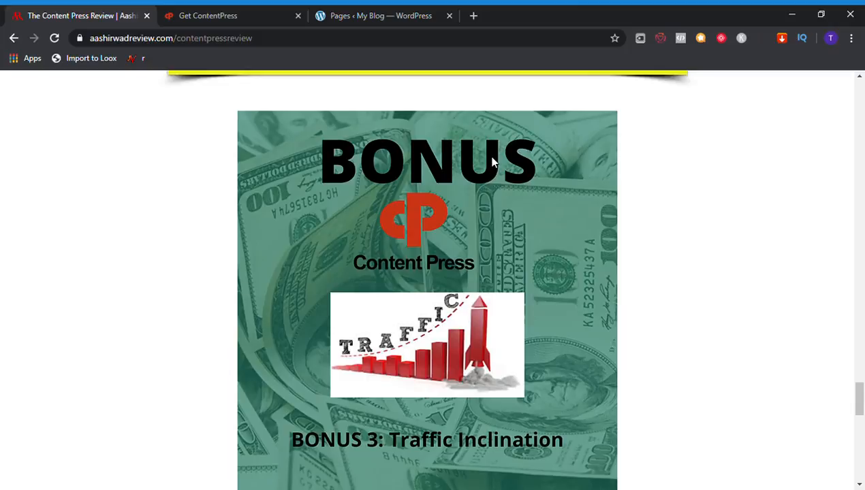
scroll(down, 3)
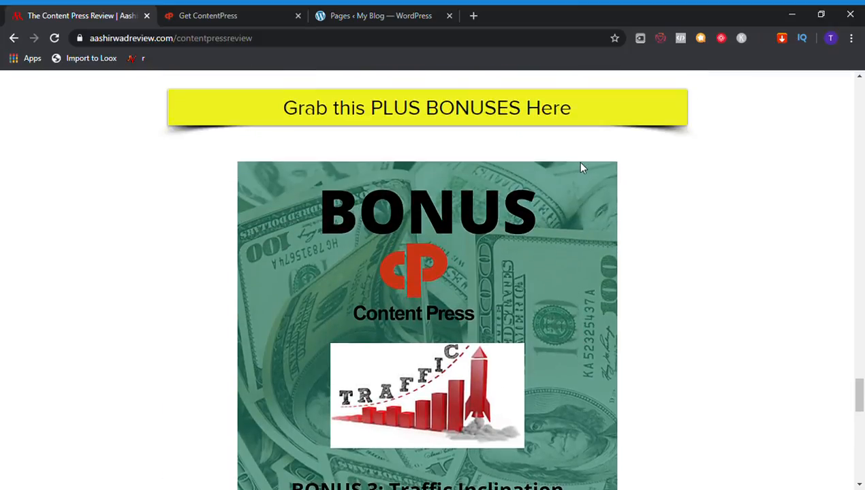
scroll(down, 3)
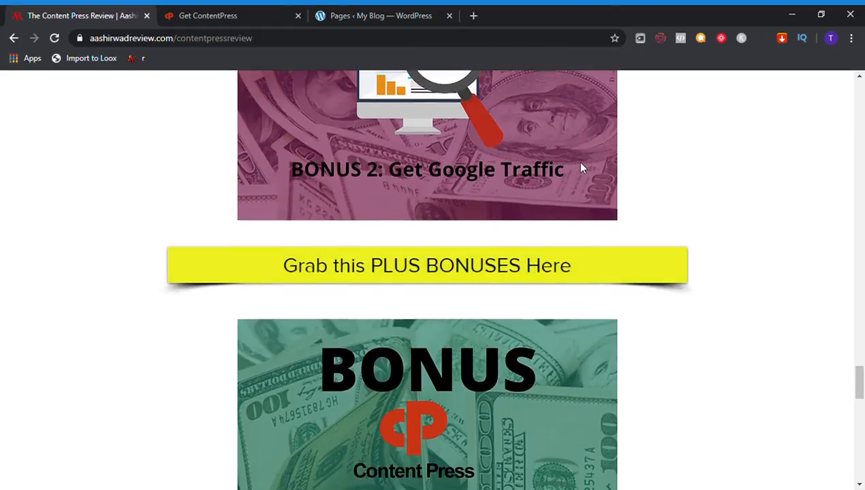
scroll(down, 3)
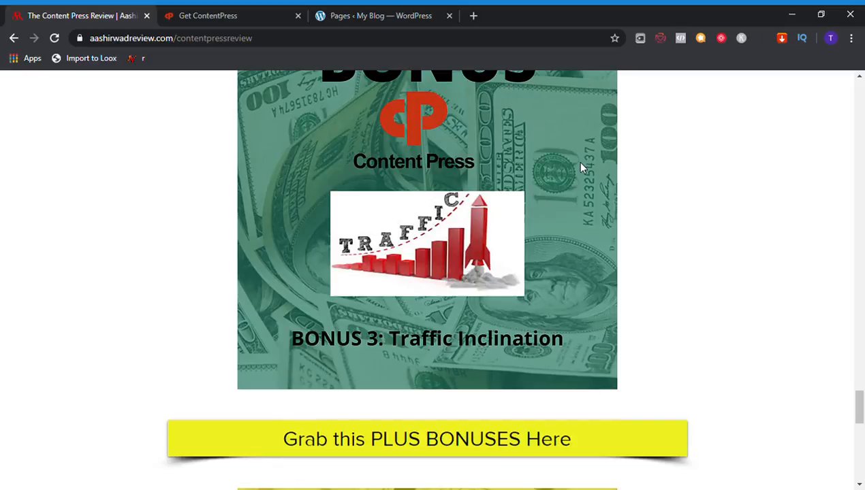
scroll(down, 3)
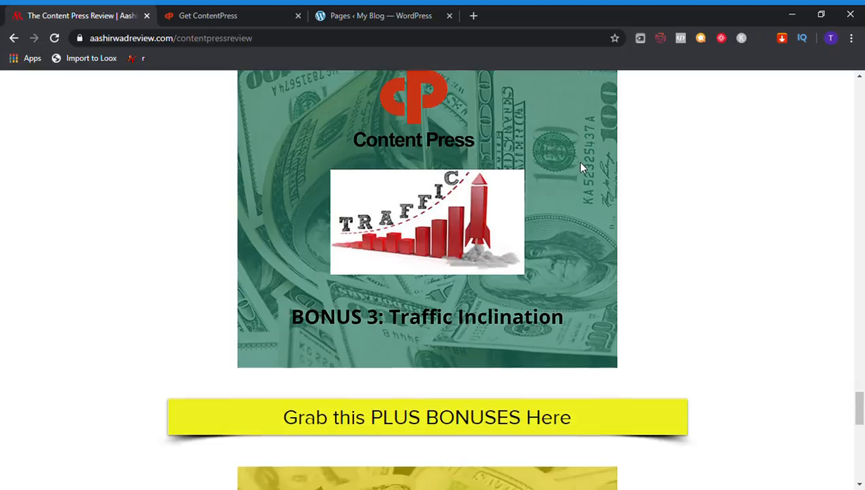
Scroll down to 'Bonus 4: SEO Skills Mastery' and the 'All Bonuses Will Be Added' note
scroll(down, 3)
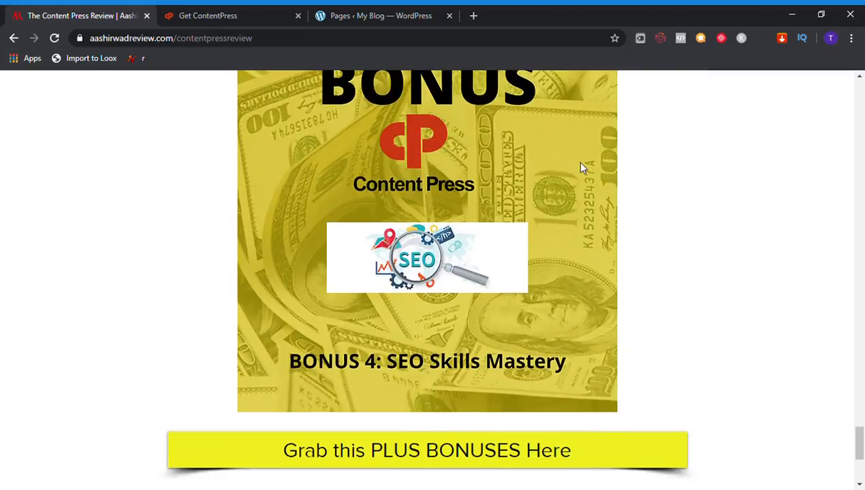
scroll(down, 3)
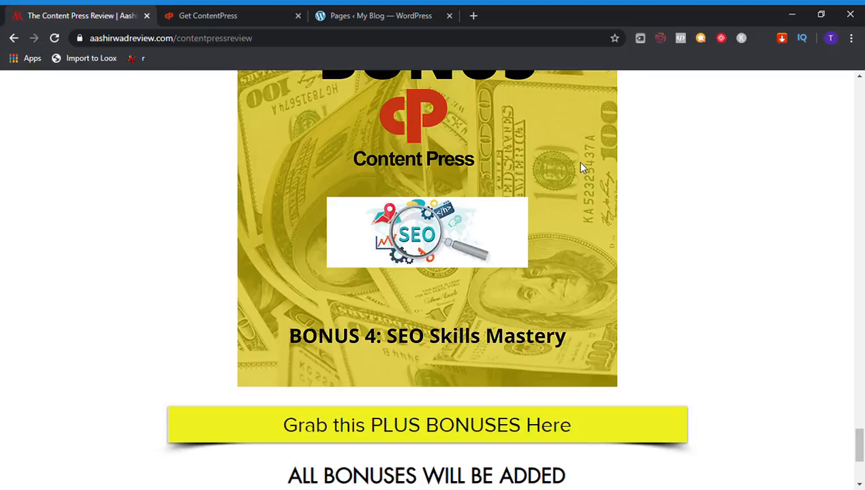
mouse_move(717, 94)
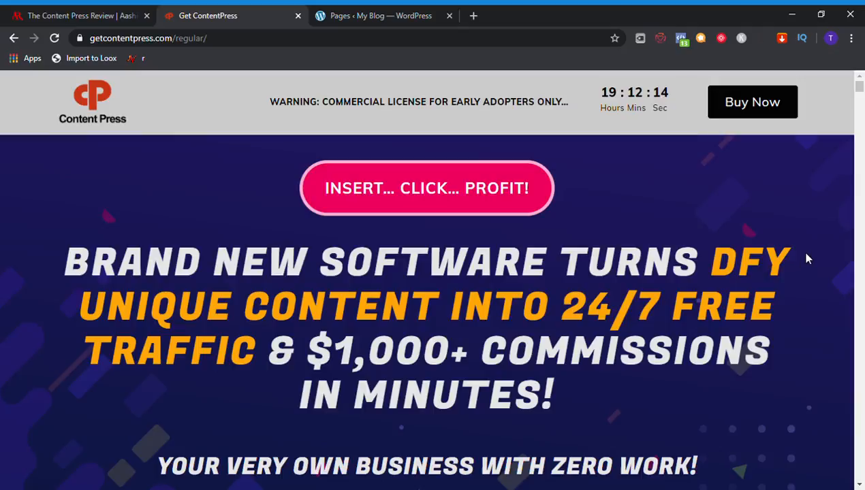
Scroll the sales page past the video, license countdown and early-bird list to the 'Just 3 Simple Steps' heading
scroll(down, 3)
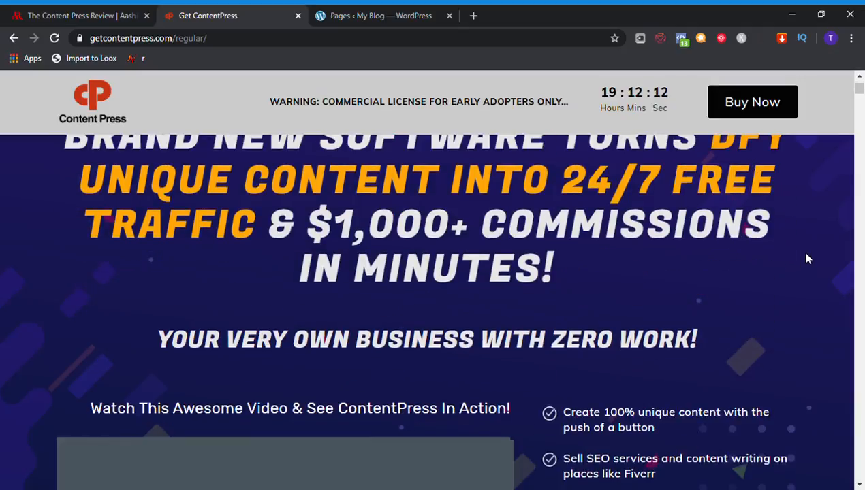
scroll(down, 3)
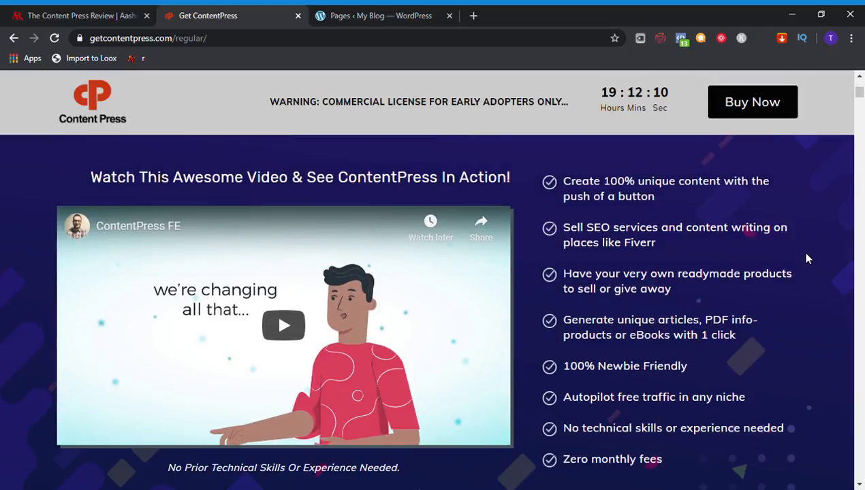
scroll(down, 3)
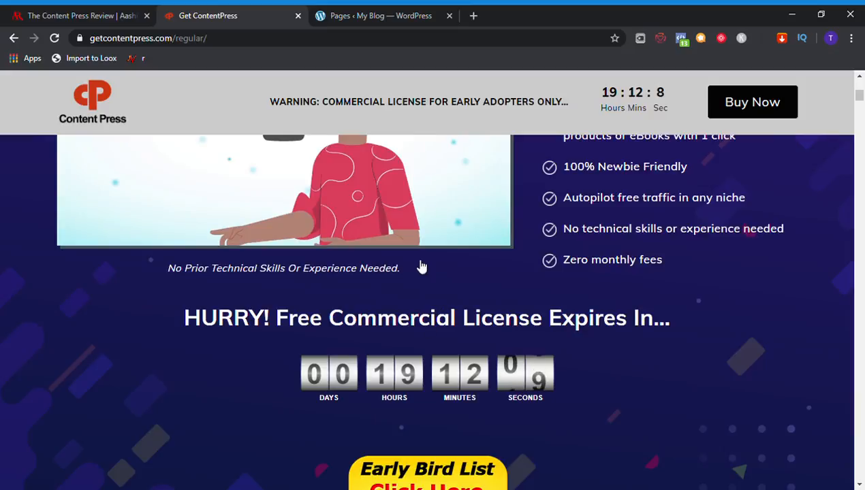
mouse_move(411, 425)
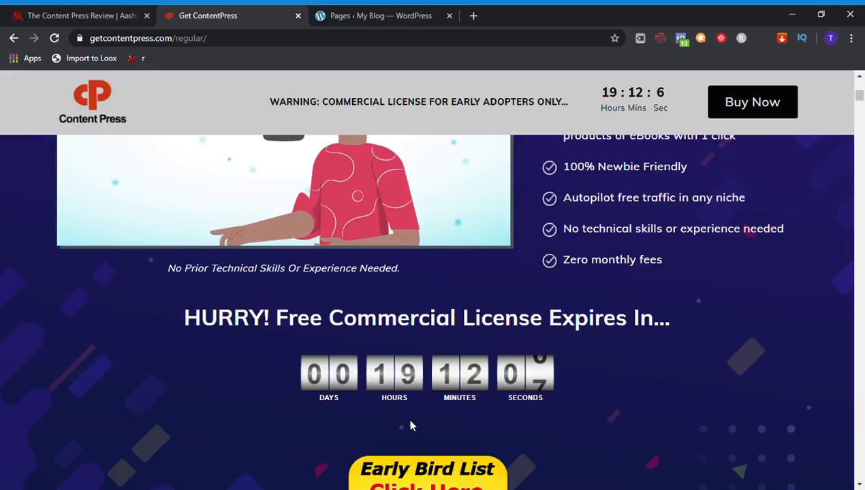
mouse_move(684, 254)
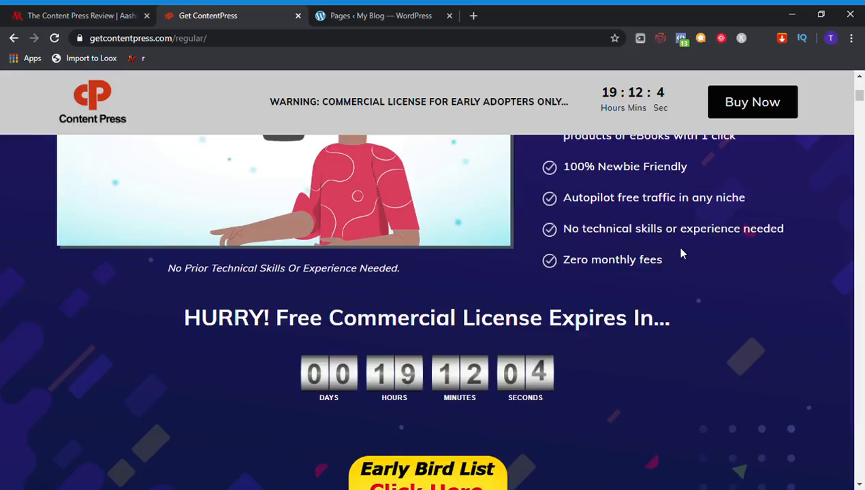
scroll(down, 3)
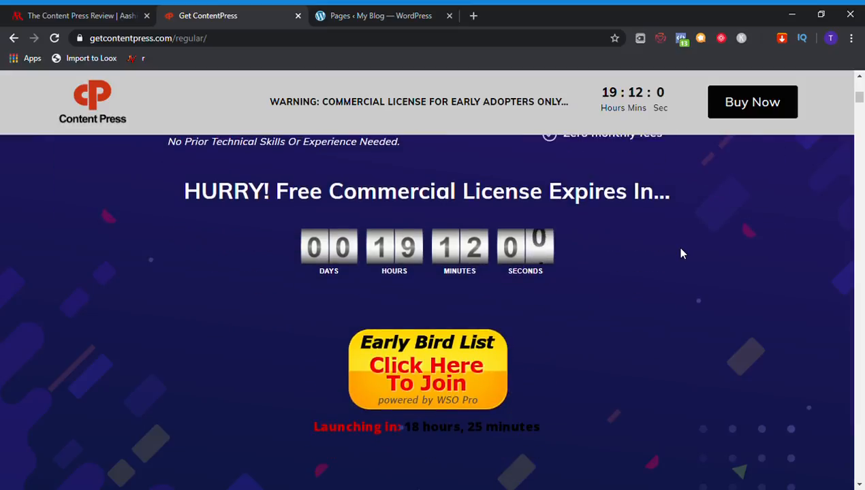
scroll(down, 3)
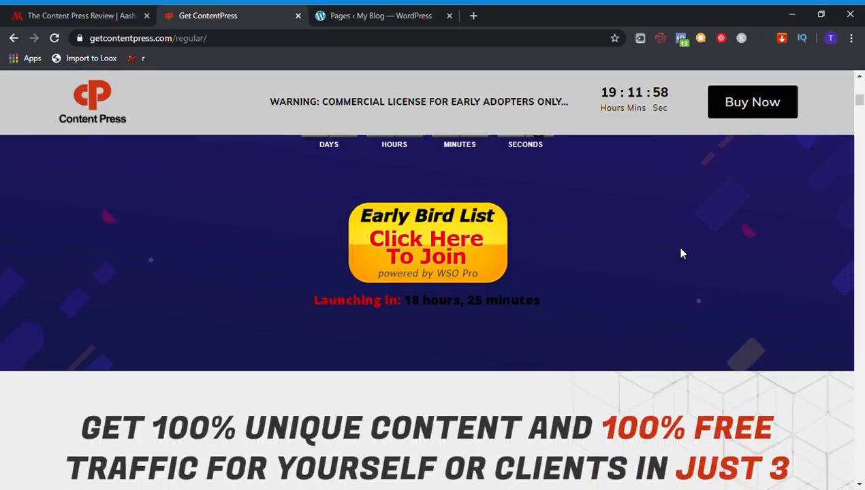
scroll(down, 3)
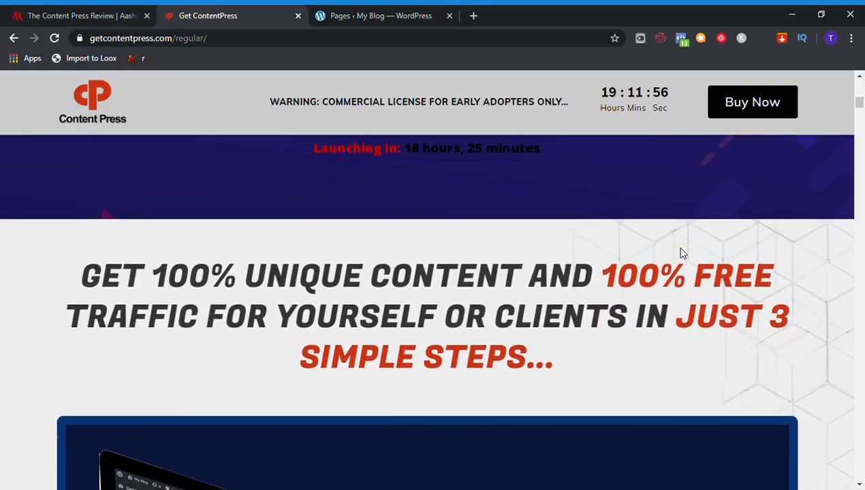
Scroll through Step 1, Step 2 and Step 3 down to the 'results are coming in fast' section
scroll(down, 3)
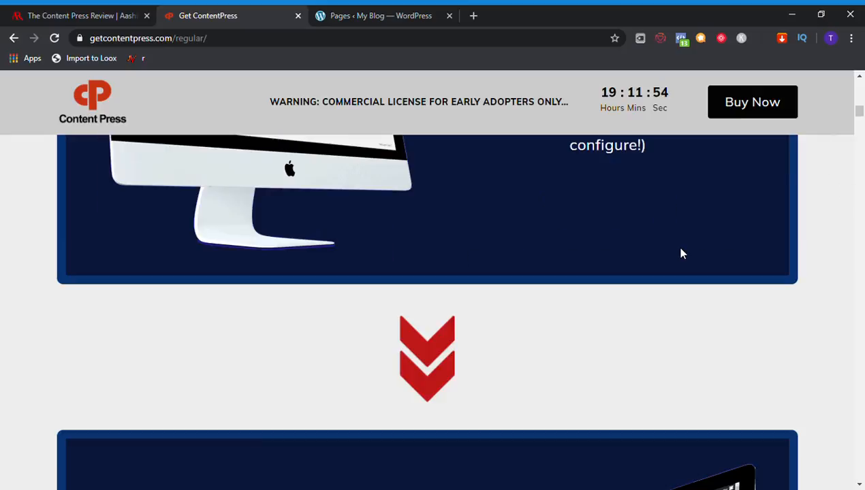
scroll(up, 3)
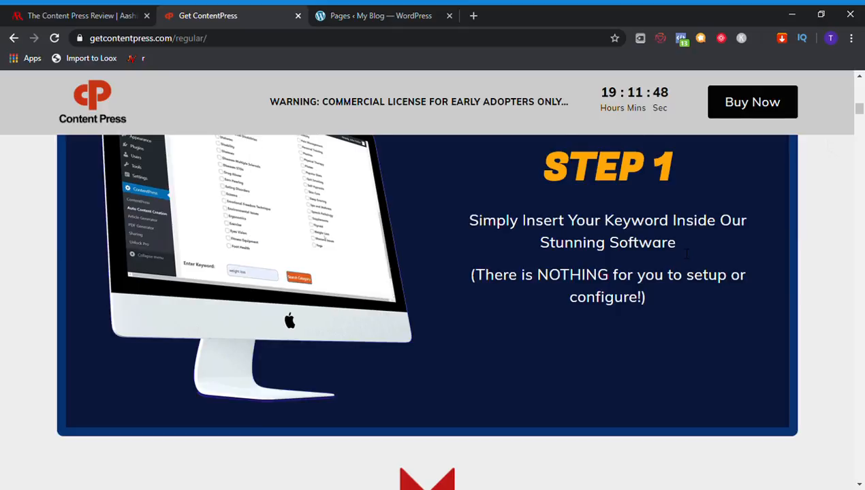
scroll(down, 3)
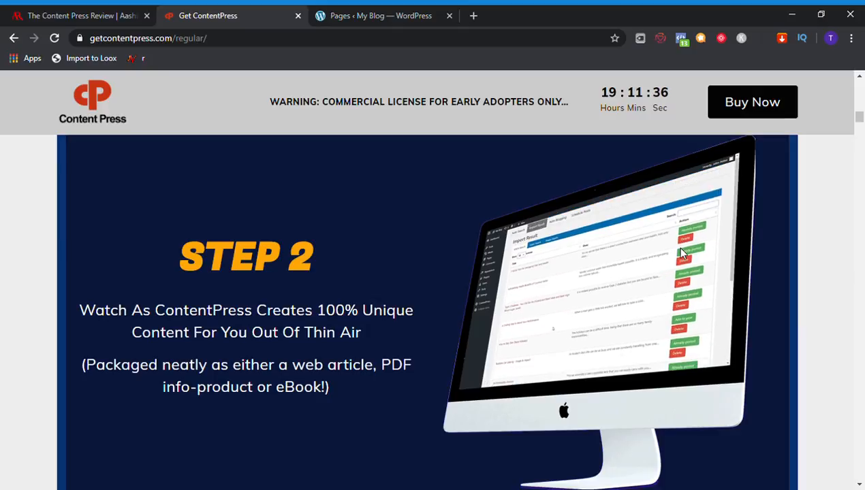
scroll(down, 3)
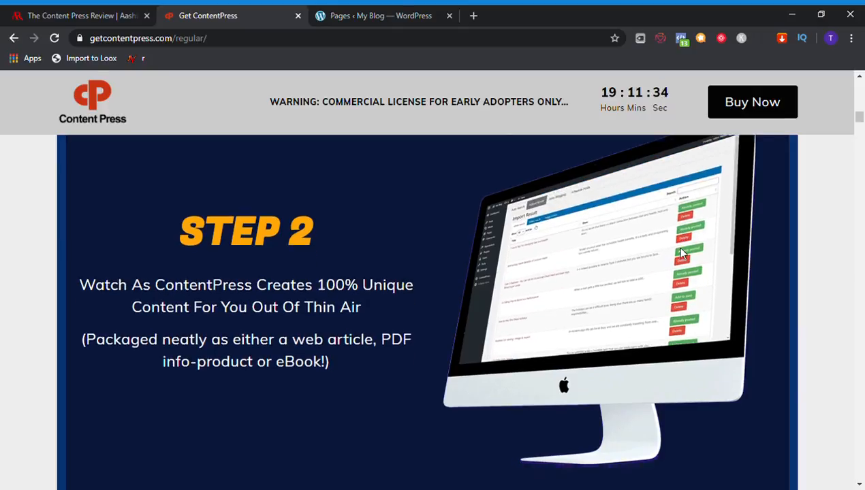
scroll(down, 3)
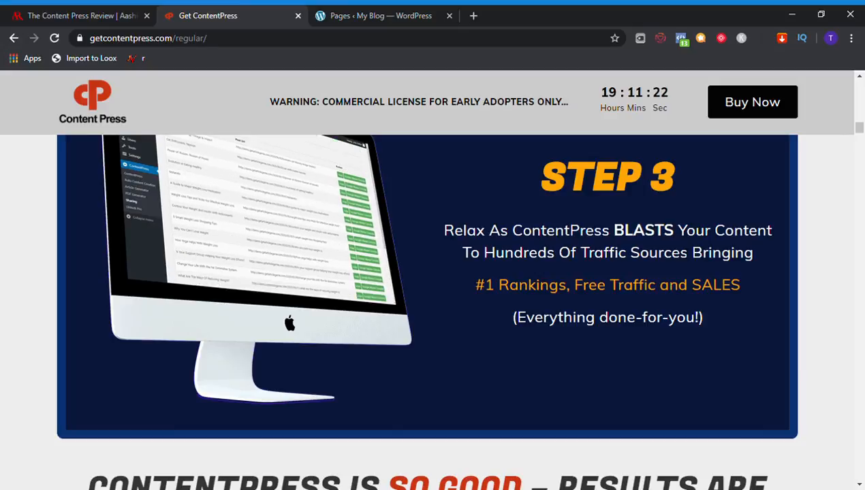
scroll(down, 3)
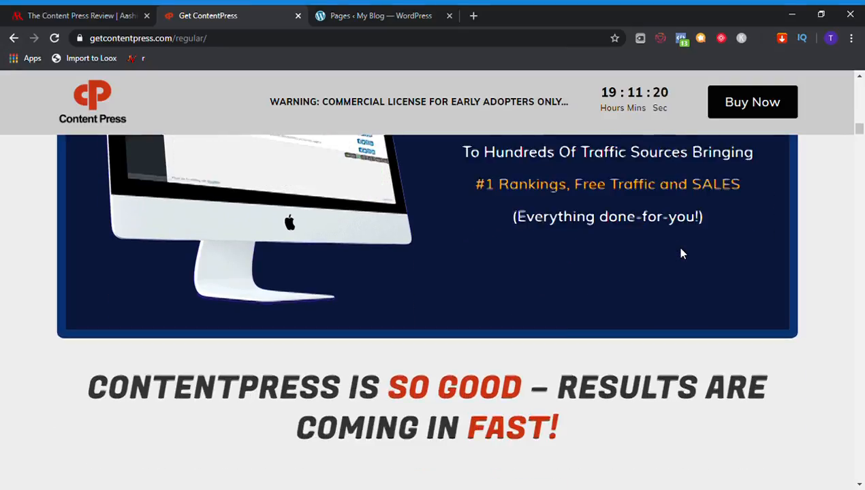
scroll(down, 3)
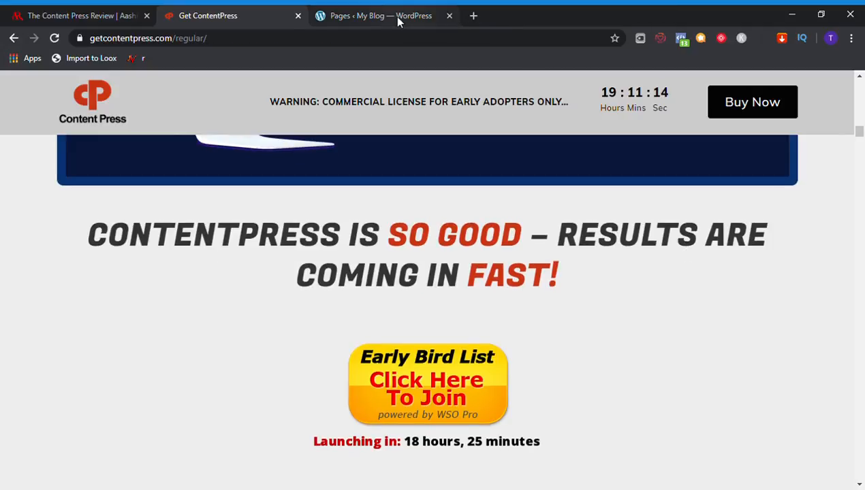
Return to the WordPress admin Dashboard and reveal its Screen Options
click(380, 15)
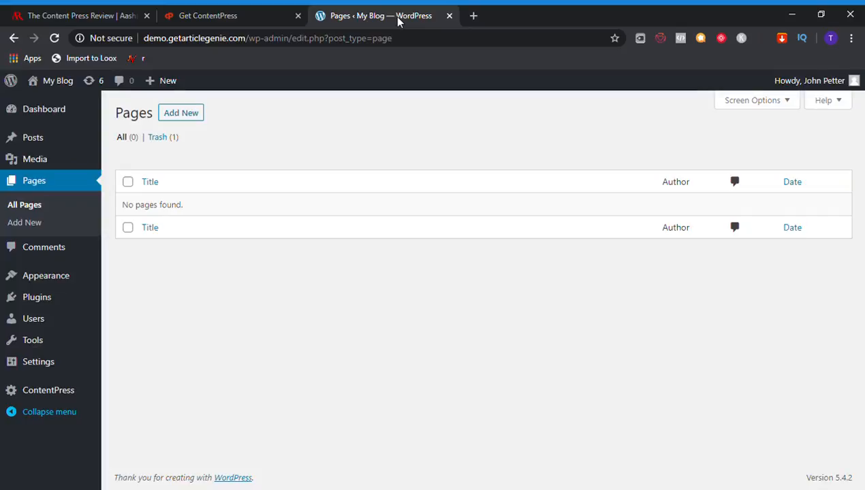
mouse_move(44, 109)
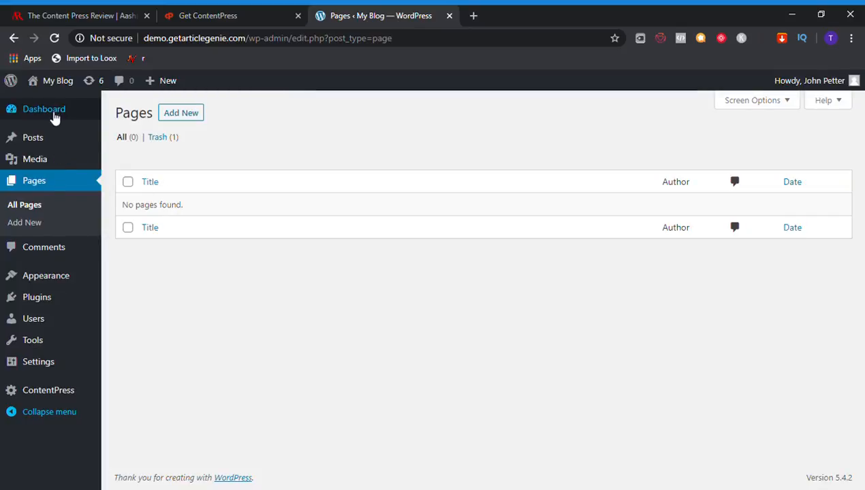
click(44, 109)
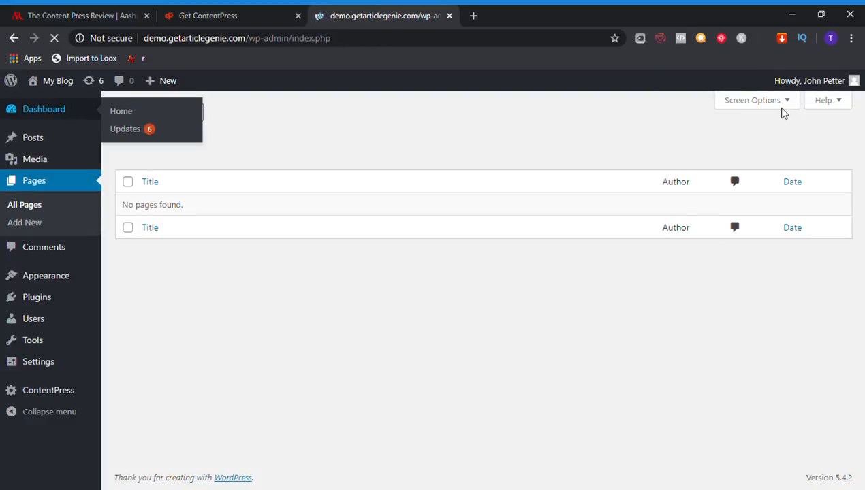
click(44, 109)
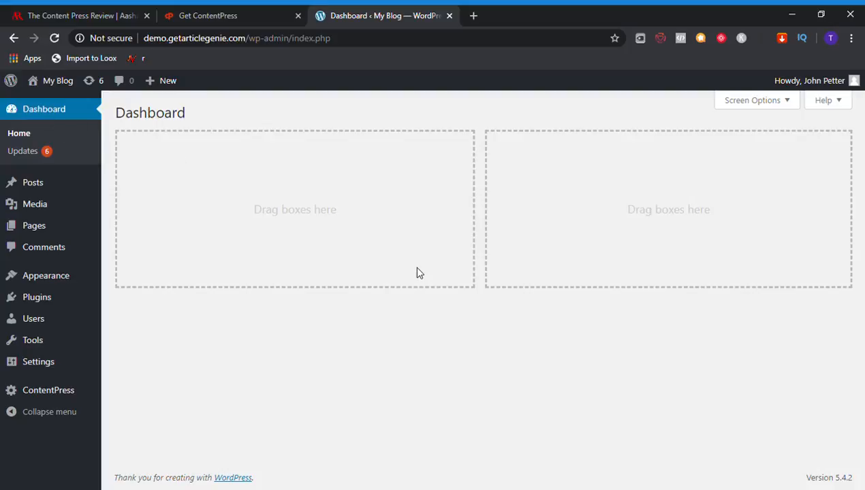
mouse_move(791, 120)
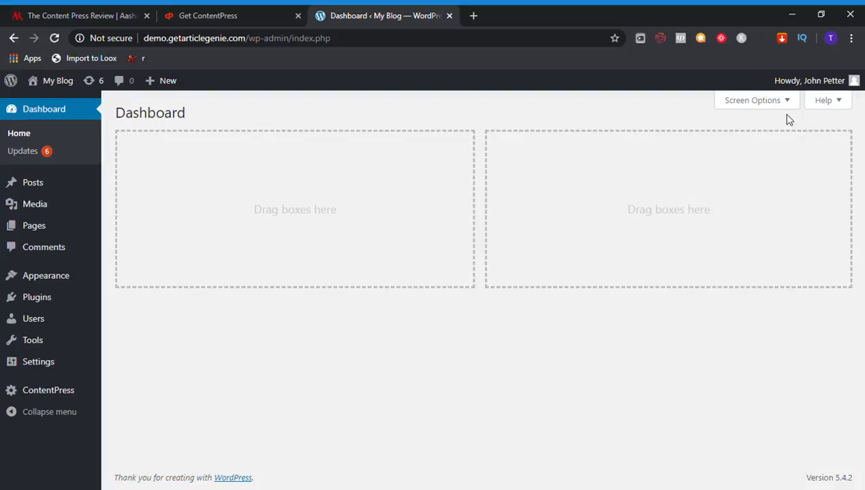
mouse_move(340, 210)
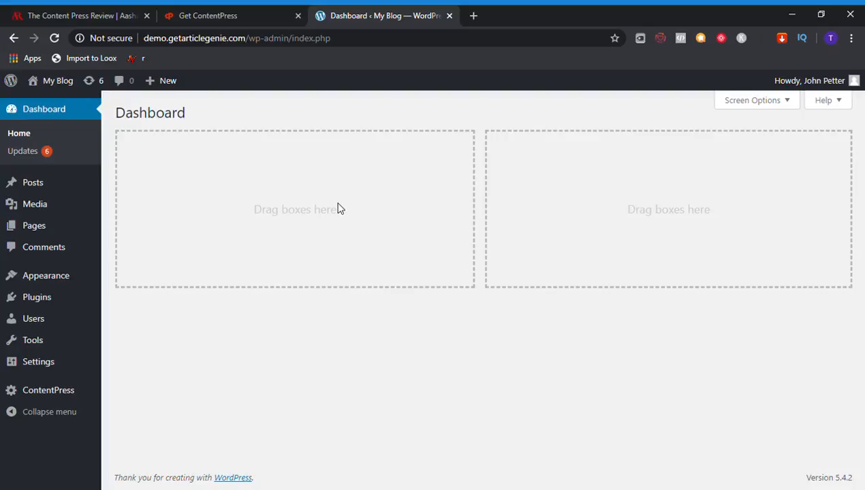
mouse_move(756, 101)
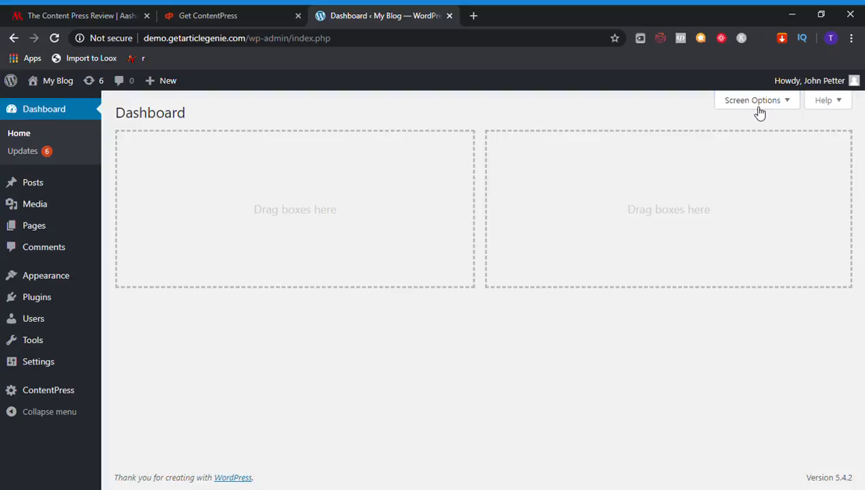
click(752, 100)
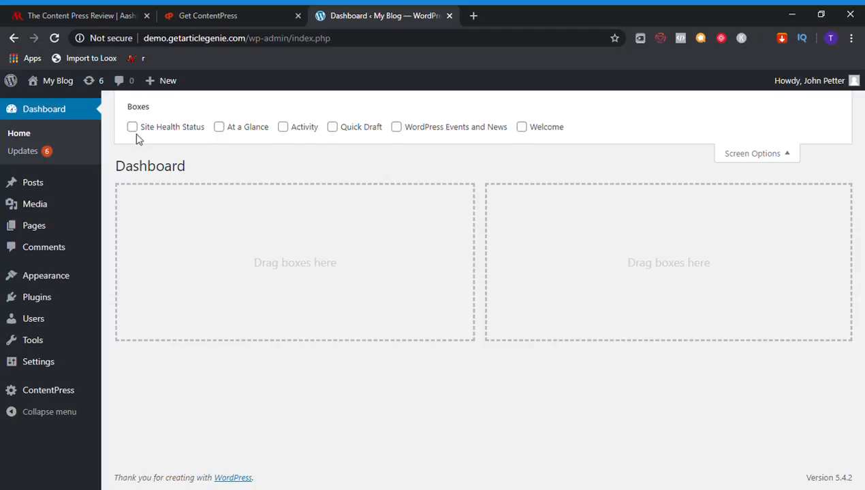
mouse_move(142, 135)
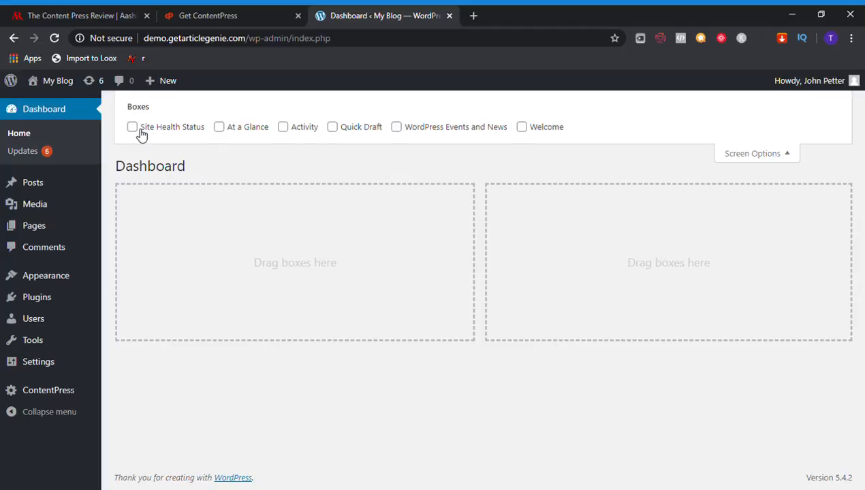
Show the Site Health Status, At a Glance and Activity boxes, then hide all three again
click(132, 127)
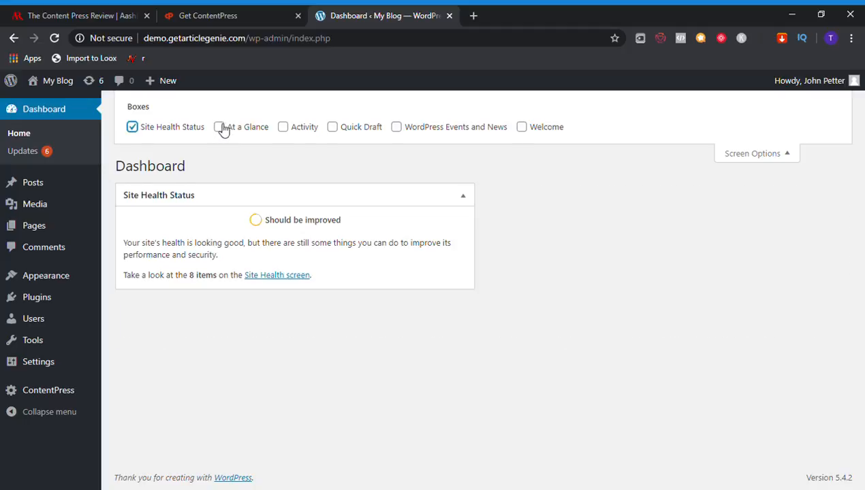
click(218, 126)
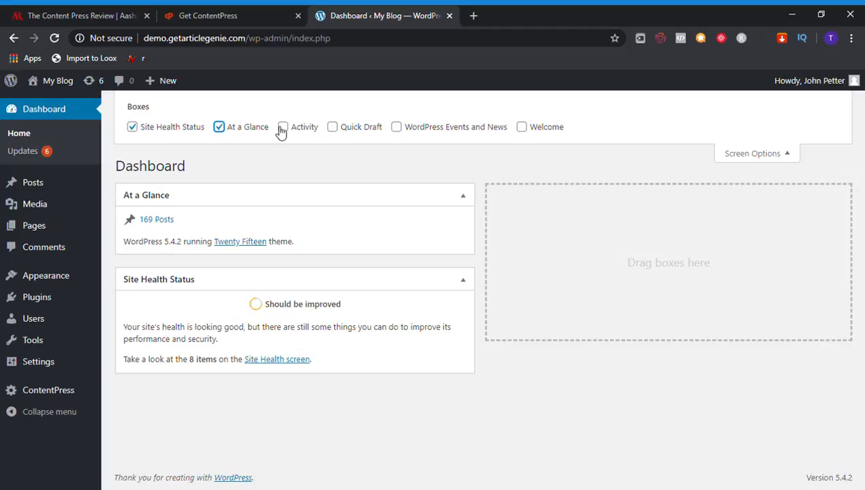
click(282, 127)
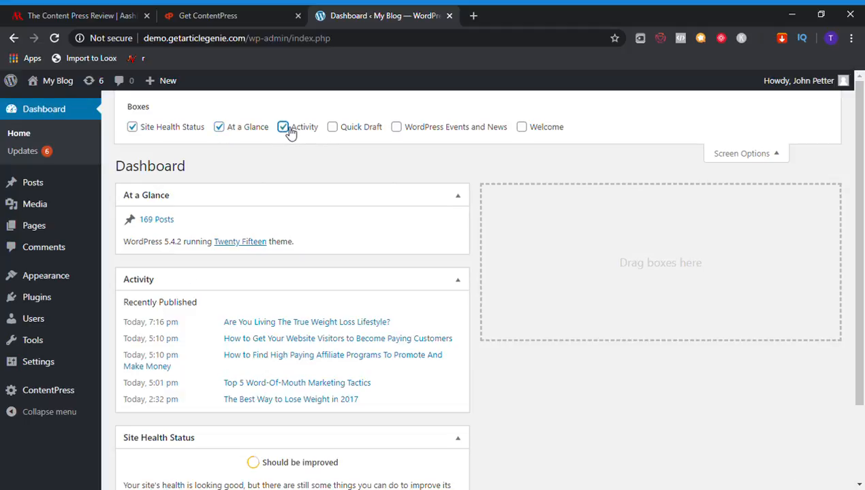
click(282, 127)
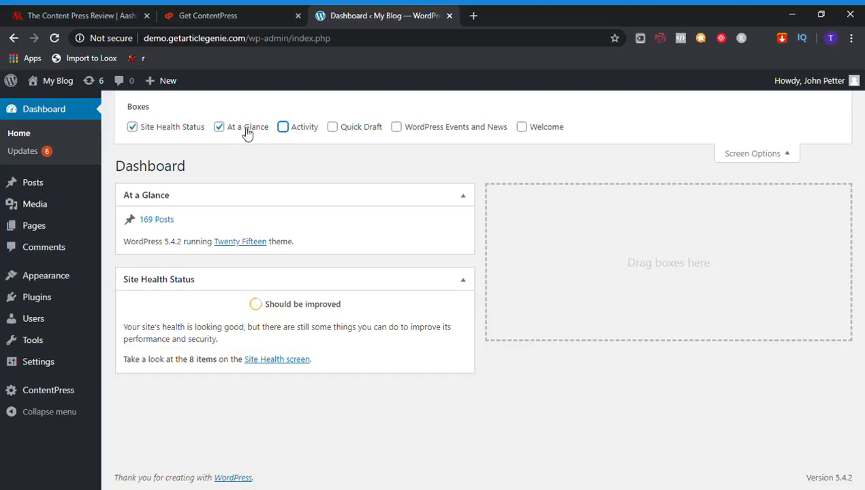
click(218, 127)
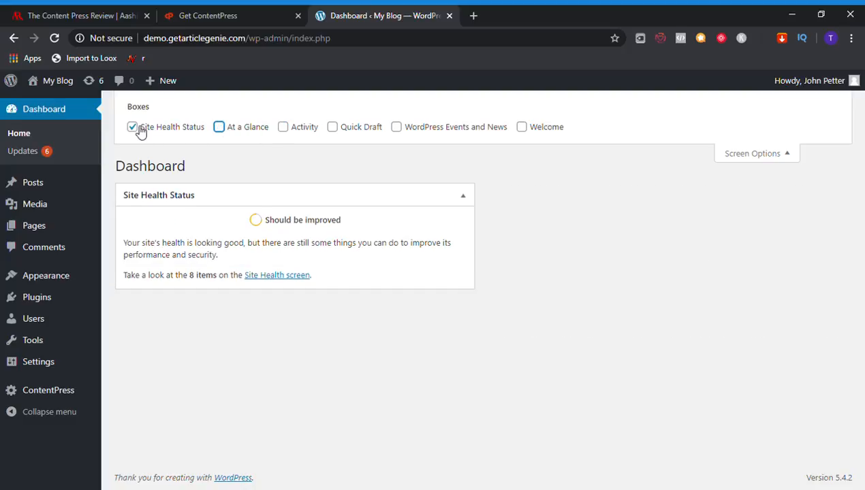
click(132, 127)
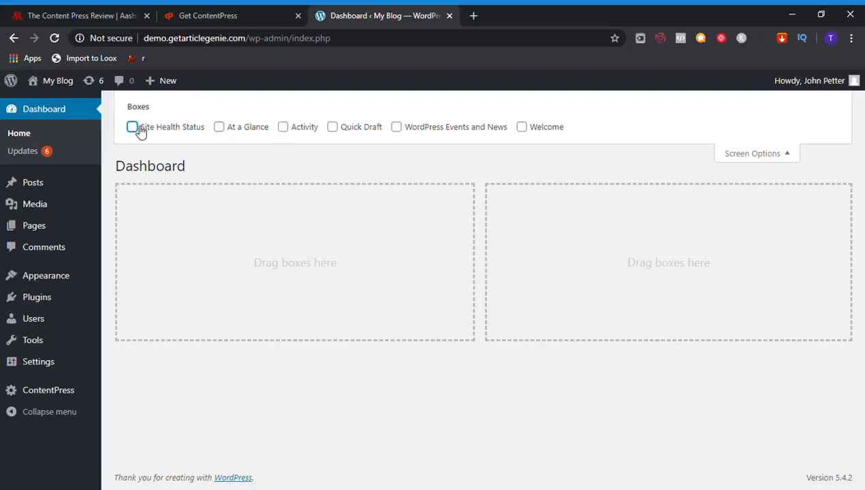
mouse_move(74, 115)
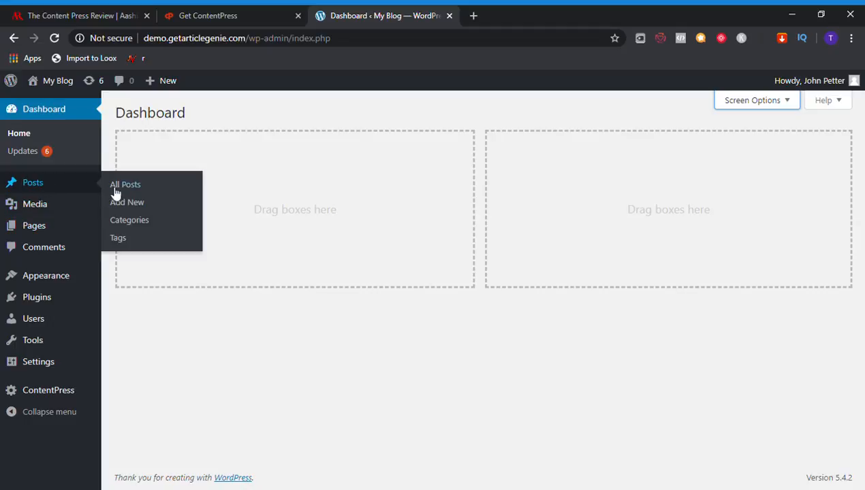
Bring up the All Posts list showing the site's 176 posts
click(126, 185)
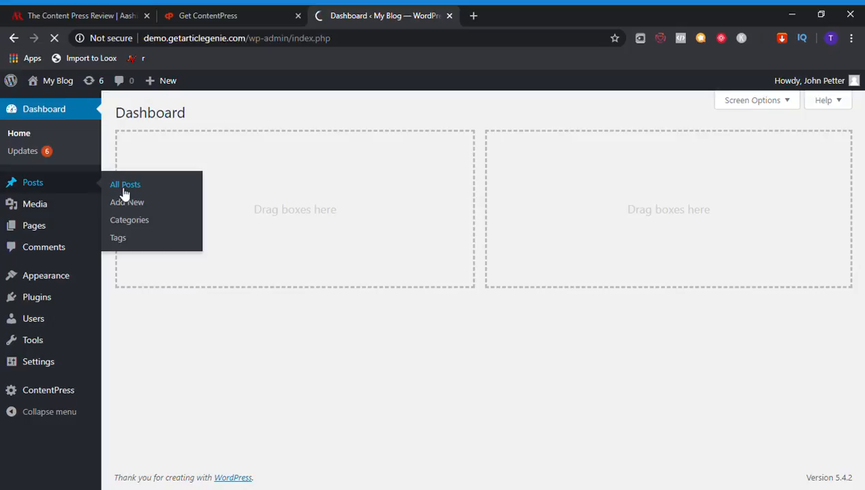
click(125, 185)
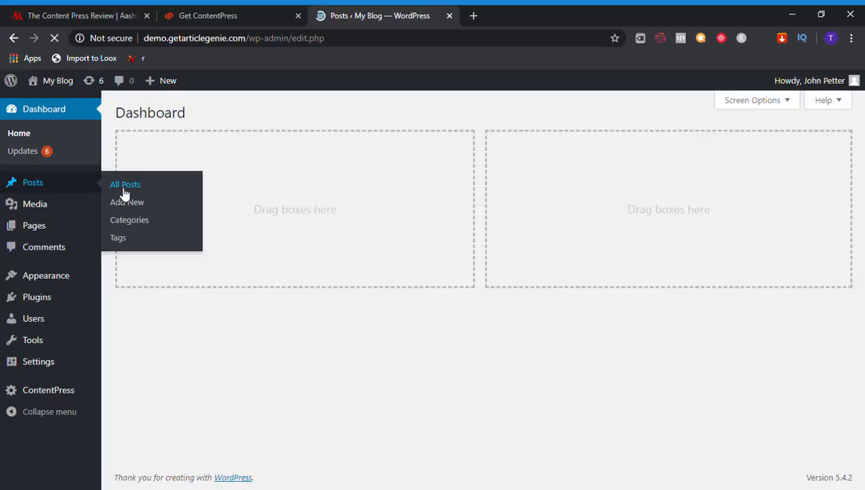
click(125, 185)
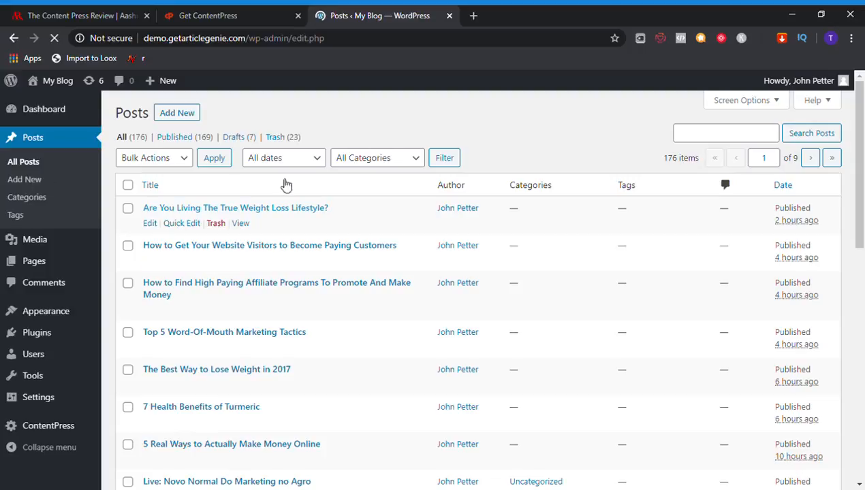
mouse_move(248, 264)
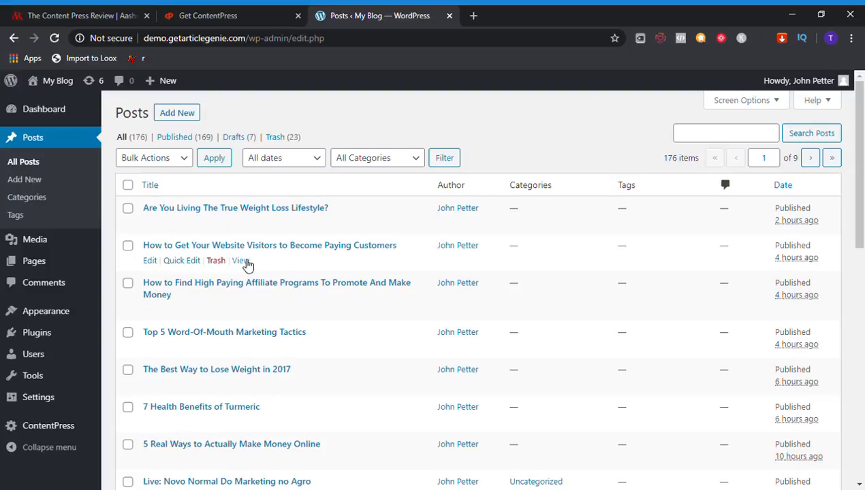
mouse_move(181, 209)
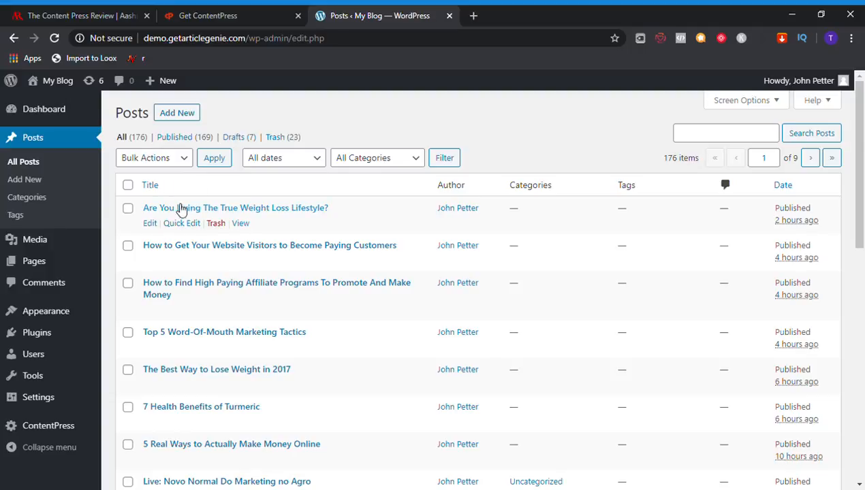
mouse_move(189, 218)
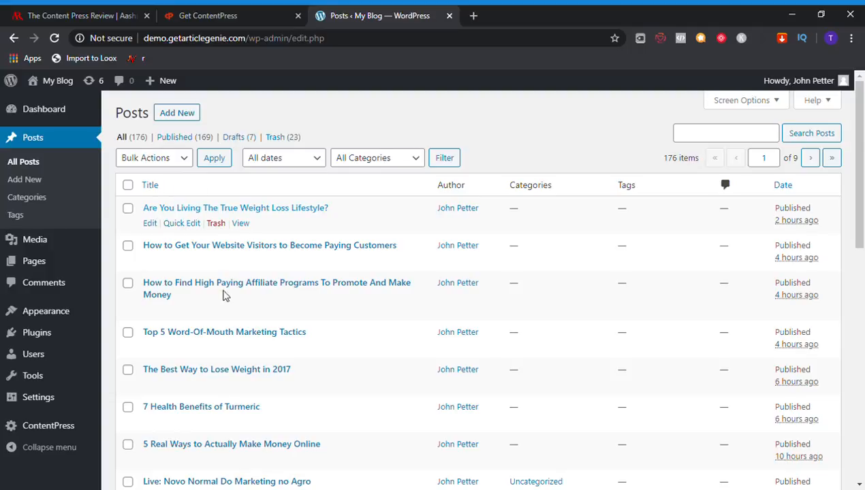
mouse_move(228, 311)
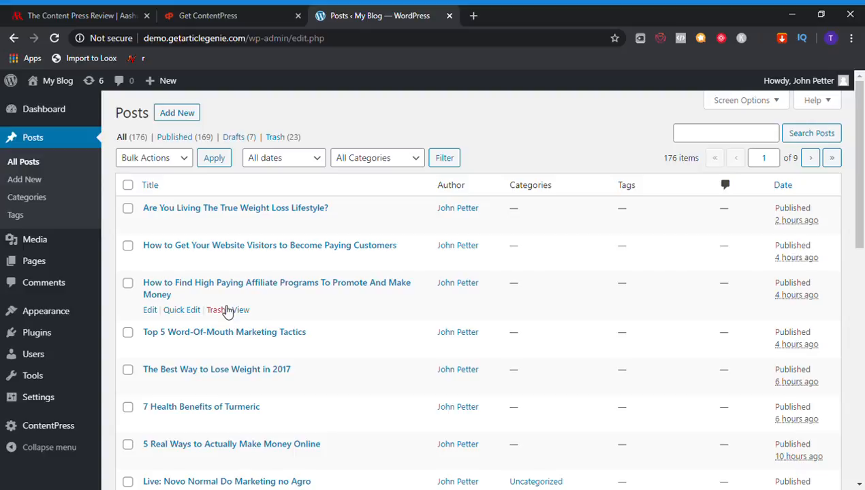
mouse_move(230, 216)
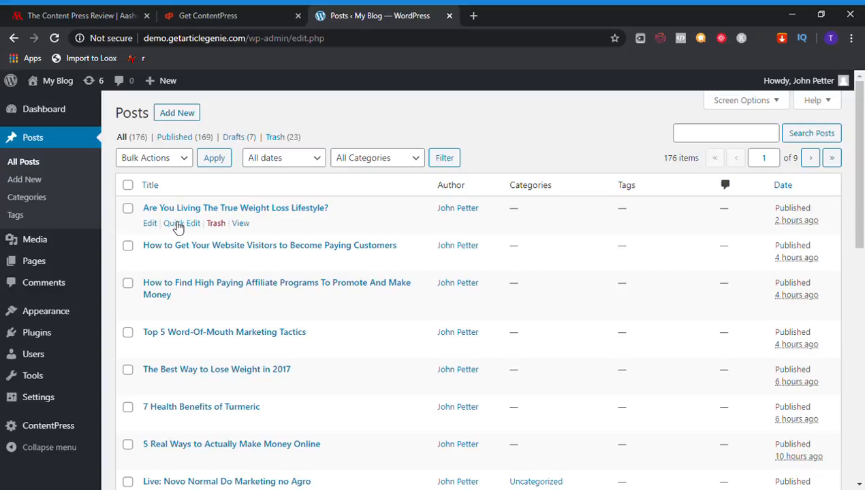
mouse_move(180, 122)
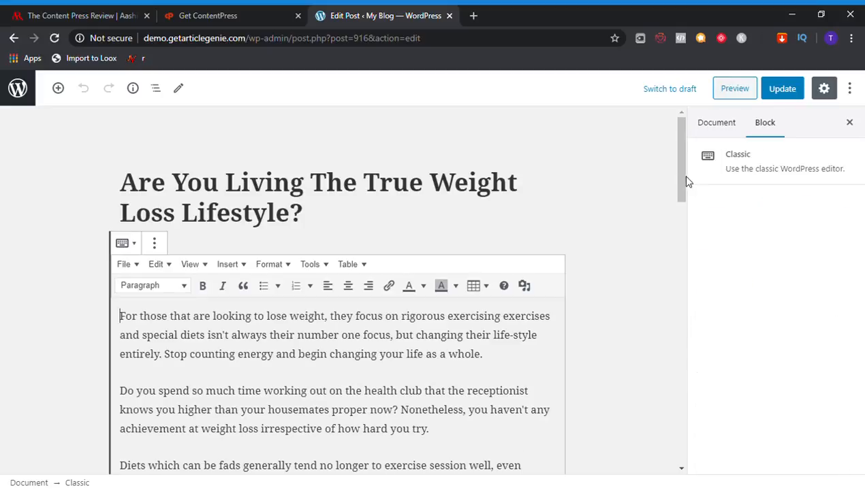
Scroll through the weight-loss lifestyle post's text and go back to the All Posts list
scroll(down, 3)
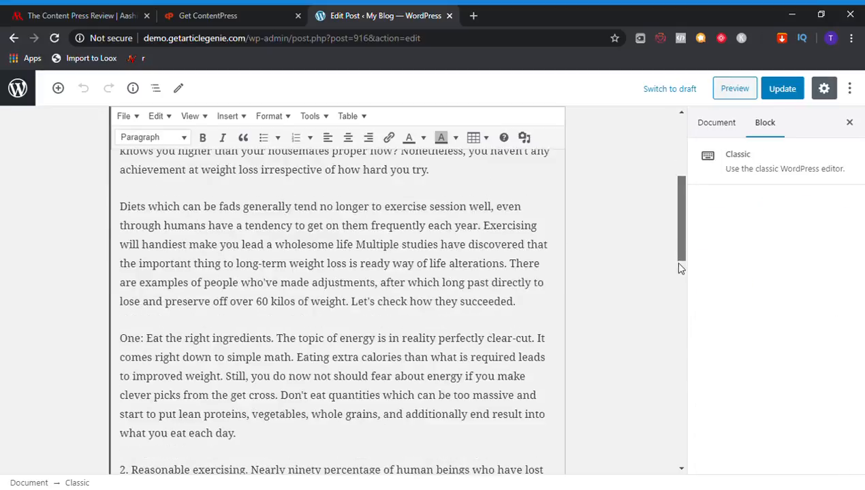
scroll(down, 3)
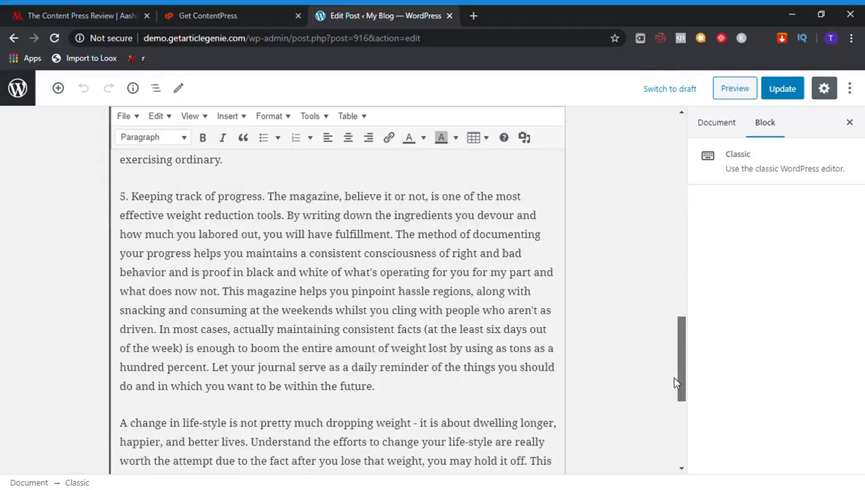
scroll(down, 3)
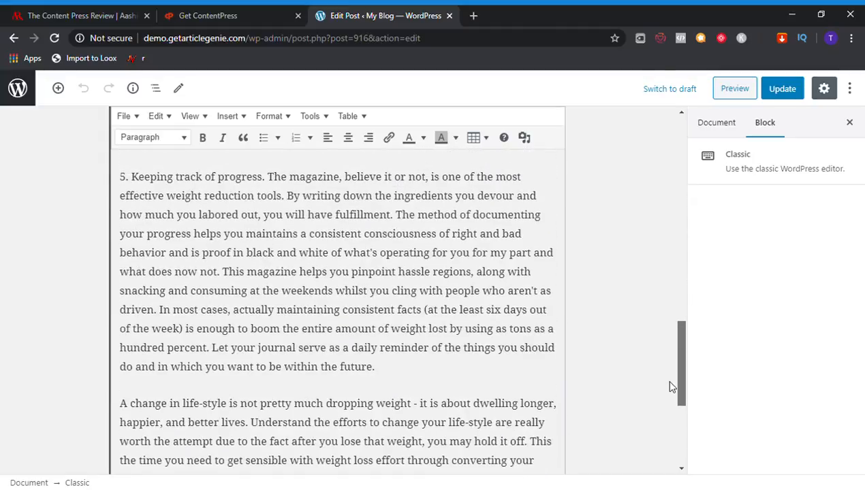
scroll(up, 3)
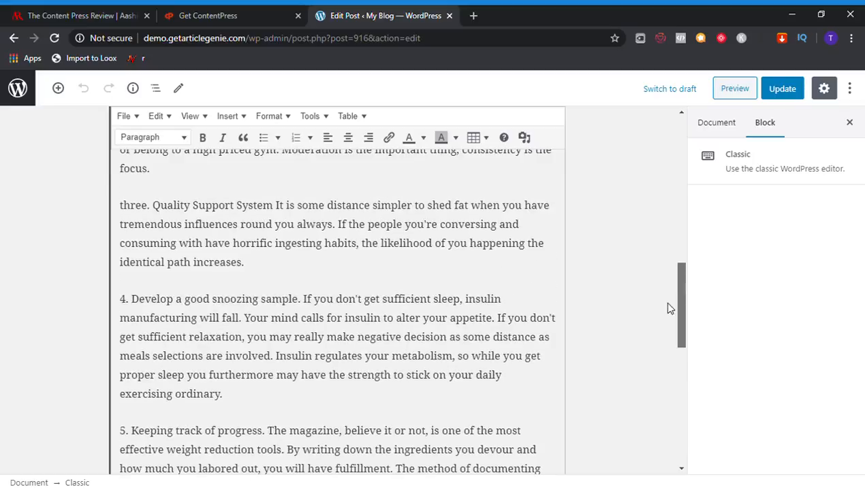
scroll(up, 3)
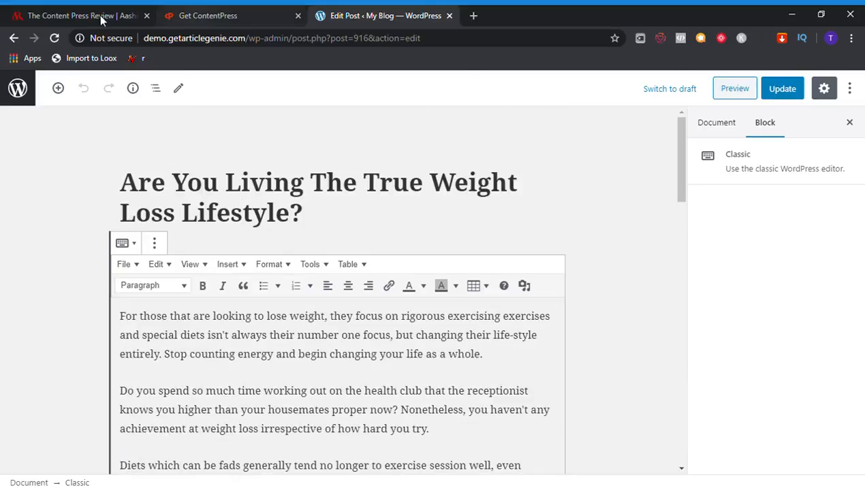
click(14, 38)
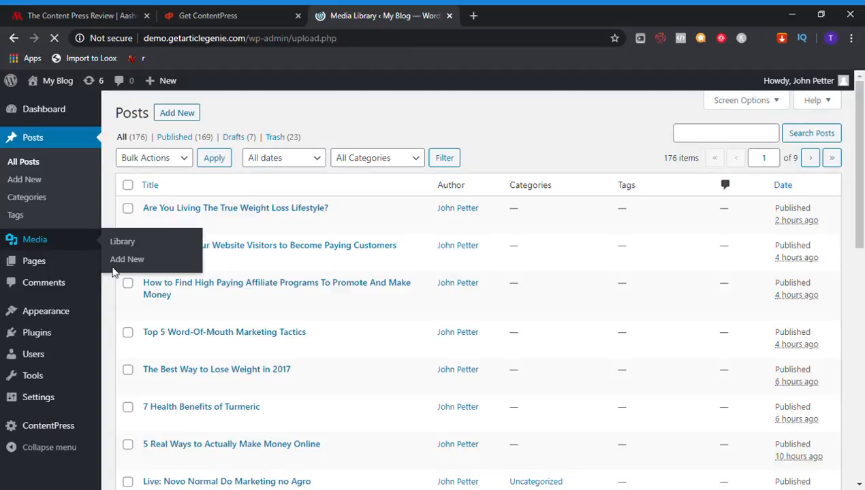
Open the Media Library and the Attachment Details of the student-849825_150.jpg laptop photo
click(122, 241)
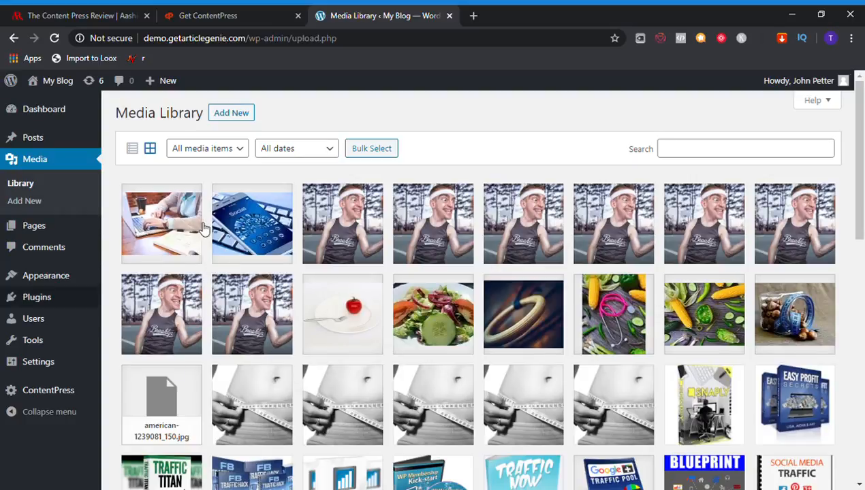
click(161, 224)
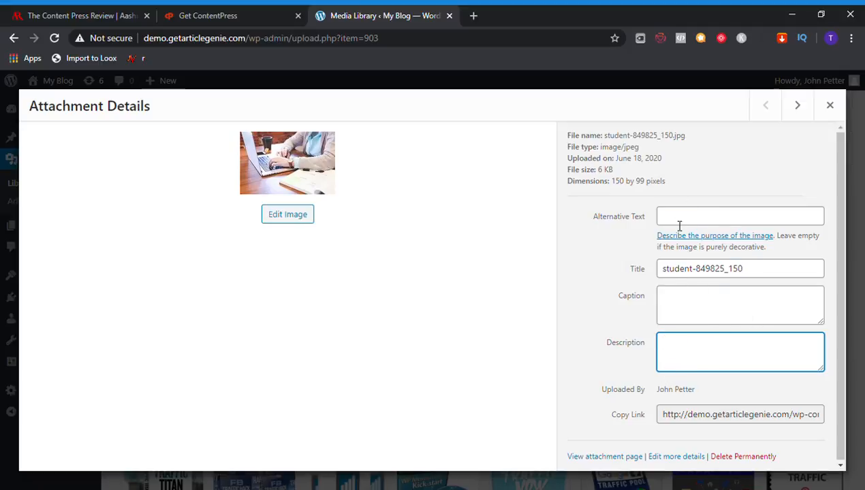
Enter 'xo' as the laptop photo's alternative text, caption and description
click(741, 215)
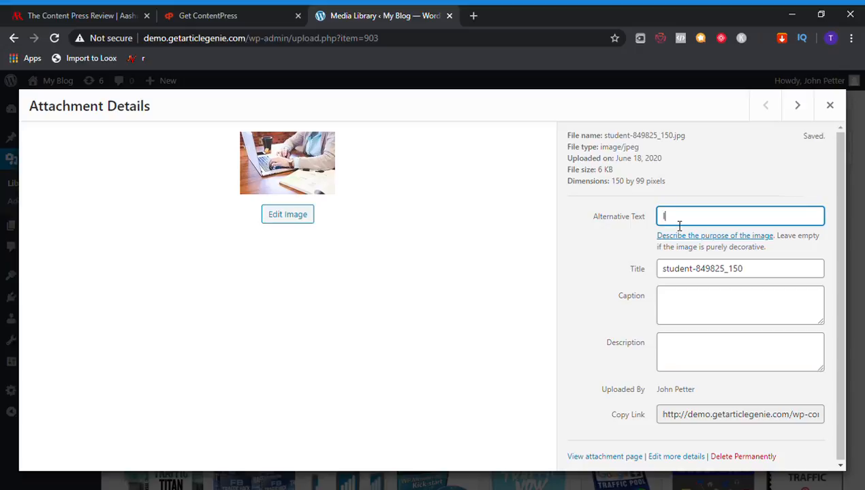
text(IU)
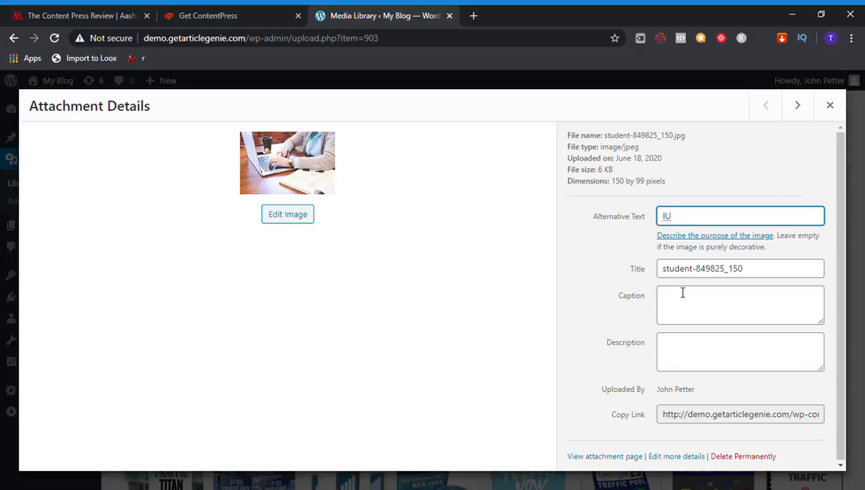
text(xo)
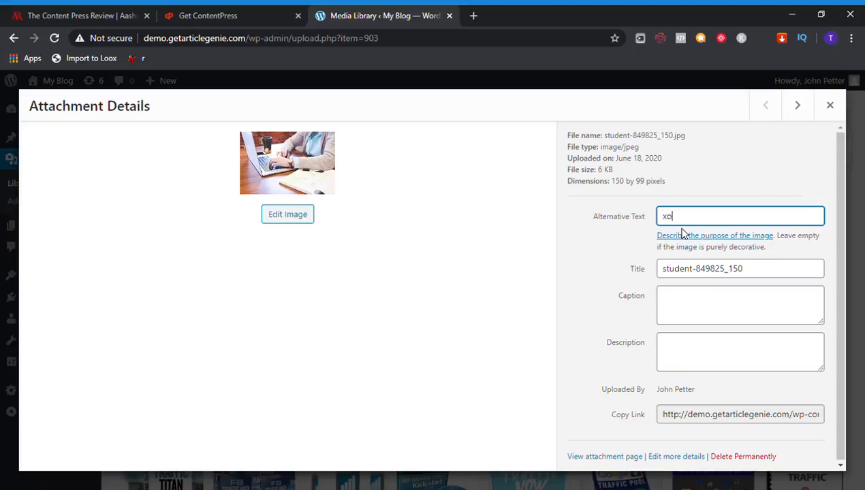
click(740, 305)
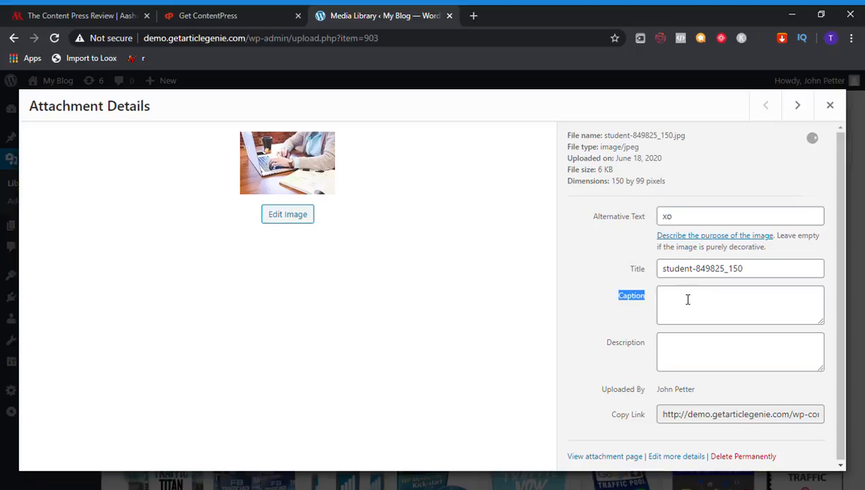
text(xo)
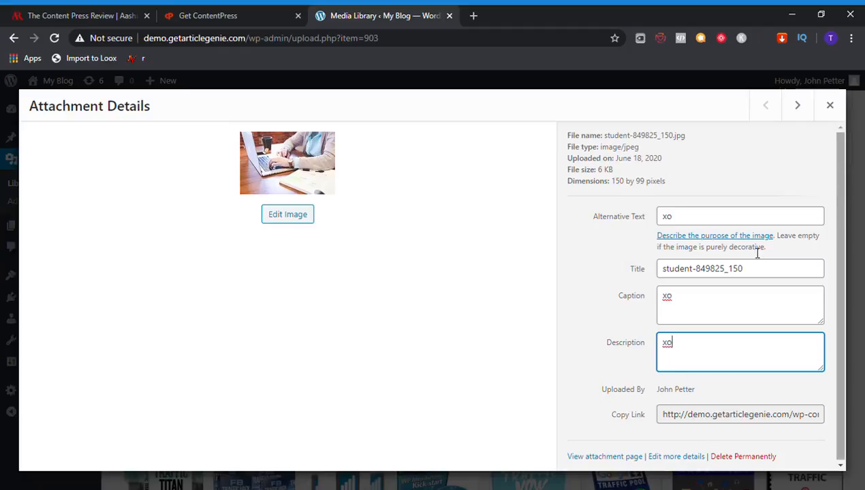
click(389, 161)
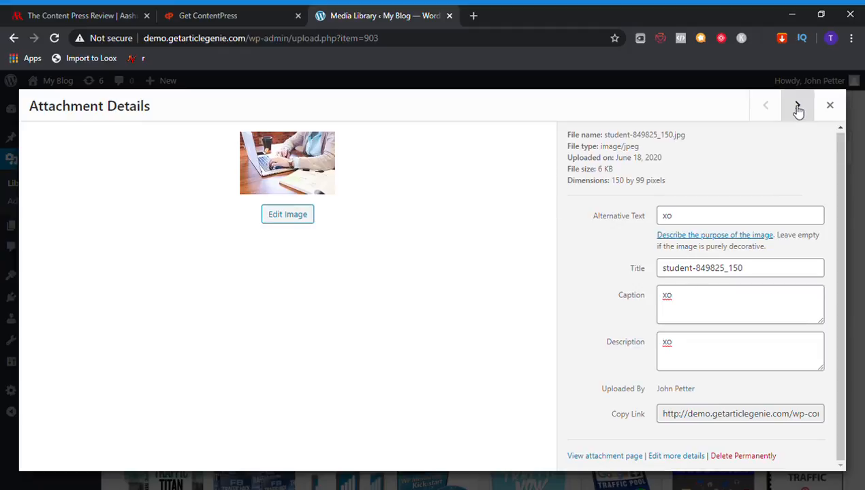
click(799, 105)
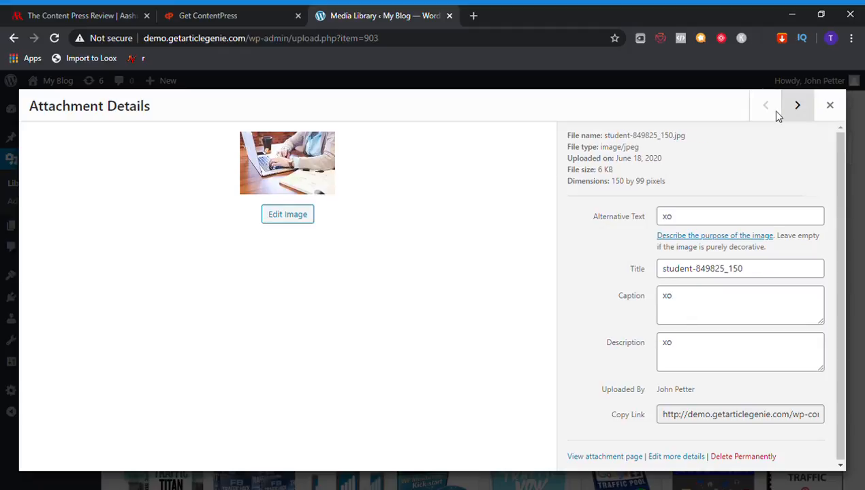
mouse_move(624, 458)
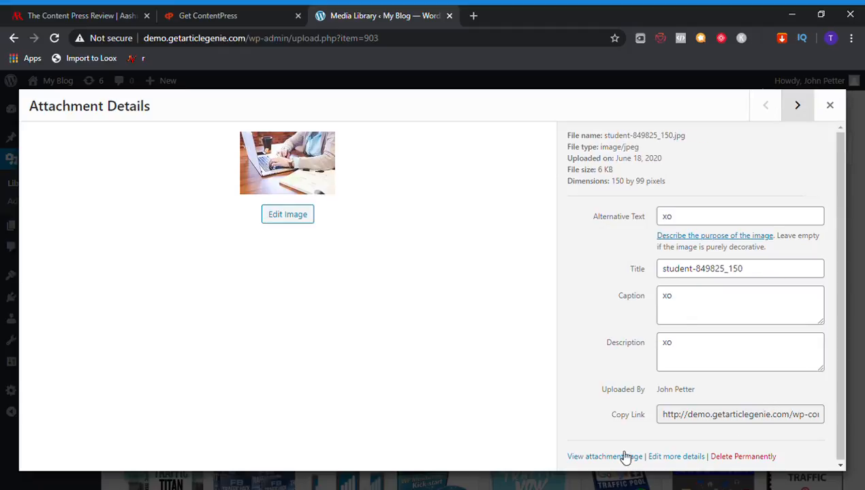
View the photo's public attachment page showing 'xo' beneath the image, then go back
click(604, 456)
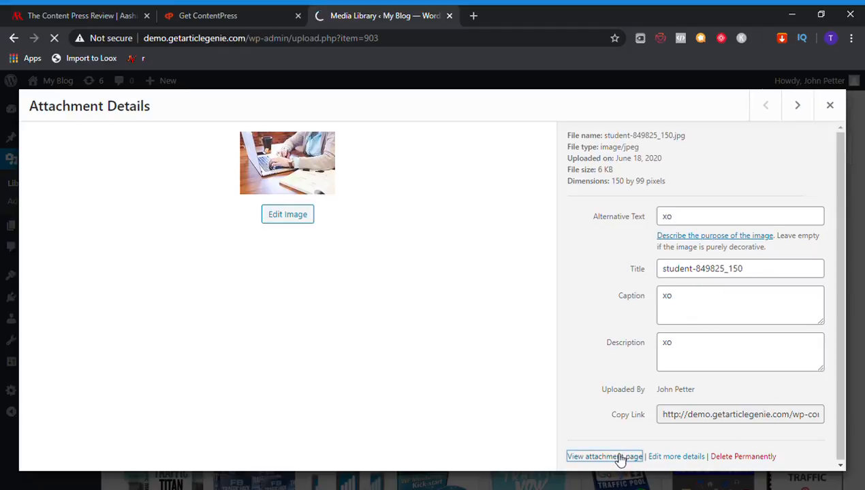
click(603, 456)
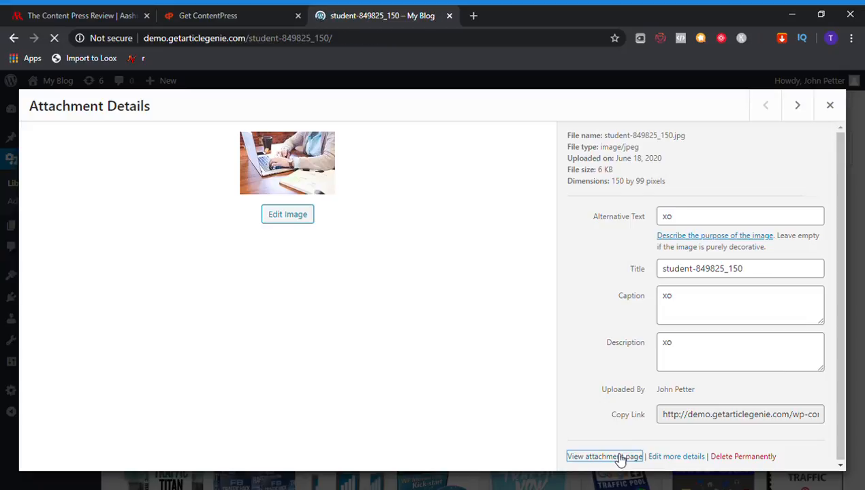
click(603, 456)
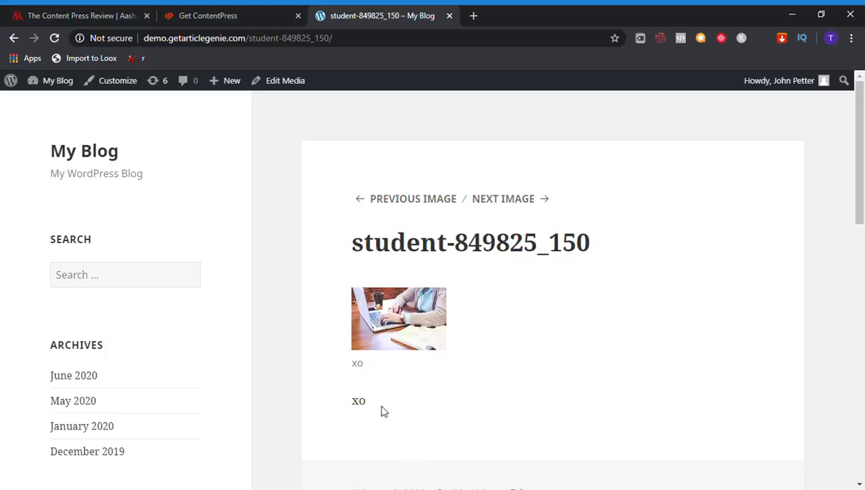
mouse_move(347, 362)
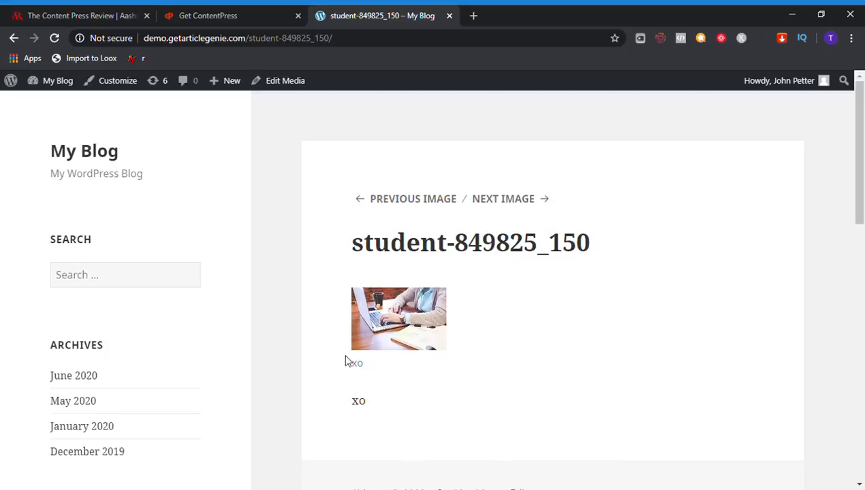
mouse_move(428, 308)
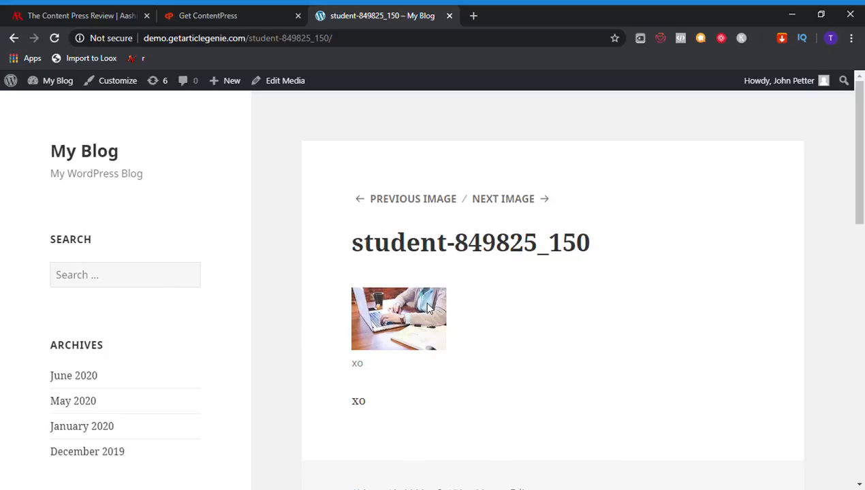
mouse_move(133, 33)
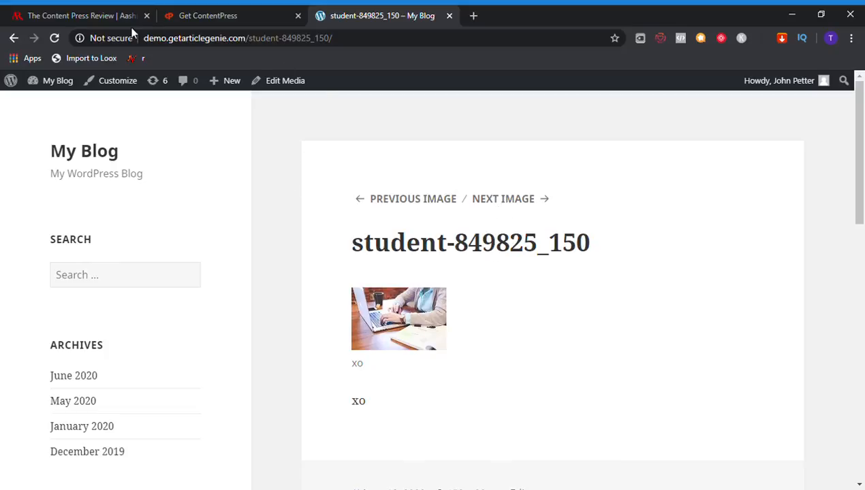
click(14, 39)
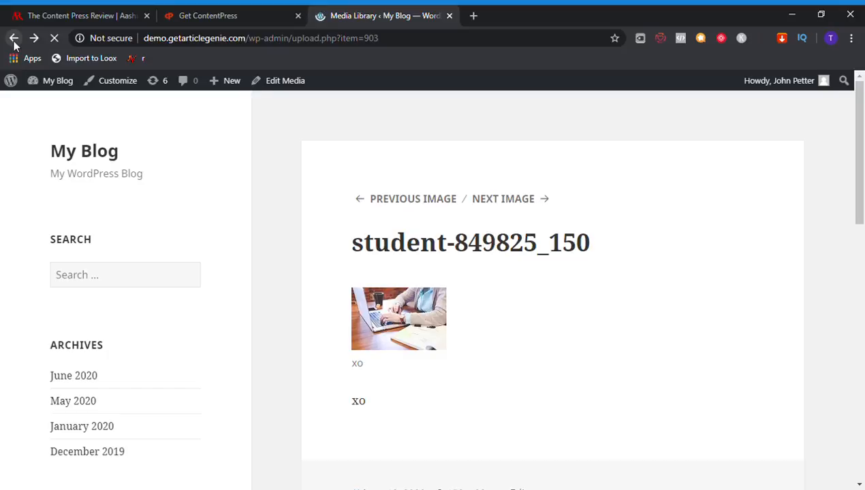
Start permanently deleting the student image, cancel the confirmation and close its details
click(14, 38)
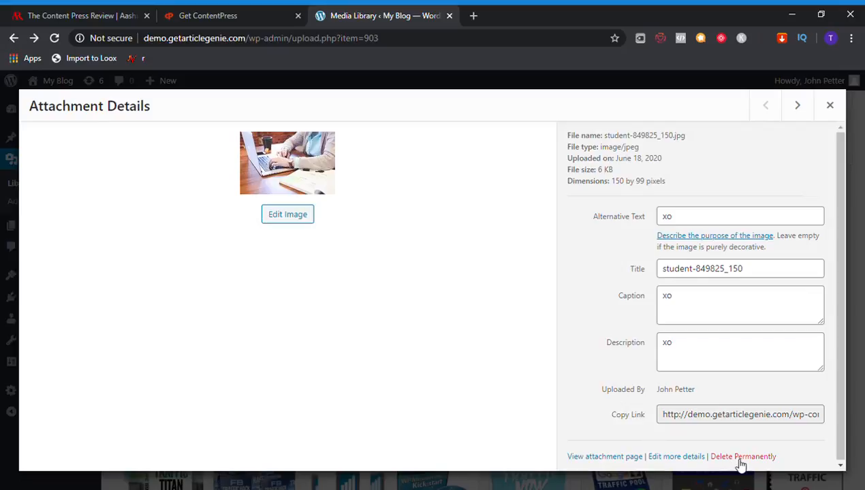
click(743, 456)
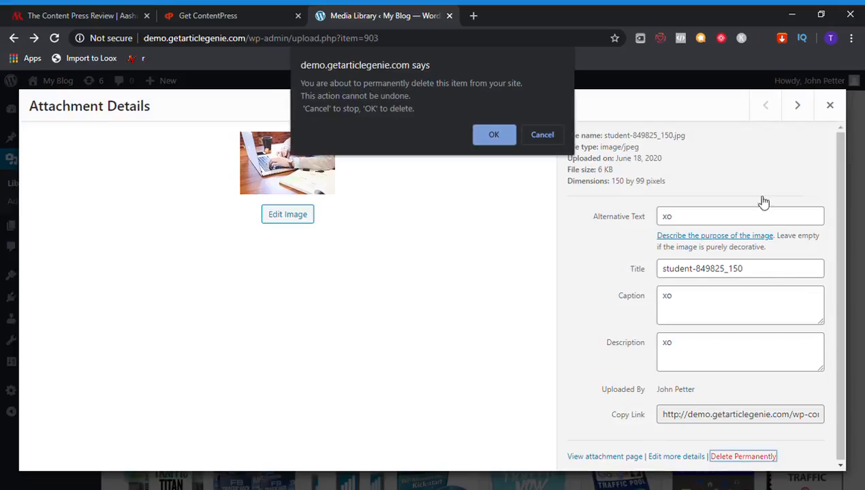
click(542, 135)
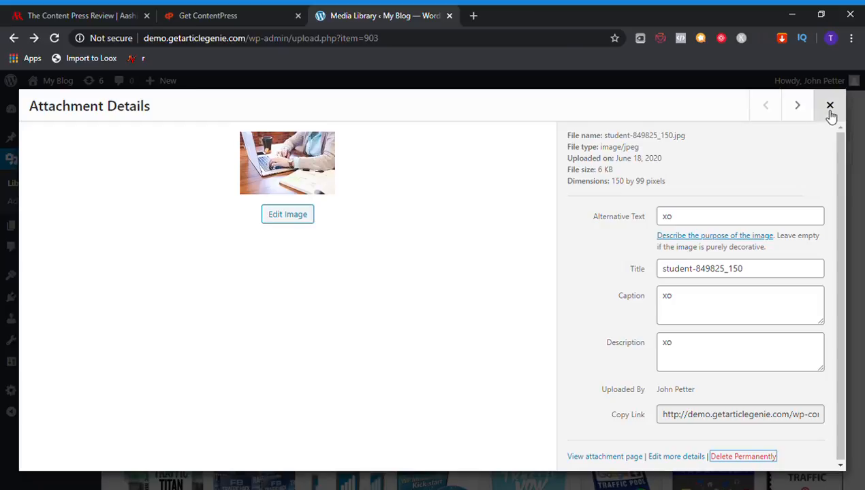
click(832, 106)
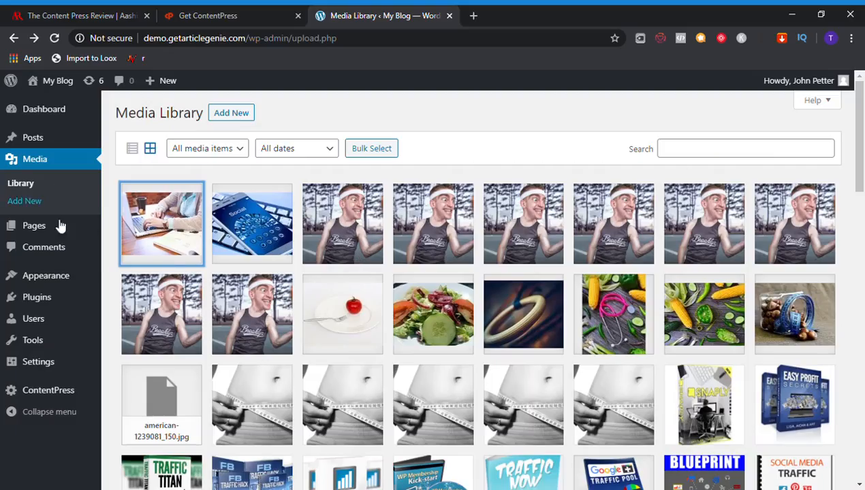
Open the All Pages list, which shows no pages found and one in the trash
click(34, 226)
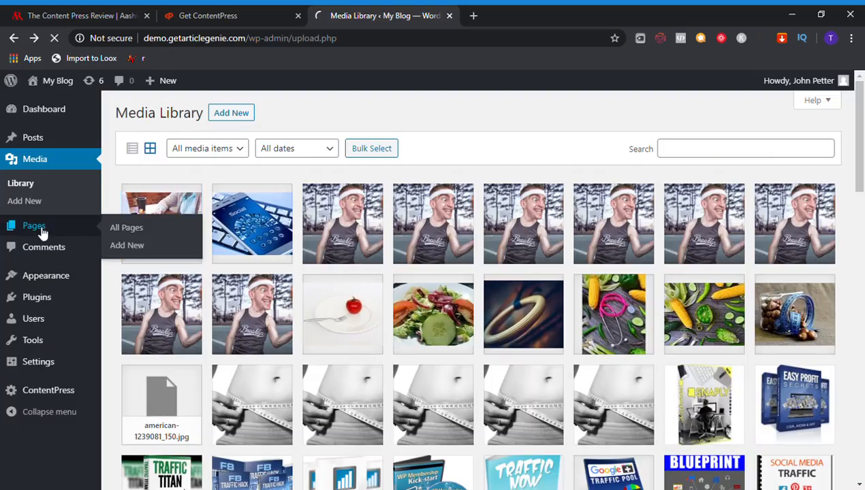
click(125, 227)
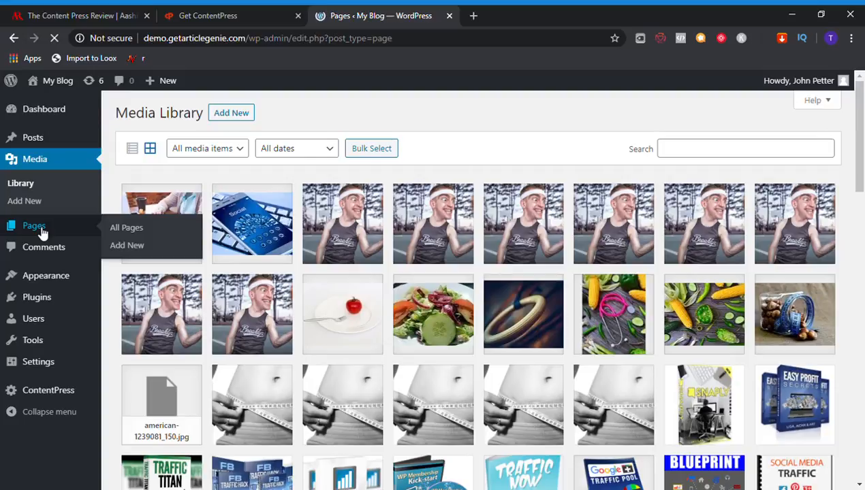
click(125, 227)
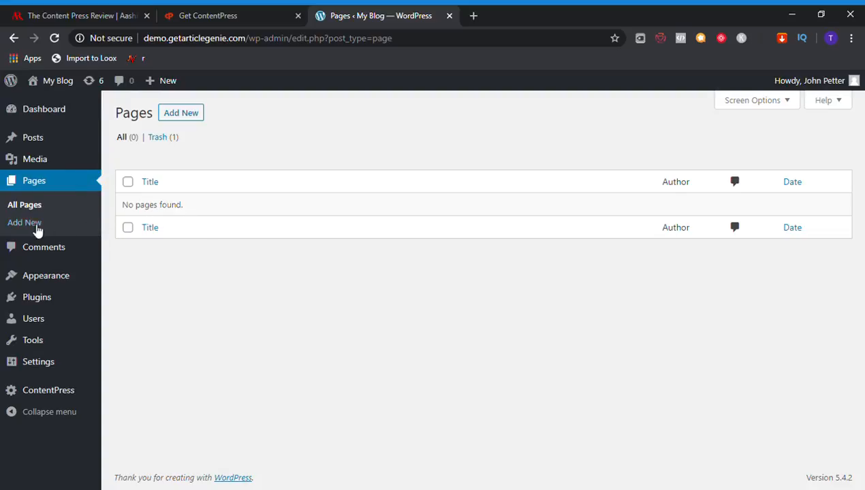
mouse_move(43, 247)
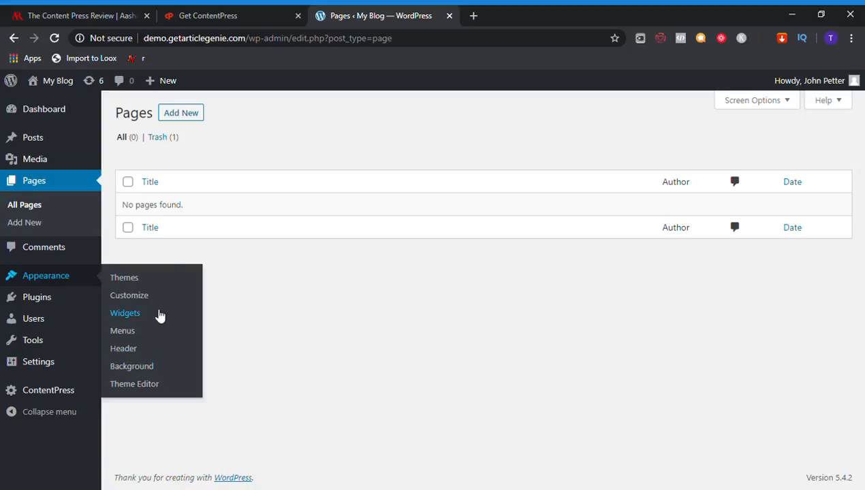
mouse_move(136, 321)
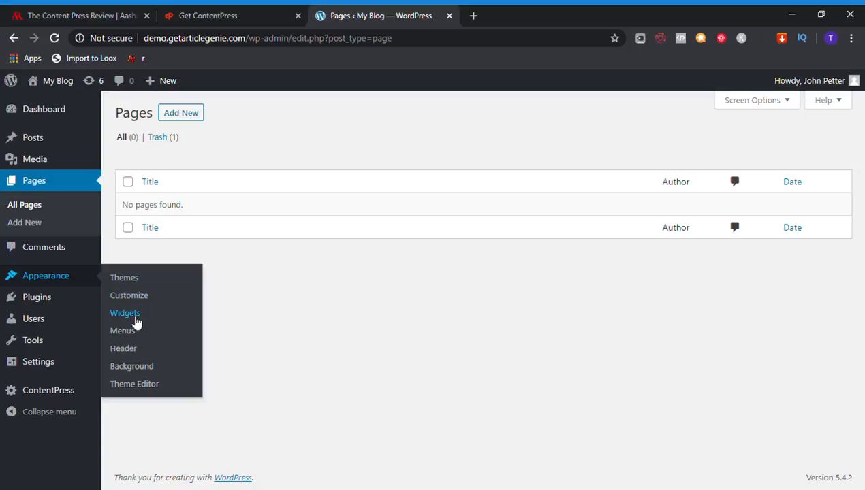
mouse_move(133, 384)
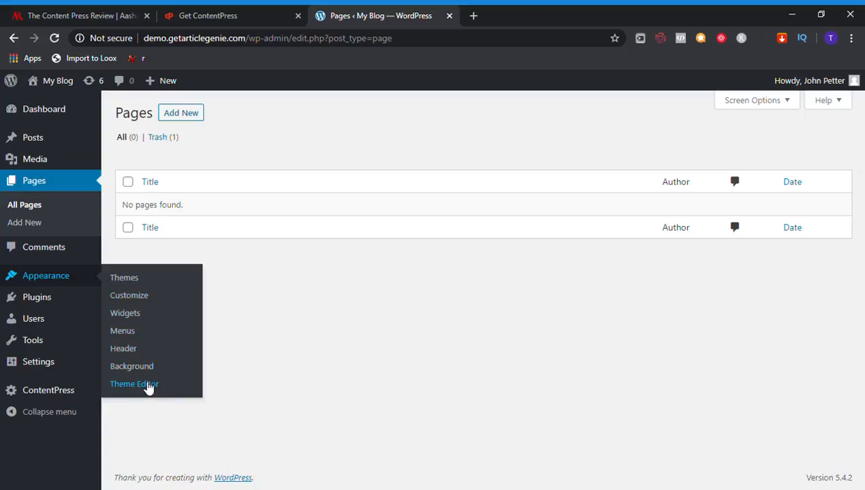
mouse_move(123, 349)
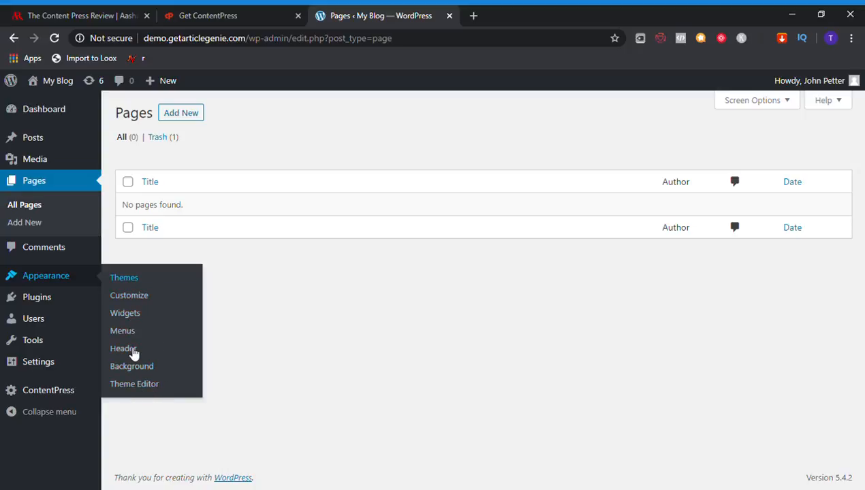
mouse_move(143, 367)
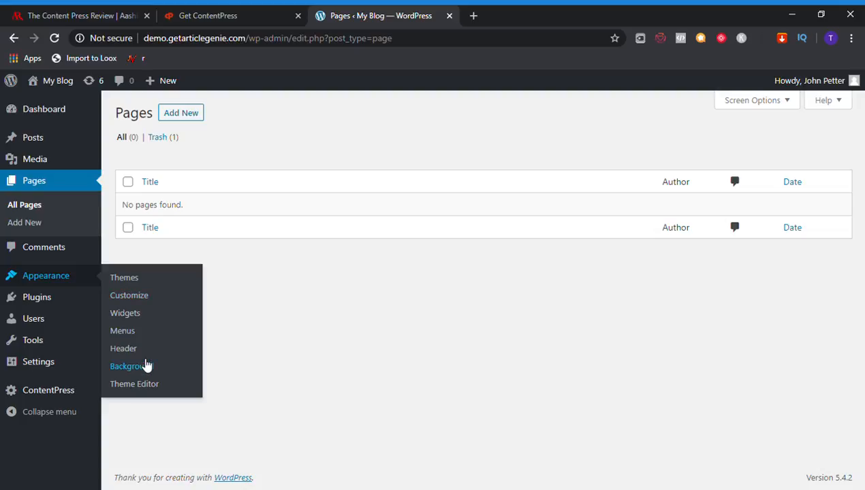
mouse_move(115, 353)
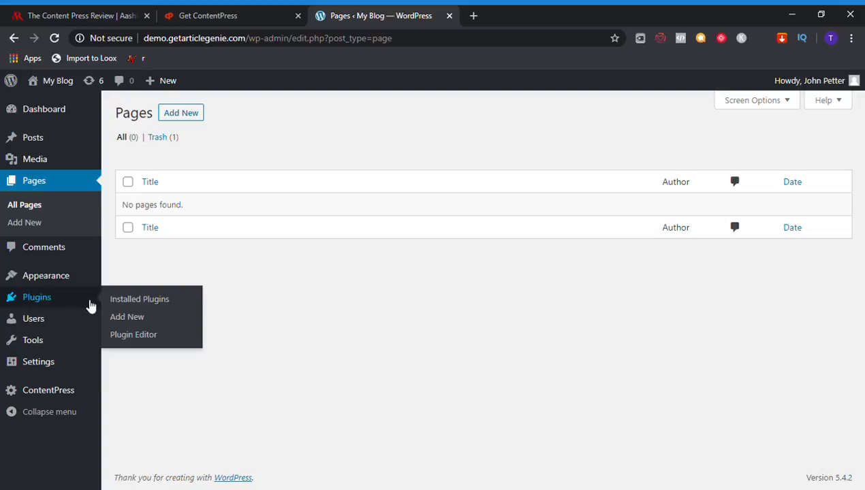
mouse_move(112, 310)
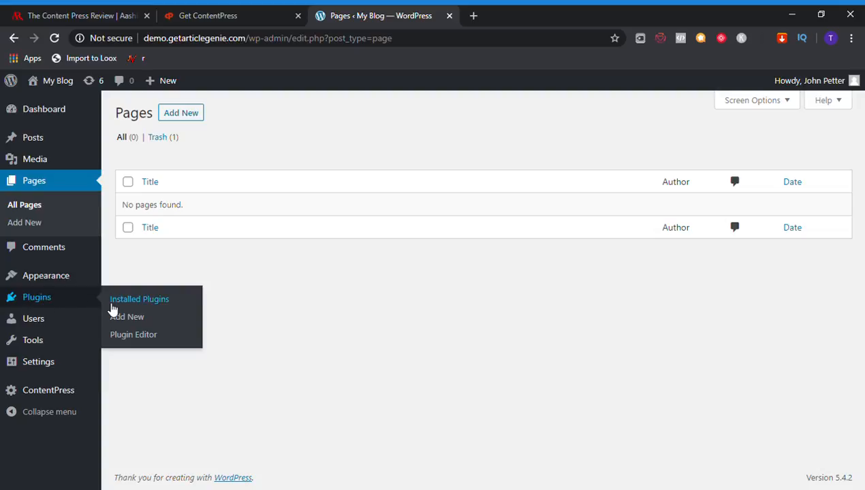
mouse_move(162, 316)
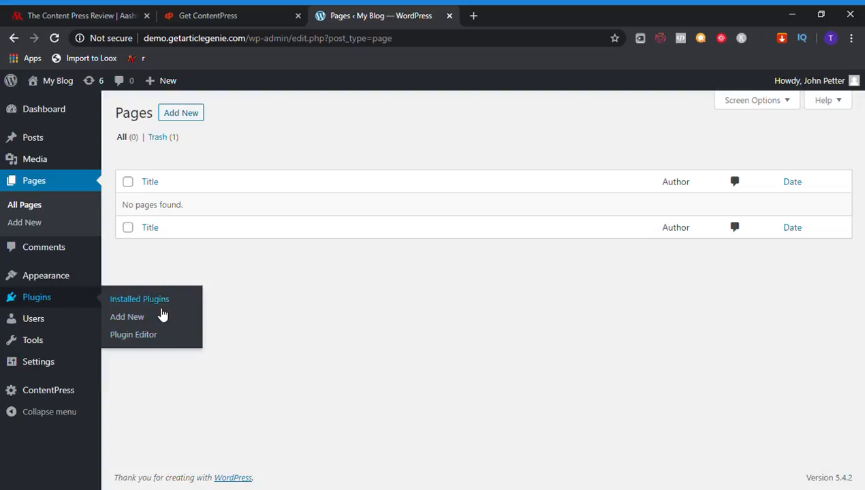
mouse_move(142, 335)
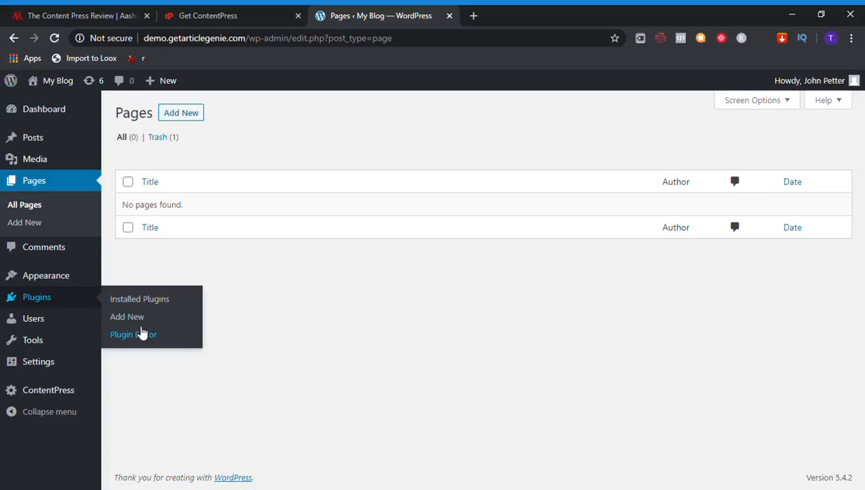
mouse_move(32, 319)
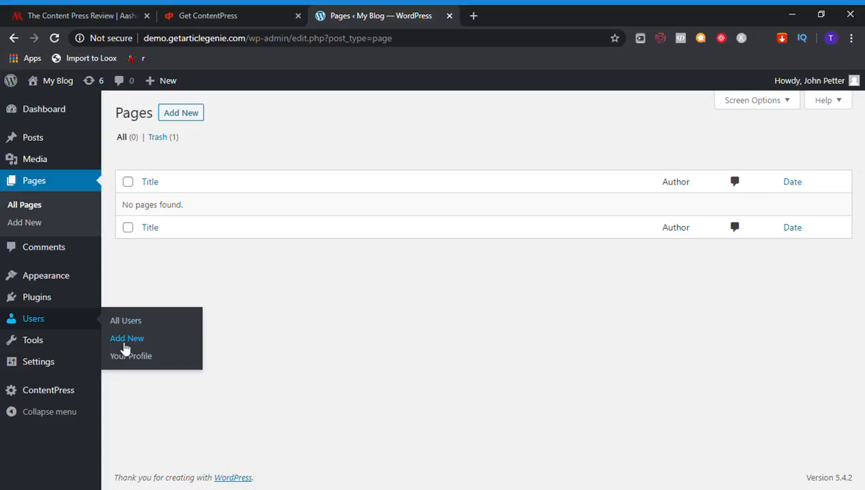
mouse_move(149, 337)
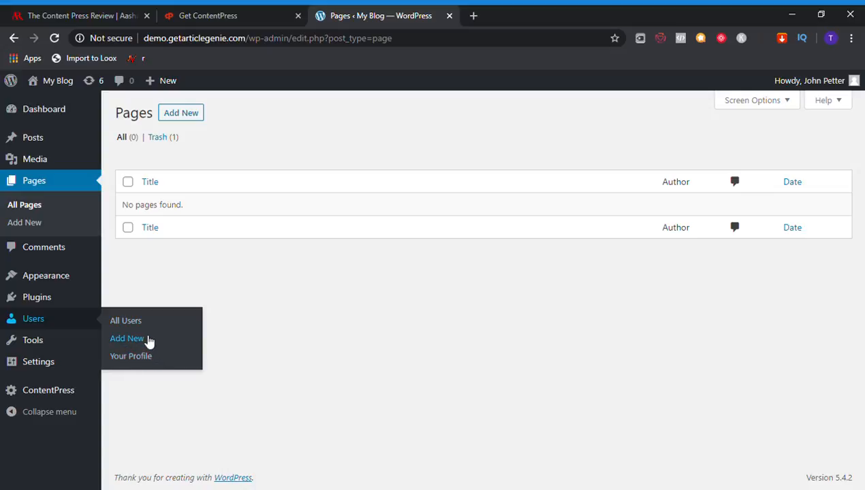
mouse_move(131, 355)
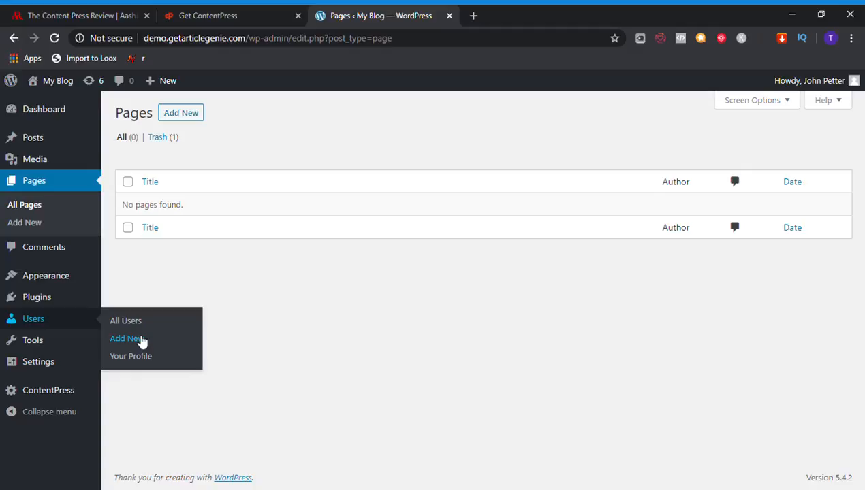
mouse_move(32, 341)
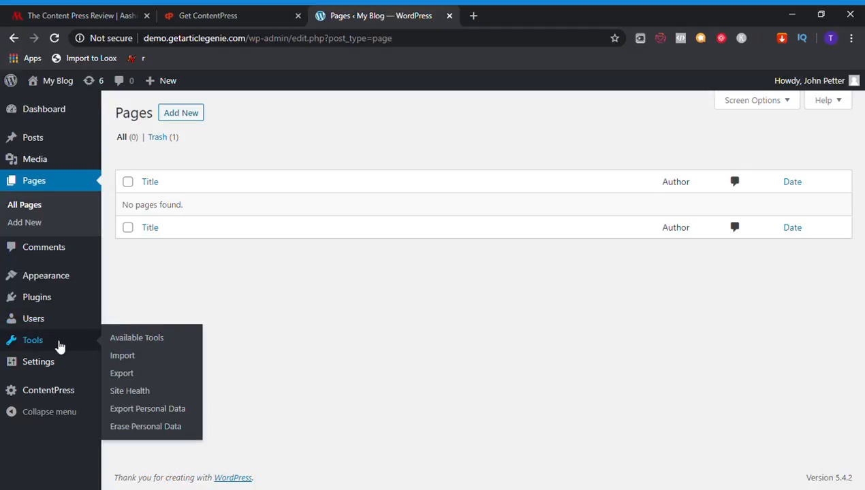
mouse_move(121, 374)
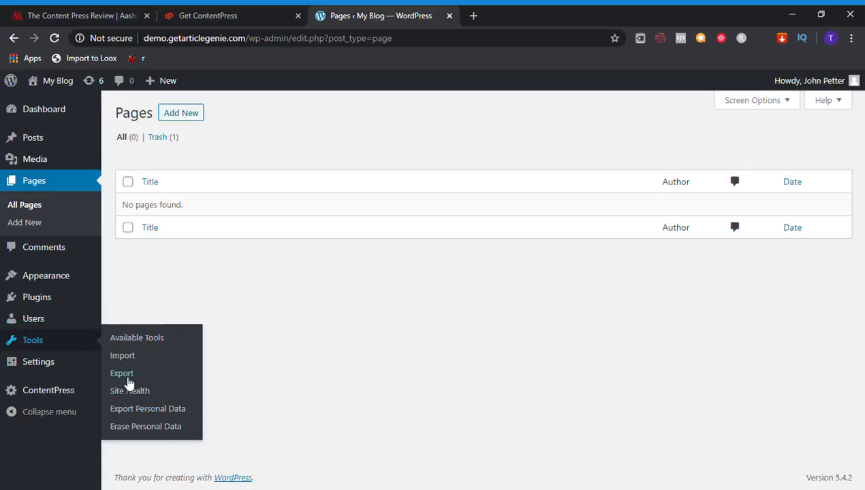
mouse_move(147, 409)
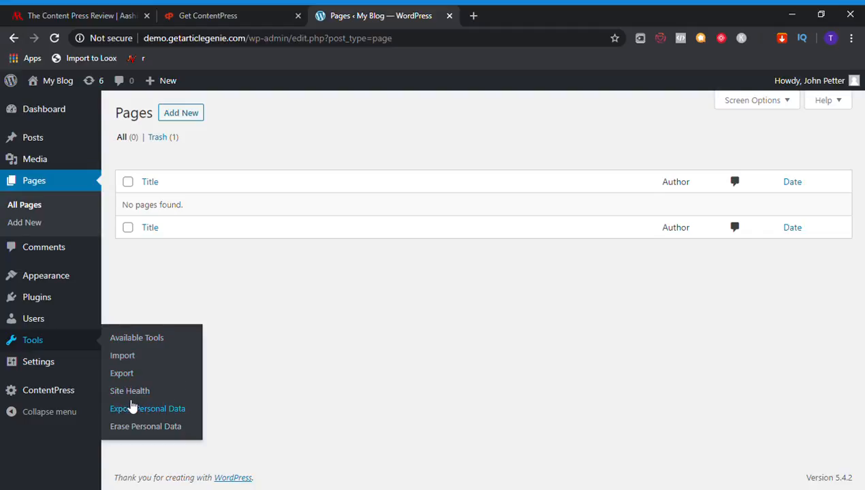
mouse_move(130, 391)
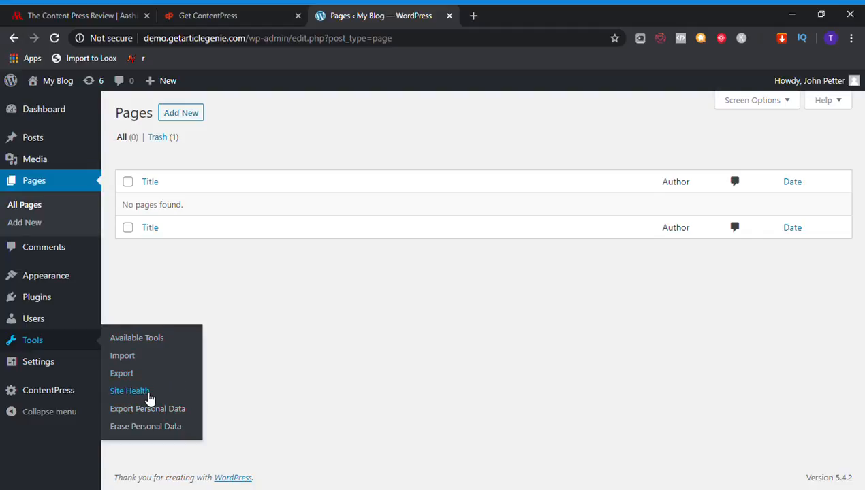
mouse_move(156, 439)
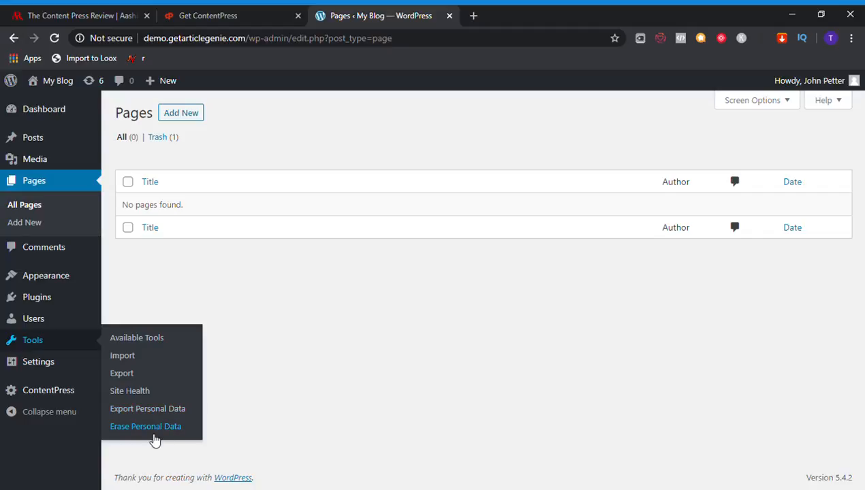
mouse_move(136, 338)
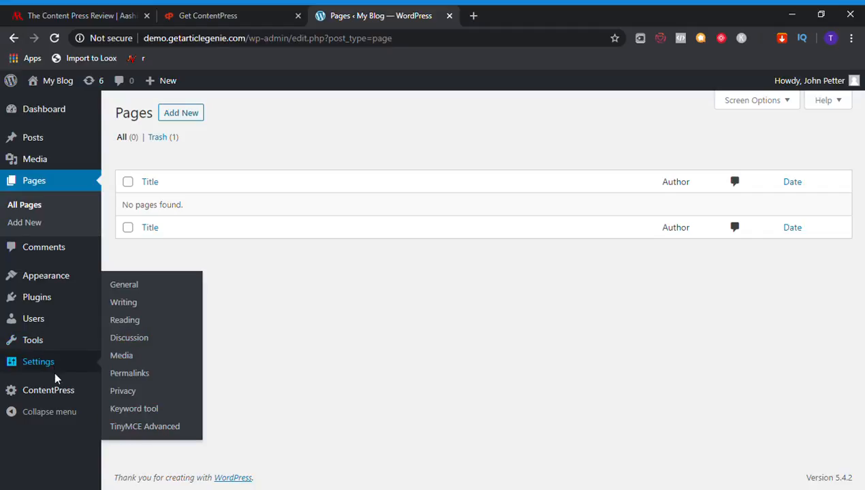
mouse_move(122, 302)
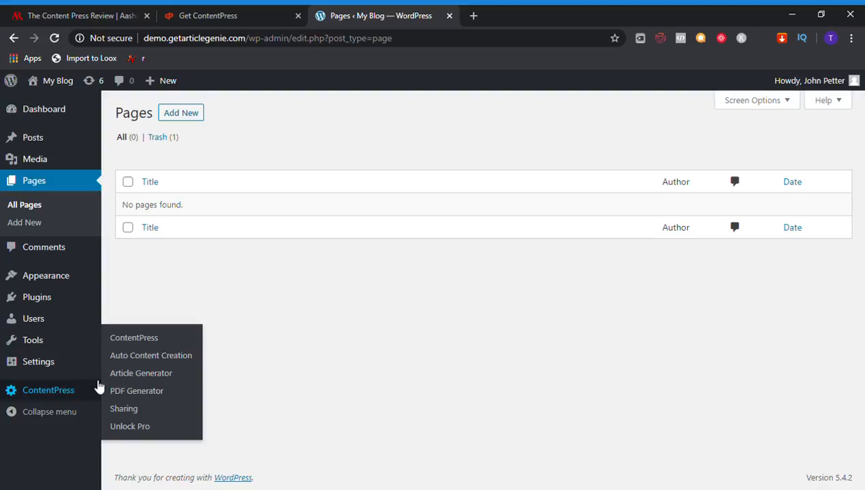
mouse_move(150, 356)
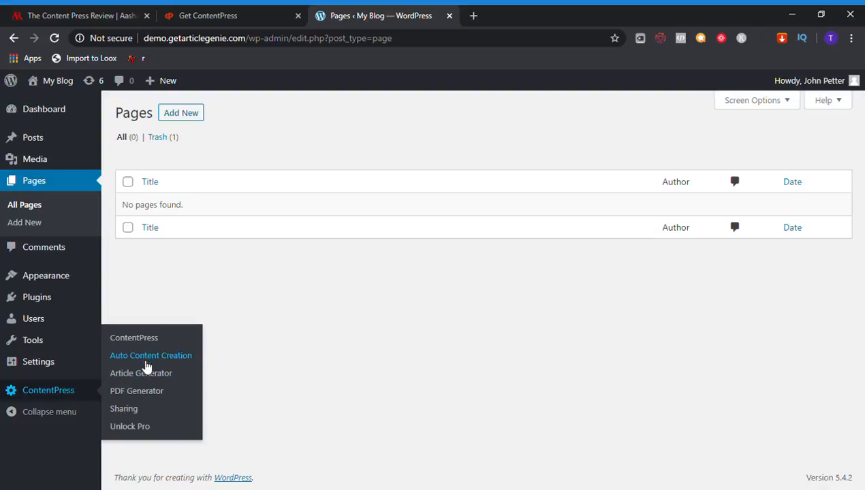
mouse_move(142, 373)
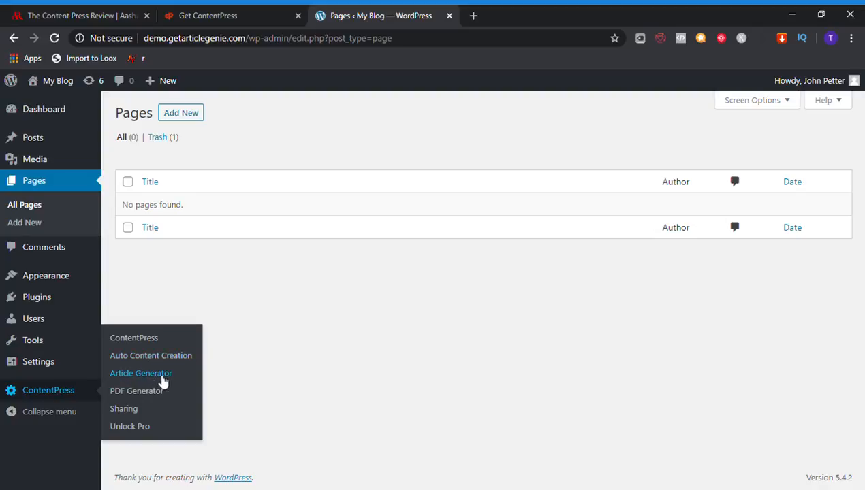
mouse_move(124, 408)
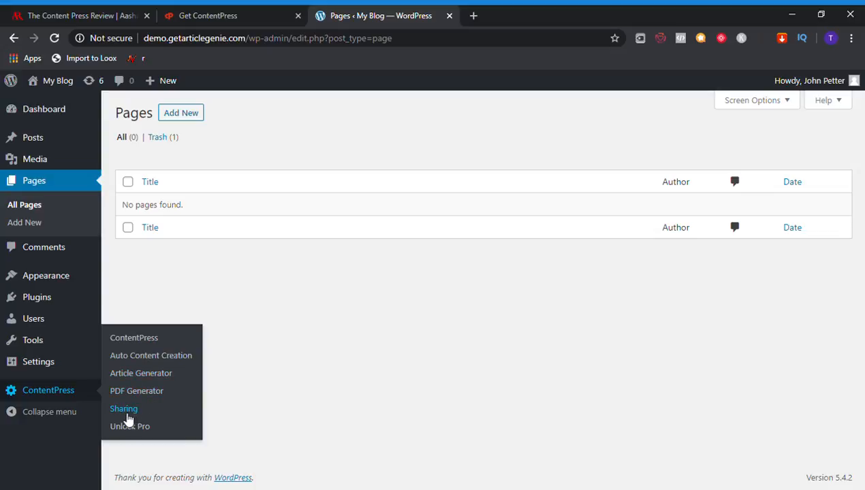
mouse_move(133, 338)
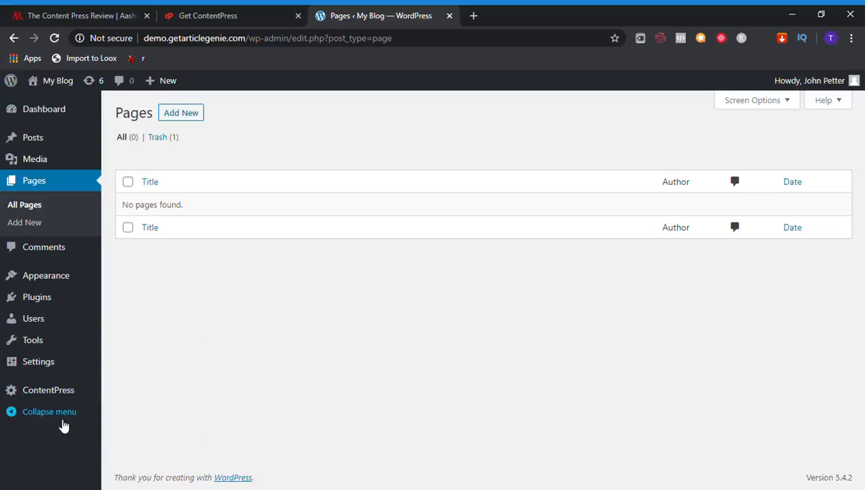
mouse_move(233, 381)
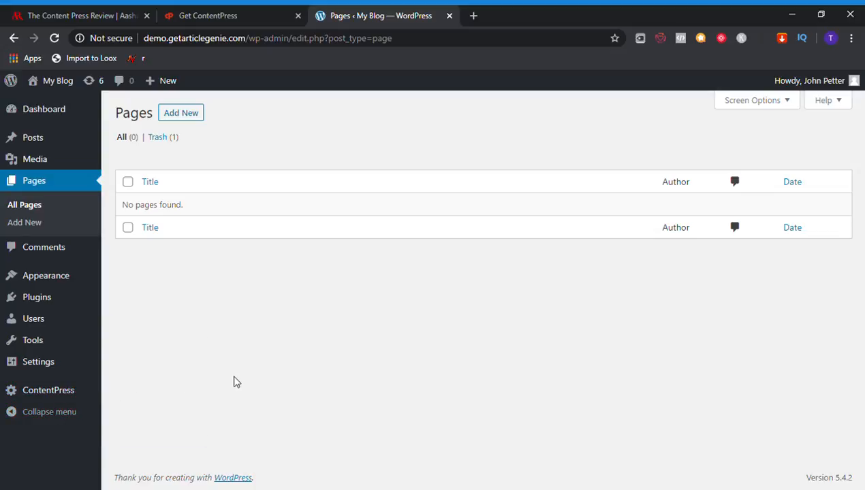